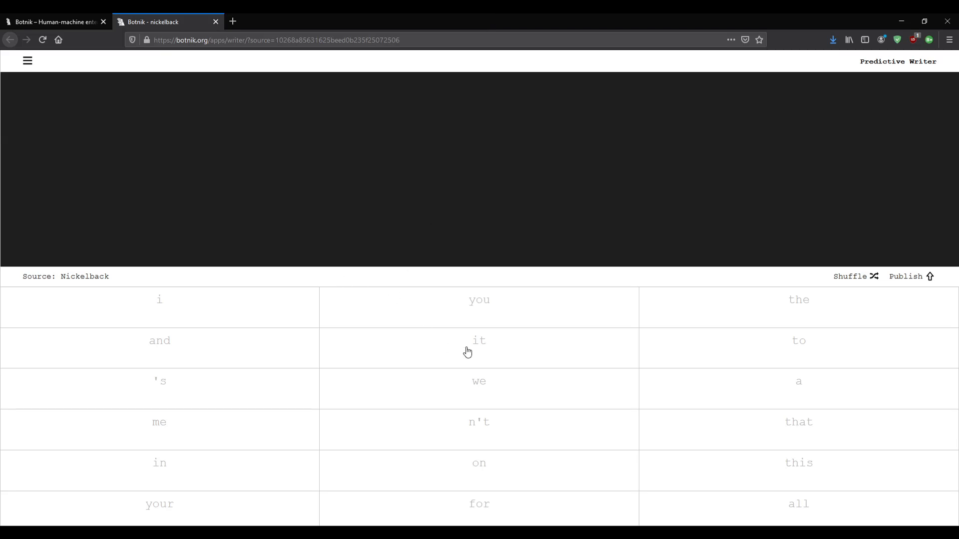
{"action": "mouse_move", "coordinate": [468, 393]}
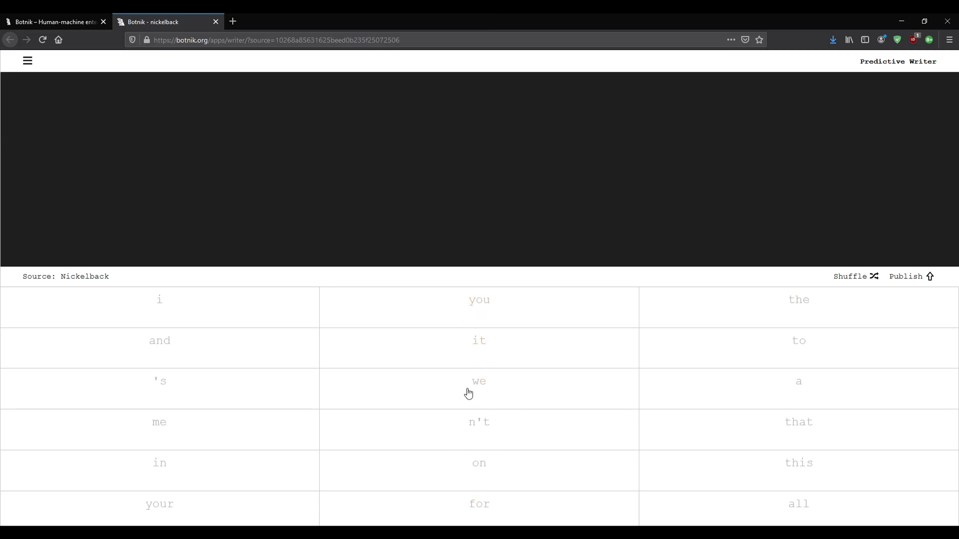
{"action": "mouse_move", "coordinate": [480, 301]}
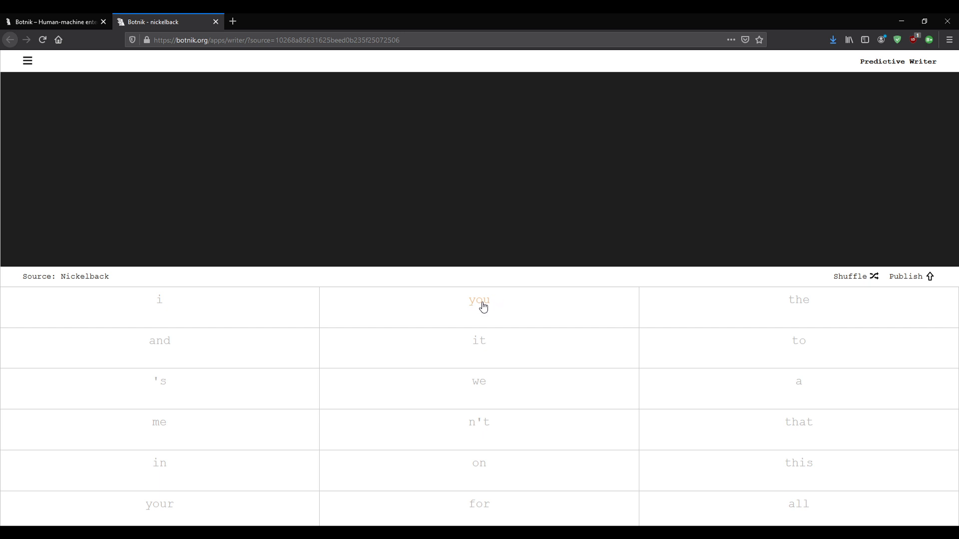
Begin the Nickelback-sourced draft with the suggested word 'You'.
{"action": "left_click", "coordinate": [479, 300]}
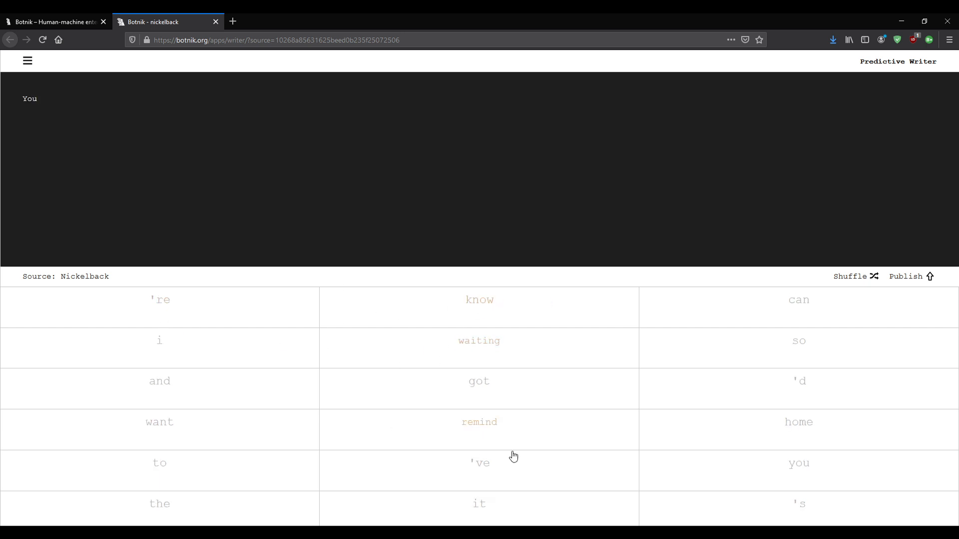
{"action": "mouse_move", "coordinate": [463, 306]}
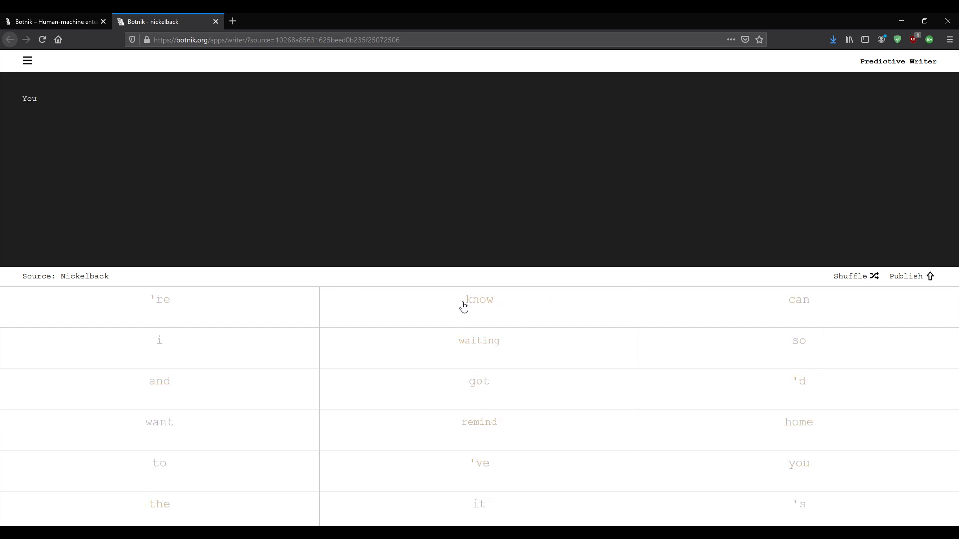
{"action": "mouse_move", "coordinate": [618, 323]}
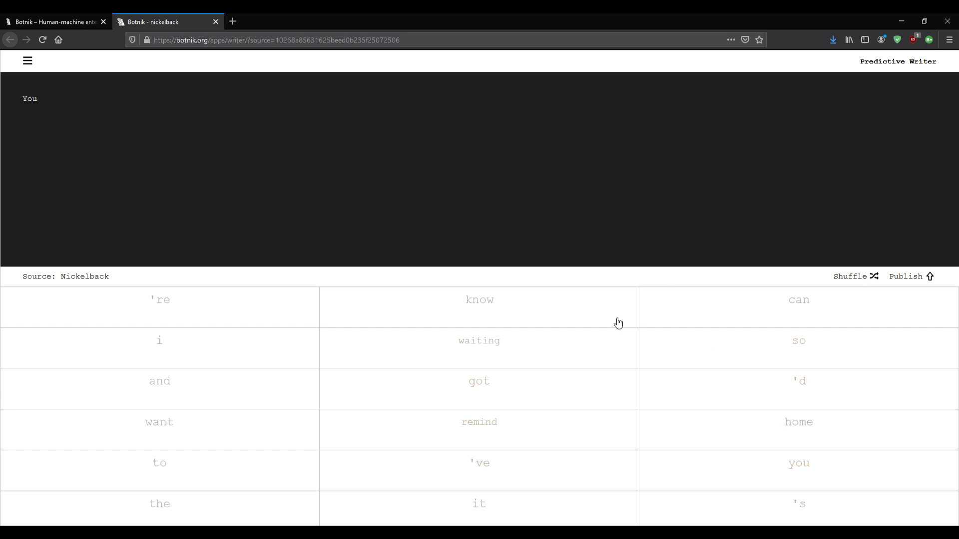
{"action": "mouse_move", "coordinate": [473, 412]}
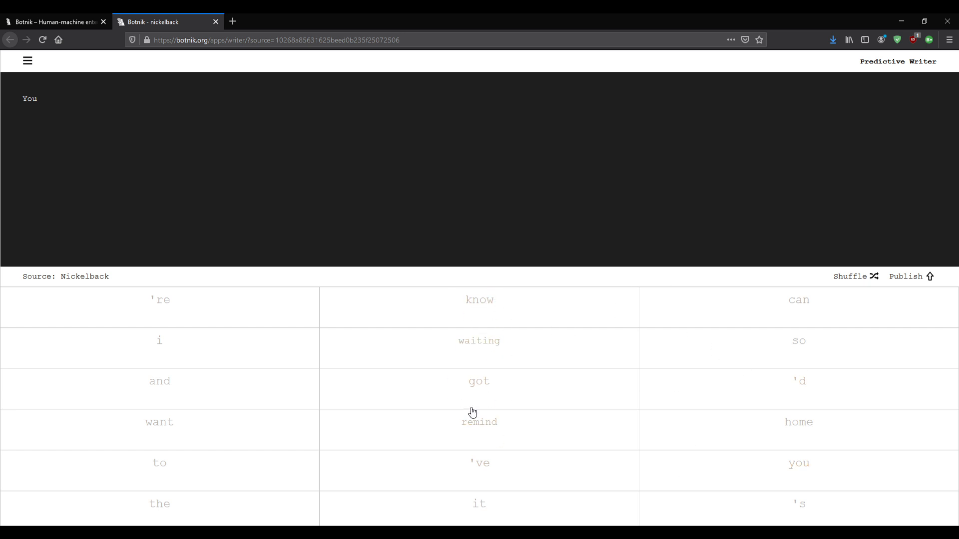
{"action": "mouse_move", "coordinate": [520, 440]}
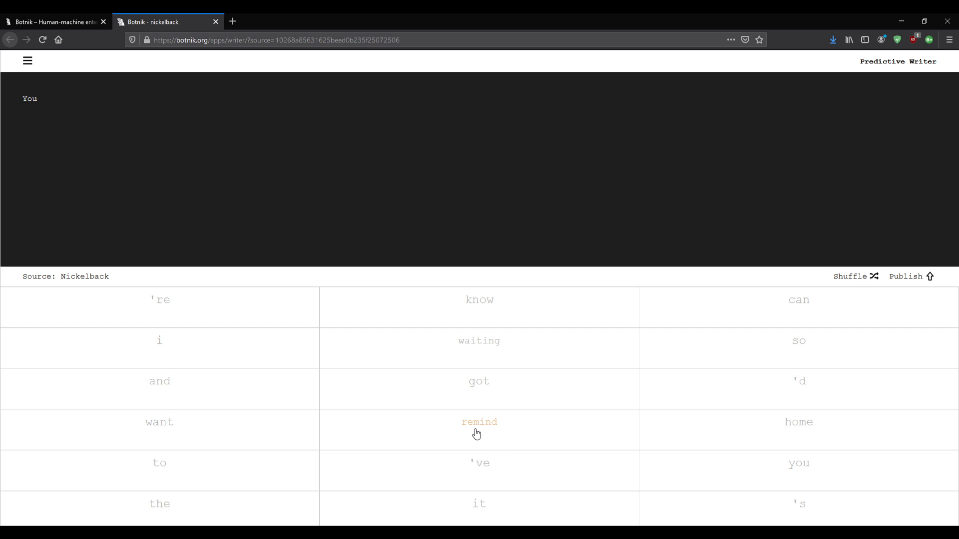
{"action": "mouse_move", "coordinate": [479, 462]}
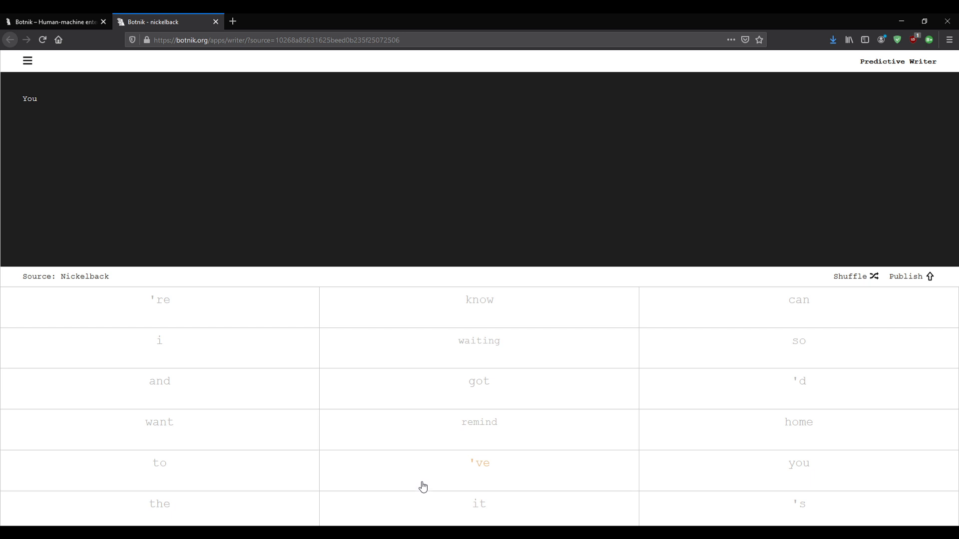
{"action": "mouse_move", "coordinate": [375, 376]}
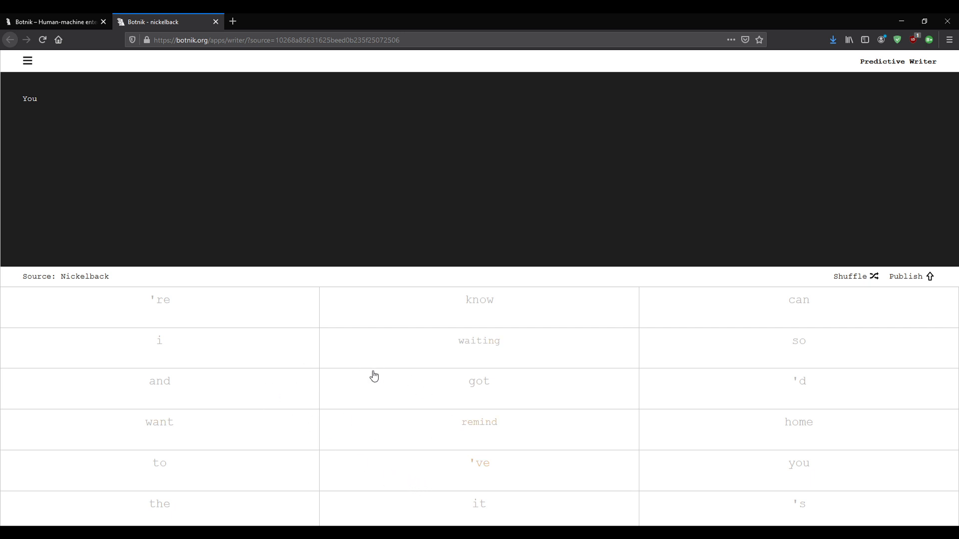
{"action": "mouse_move", "coordinate": [105, 336]}
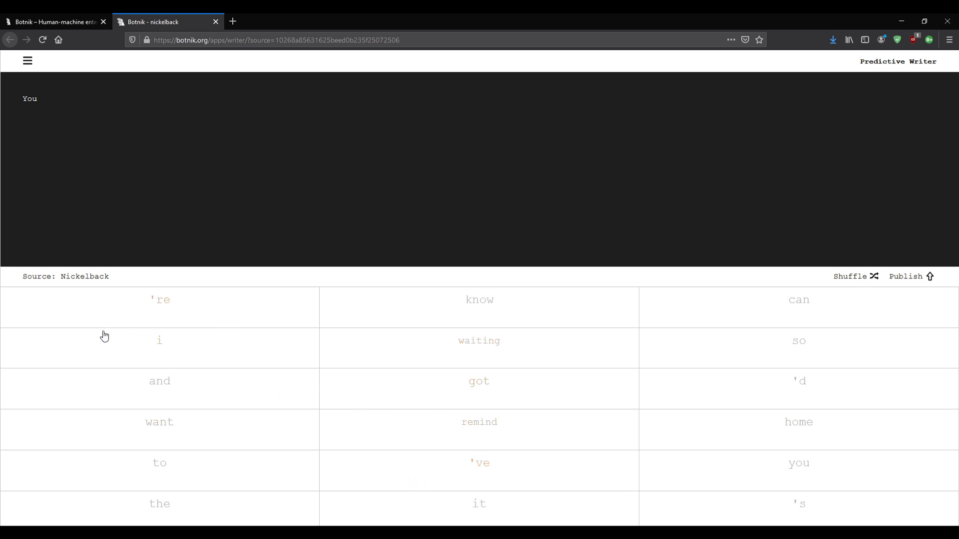
{"action": "mouse_move", "coordinate": [25, 285]}
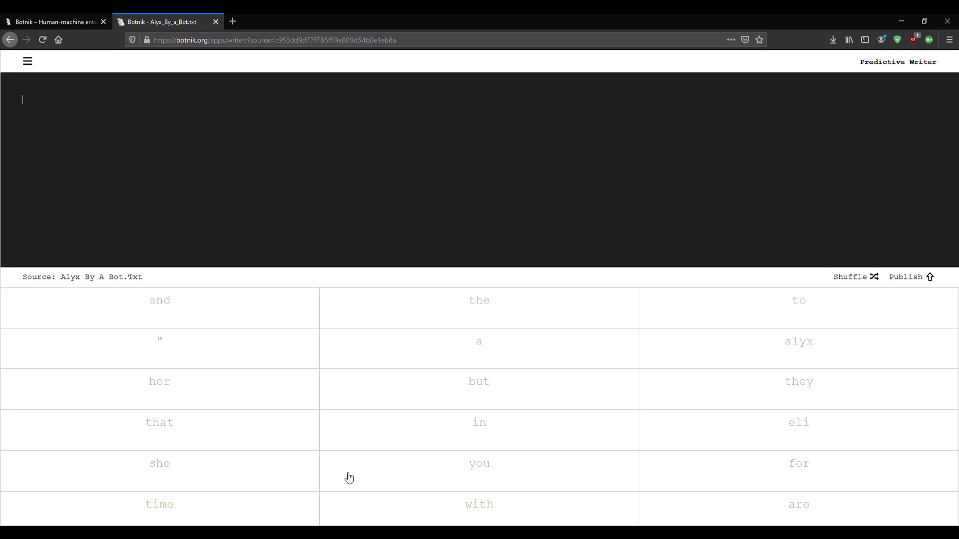
{"action": "mouse_move", "coordinate": [160, 503]}
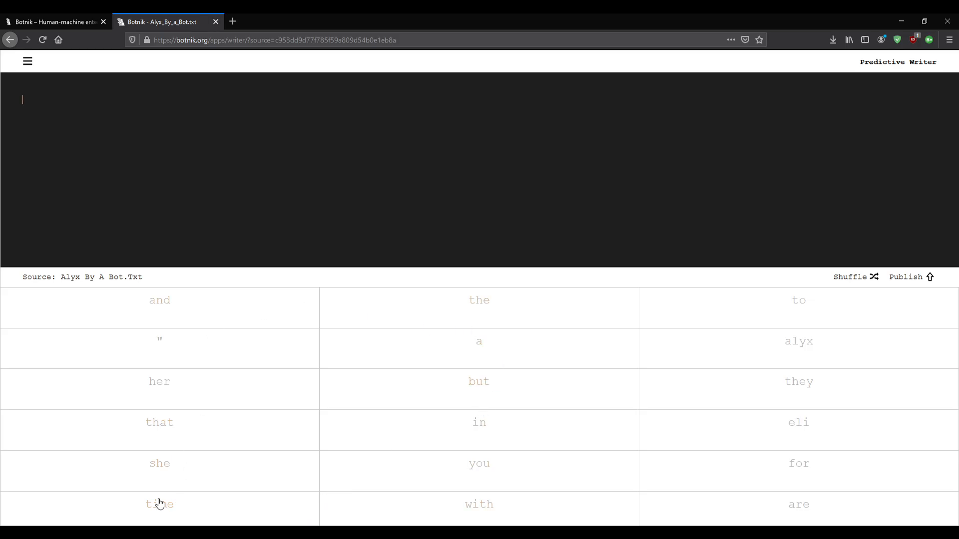
{"action": "mouse_move", "coordinate": [483, 288]}
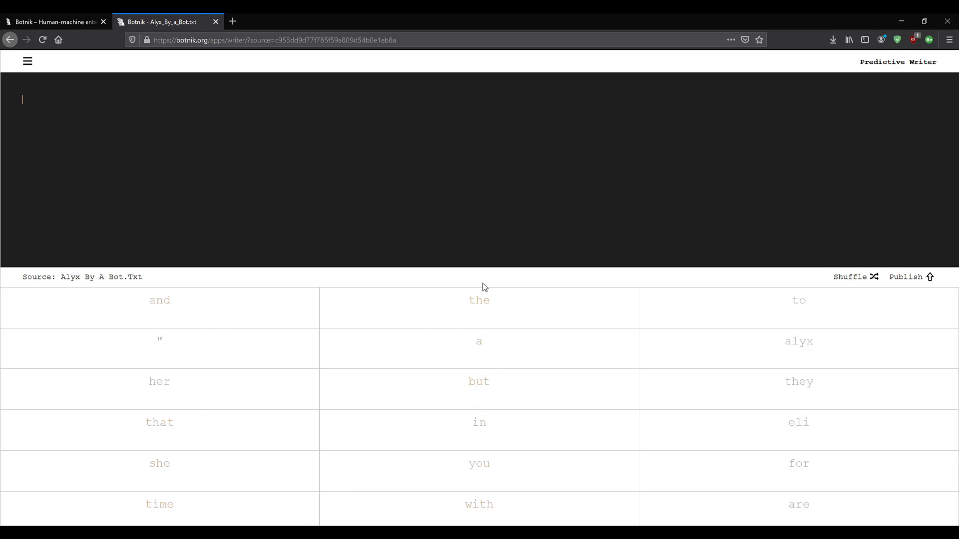
{"action": "mouse_move", "coordinate": [604, 445]}
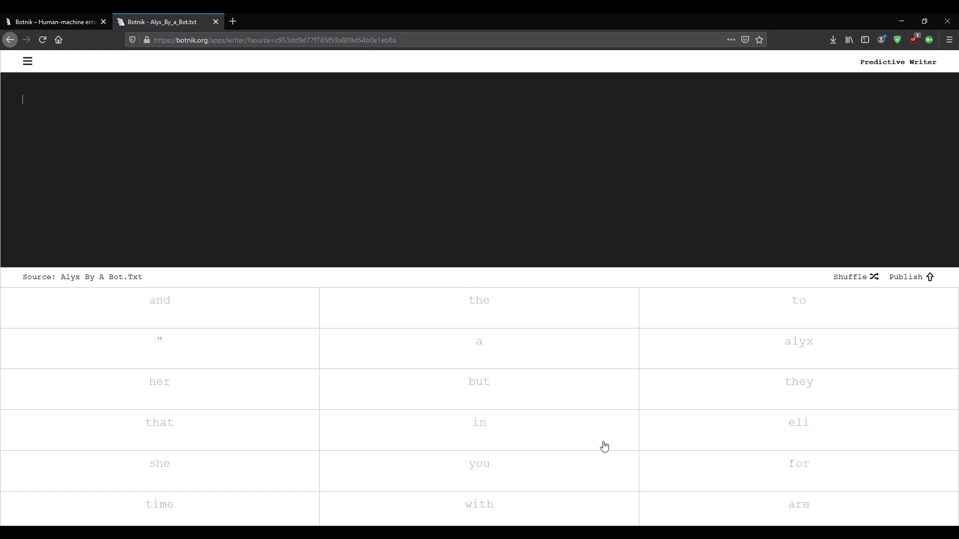
{"action": "mouse_move", "coordinate": [271, 348]}
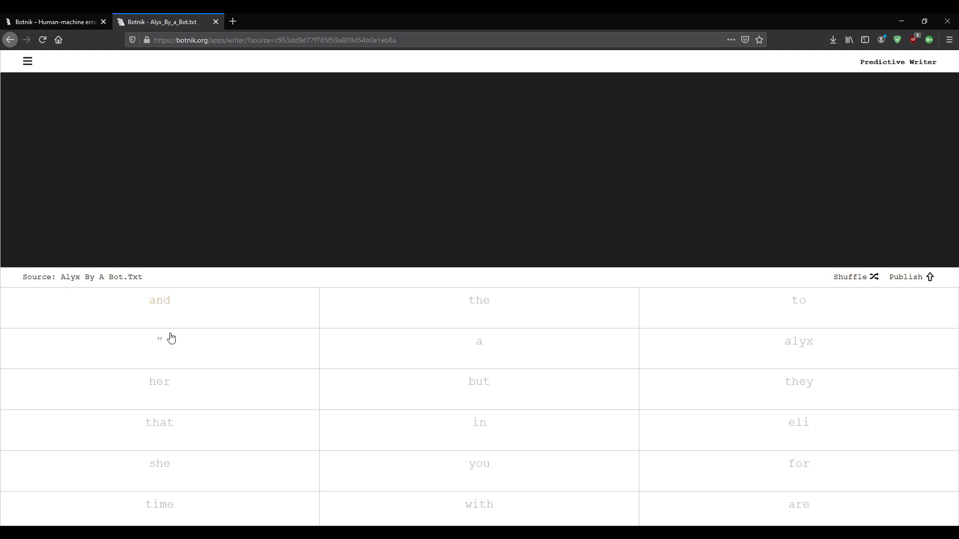
Build 'Alyx vance looks down to city 17 and sees that wires are very' from suggestions.
{"action": "left_click", "coordinate": [798, 342]}
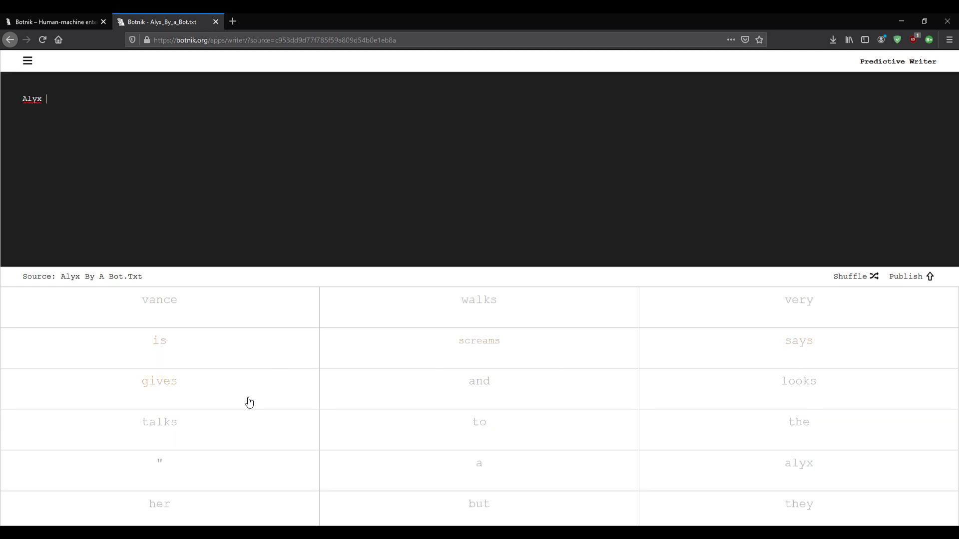
{"action": "left_click", "coordinate": [159, 300]}
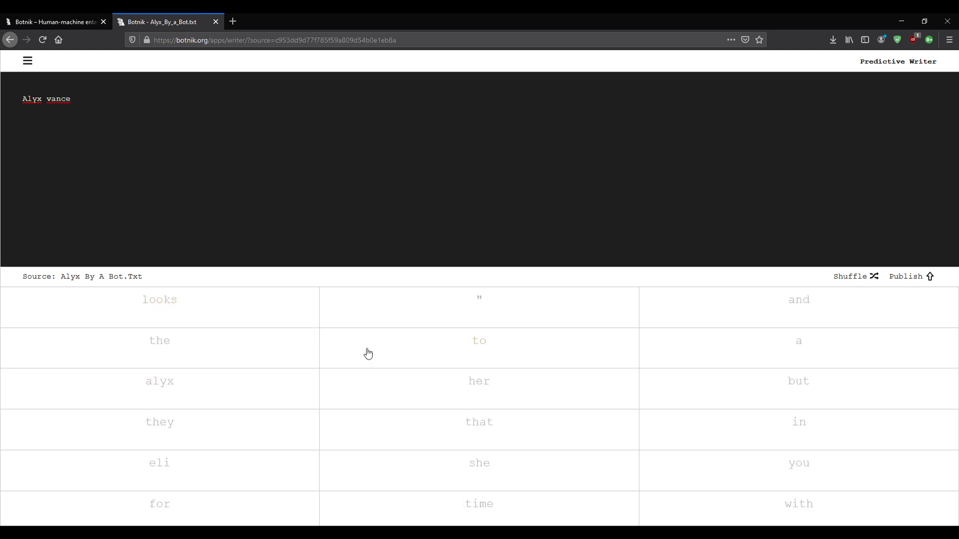
{"action": "left_click", "coordinate": [75, 99]}
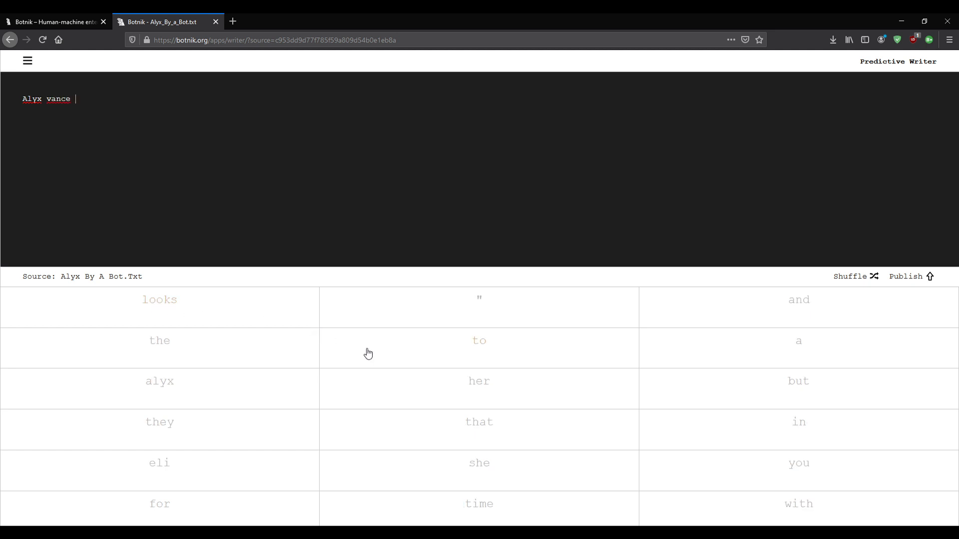
{"action": "left_click", "coordinate": [159, 299]}
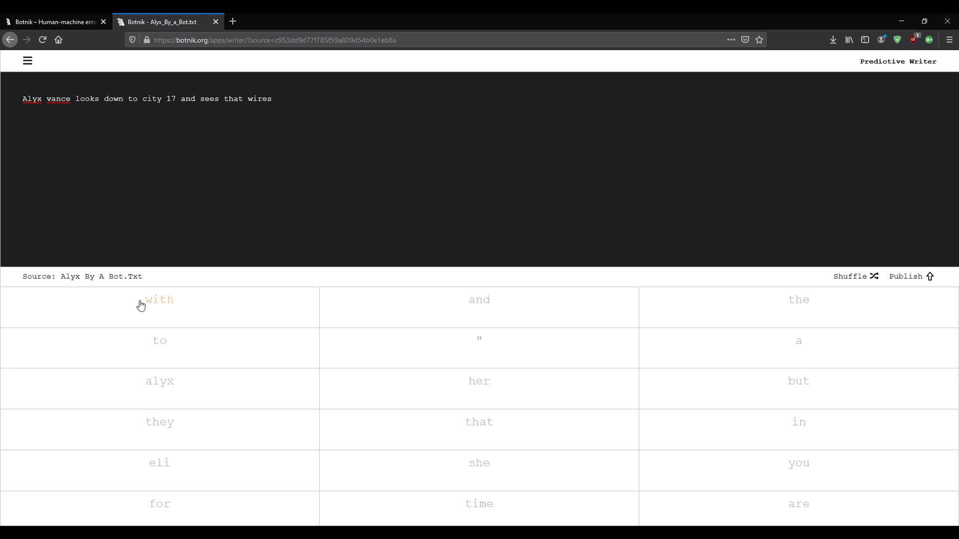
{"action": "mouse_move", "coordinate": [813, 510]}
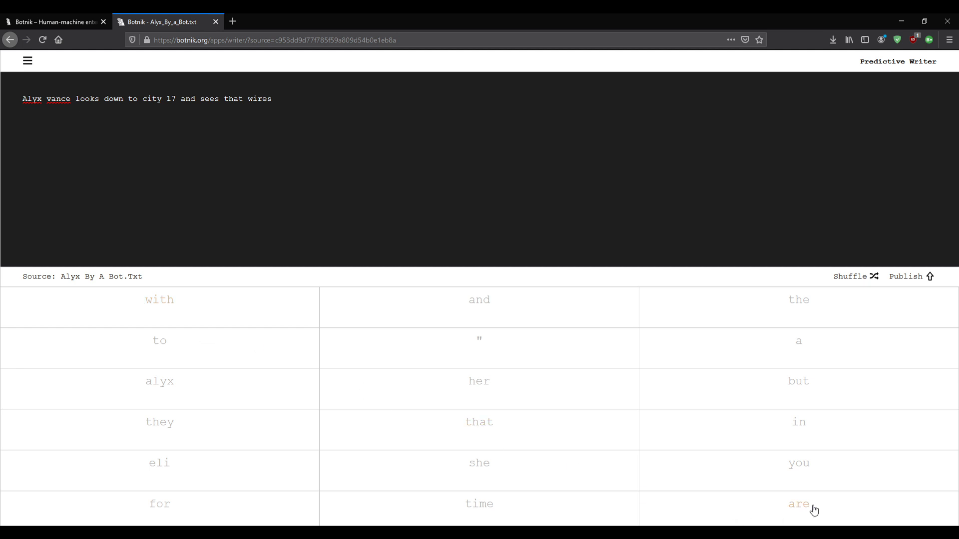
{"action": "left_click", "coordinate": [799, 503]}
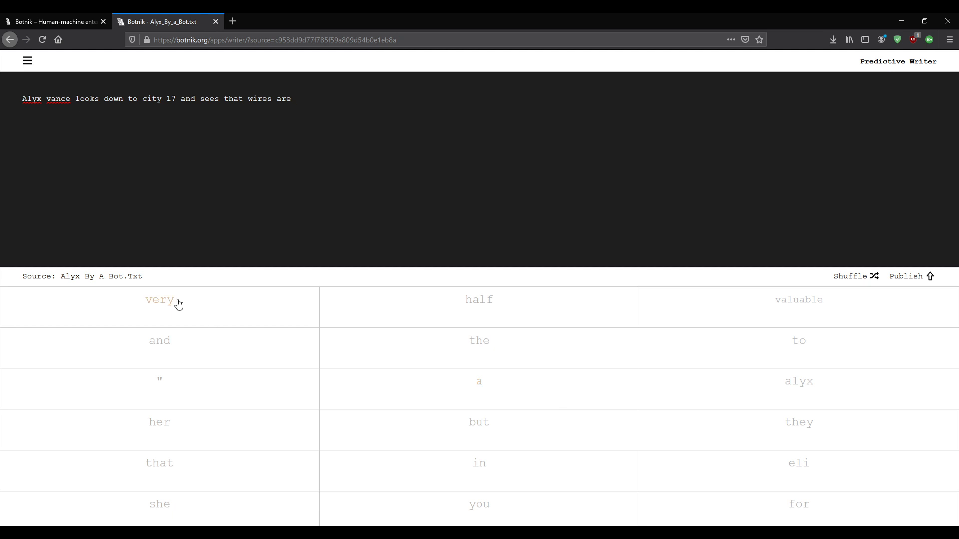
{"action": "mouse_move", "coordinate": [680, 326]}
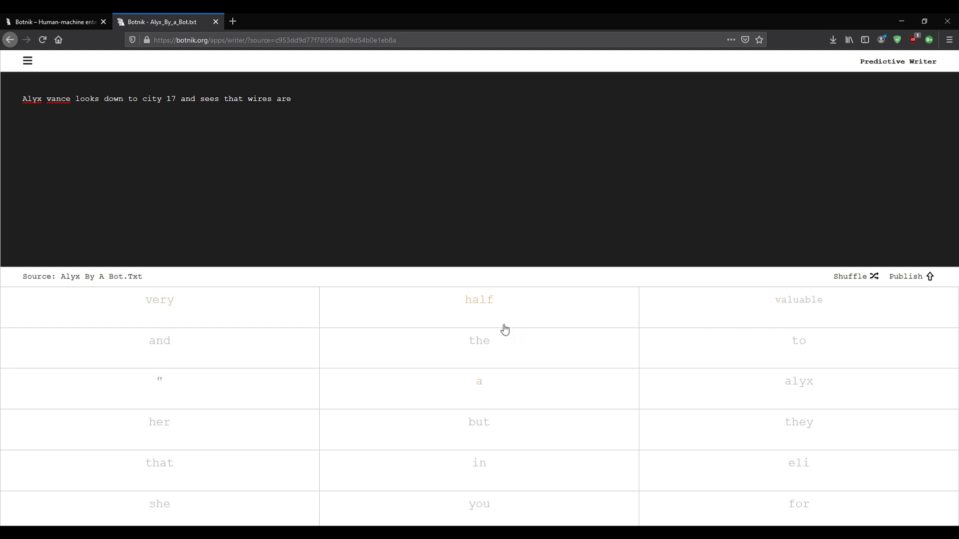
{"action": "left_click", "coordinate": [160, 300]}
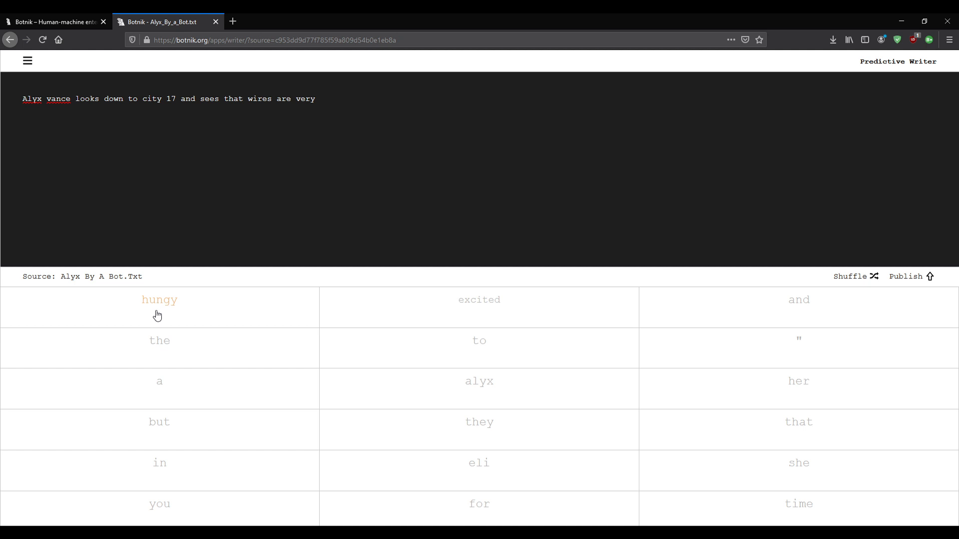
{"action": "mouse_move", "coordinate": [160, 503]}
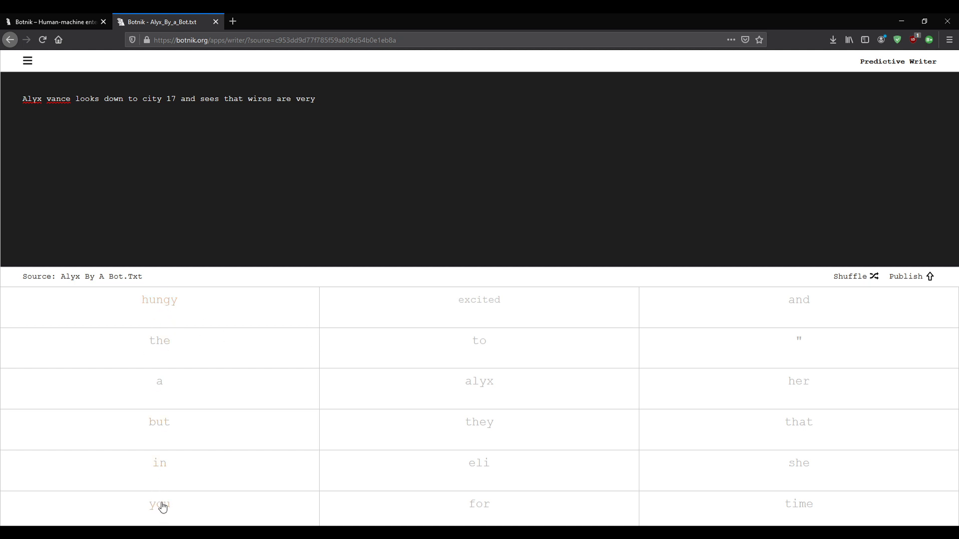
{"action": "mouse_move", "coordinate": [159, 421]}
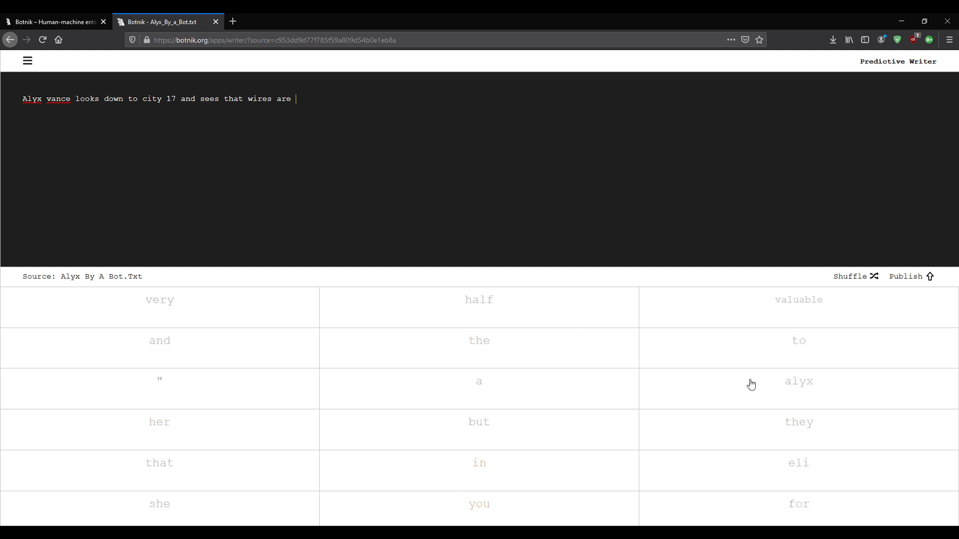
Finish 'valuable power.' and continue with 'Eli shouts excitedly'.
{"action": "left_click", "coordinate": [798, 300]}
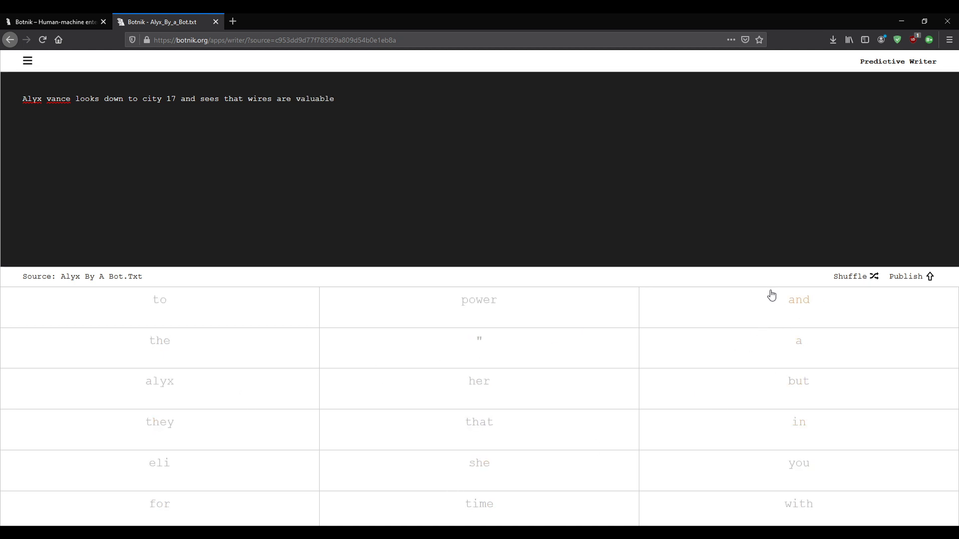
{"action": "left_click", "coordinate": [478, 299]}
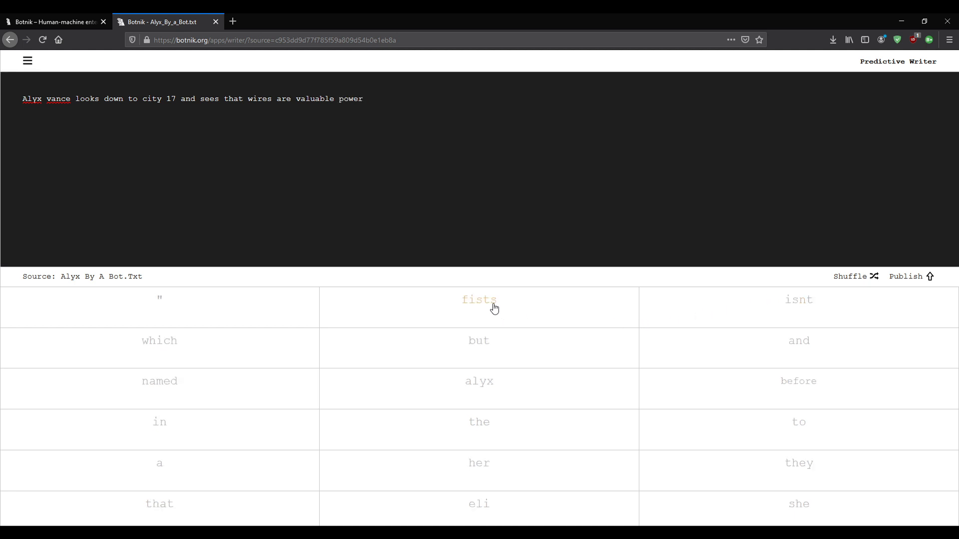
{"action": "left_click", "coordinate": [478, 504]}
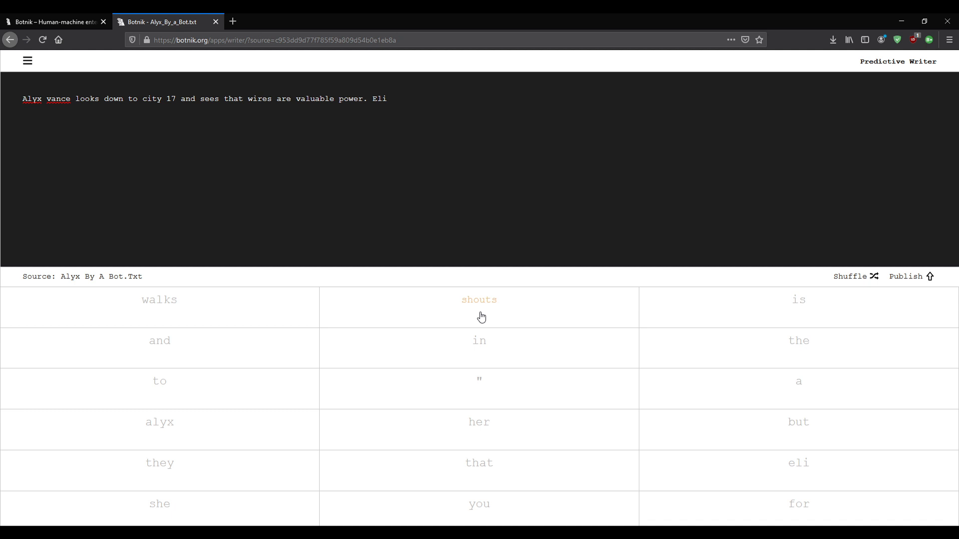
{"action": "mouse_move", "coordinate": [481, 313]}
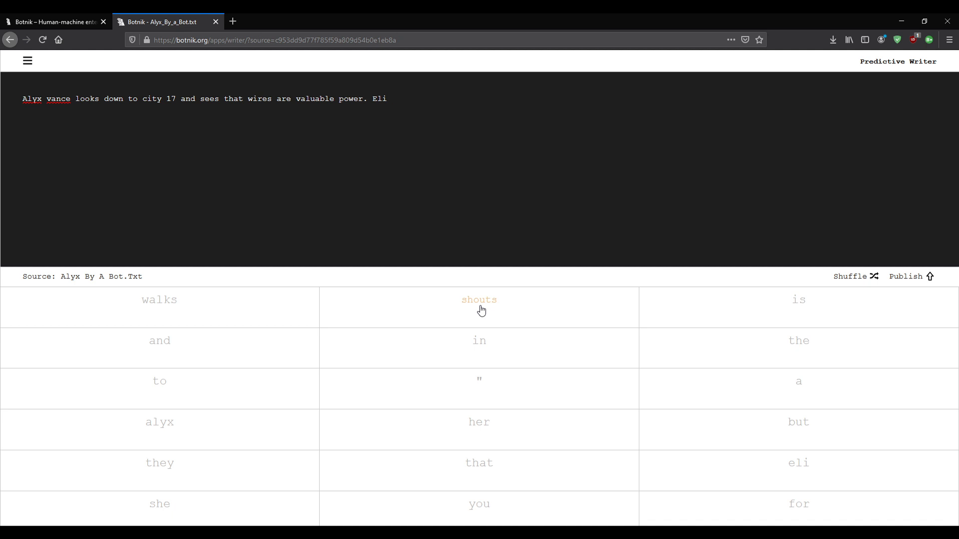
{"action": "left_click", "coordinate": [479, 300]}
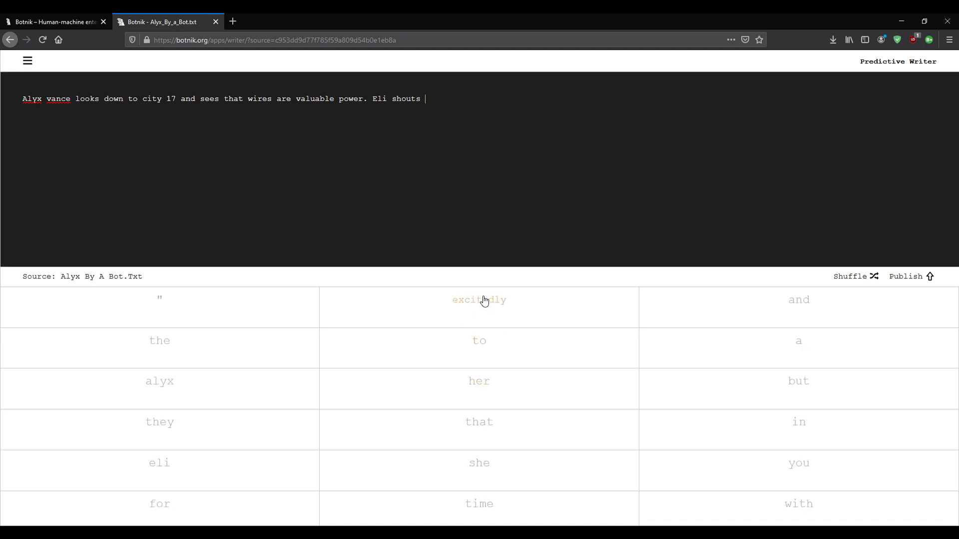
{"action": "left_click", "coordinate": [478, 300]}
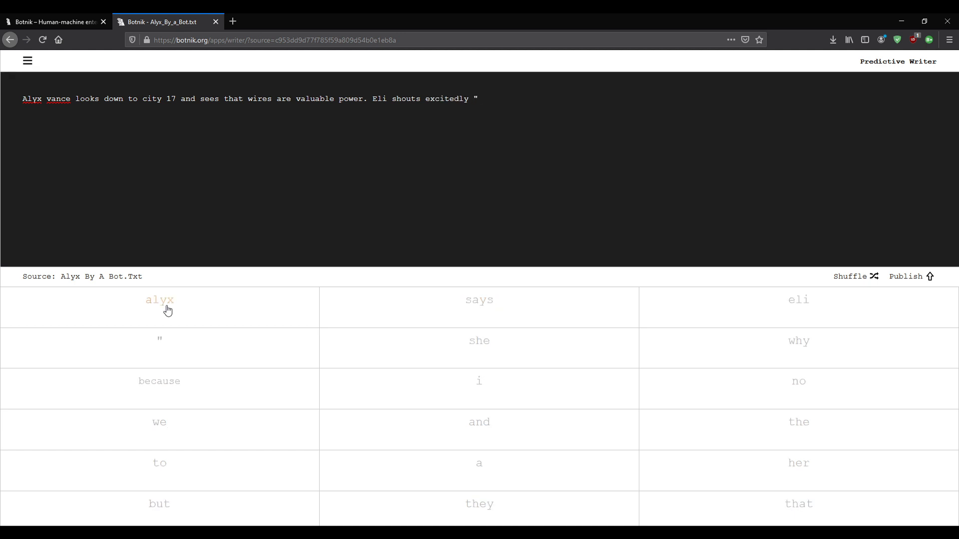
Add an opening quote followed by 'alyx they are very'.
{"action": "left_click", "coordinate": [159, 300]}
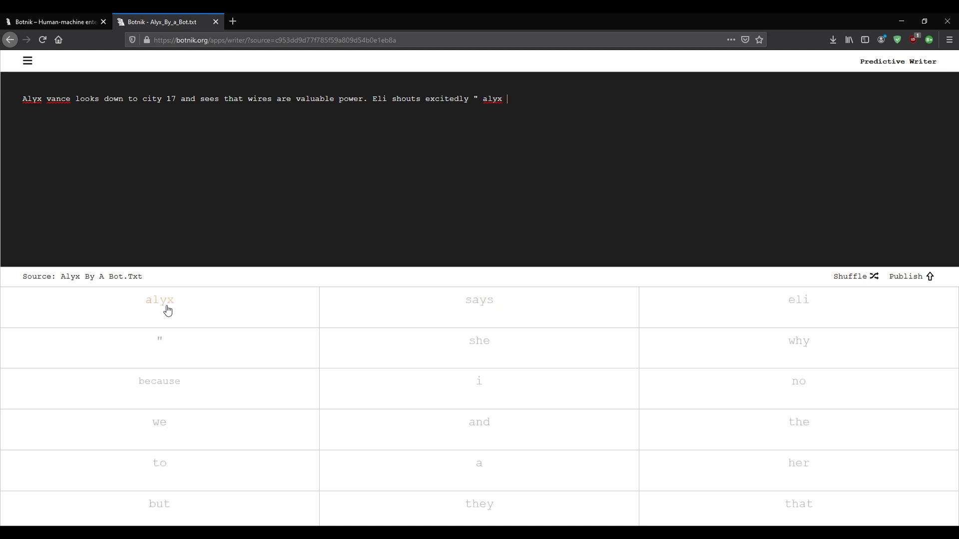
{"action": "left_click", "coordinate": [159, 300]}
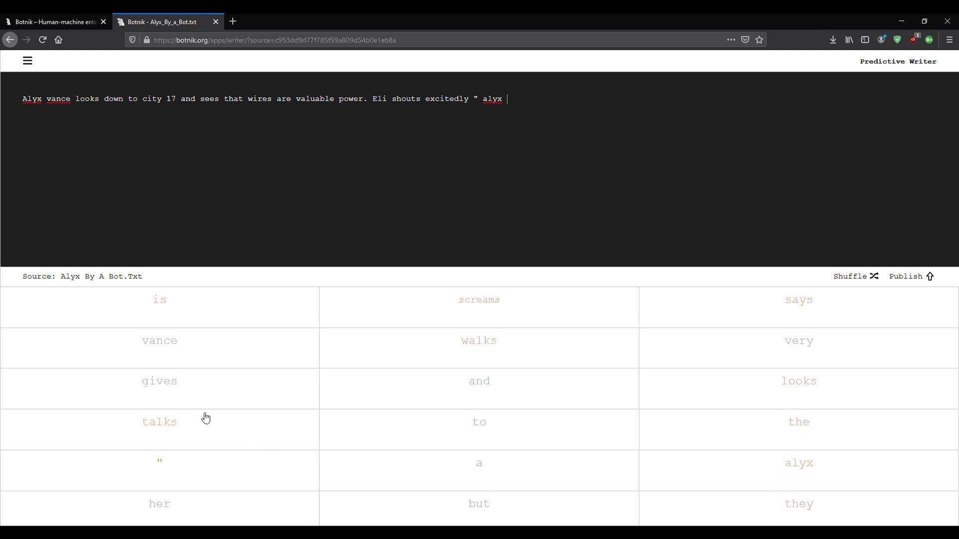
{"action": "mouse_move", "coordinate": [210, 425]}
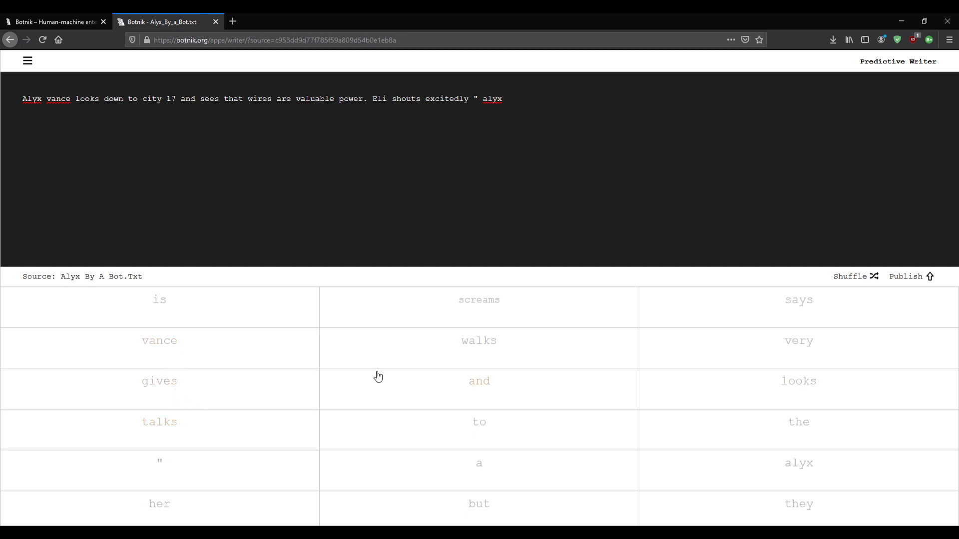
{"action": "mouse_move", "coordinate": [385, 377]}
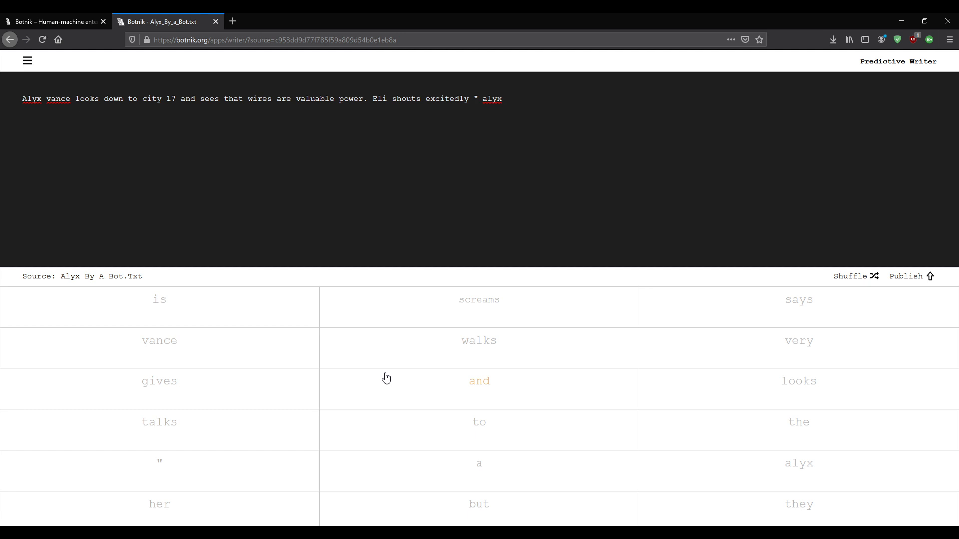
{"action": "mouse_move", "coordinate": [819, 475]}
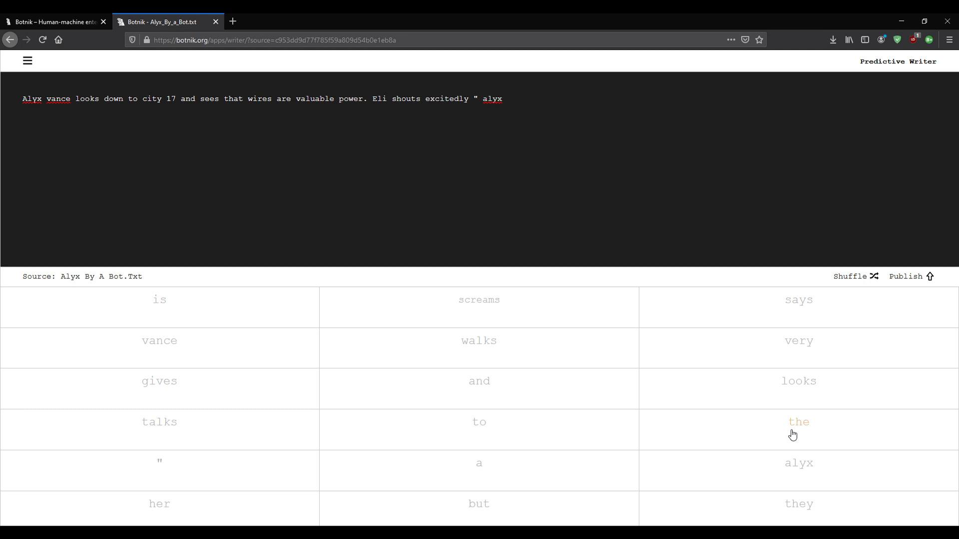
{"action": "left_click", "coordinate": [501, 99]}
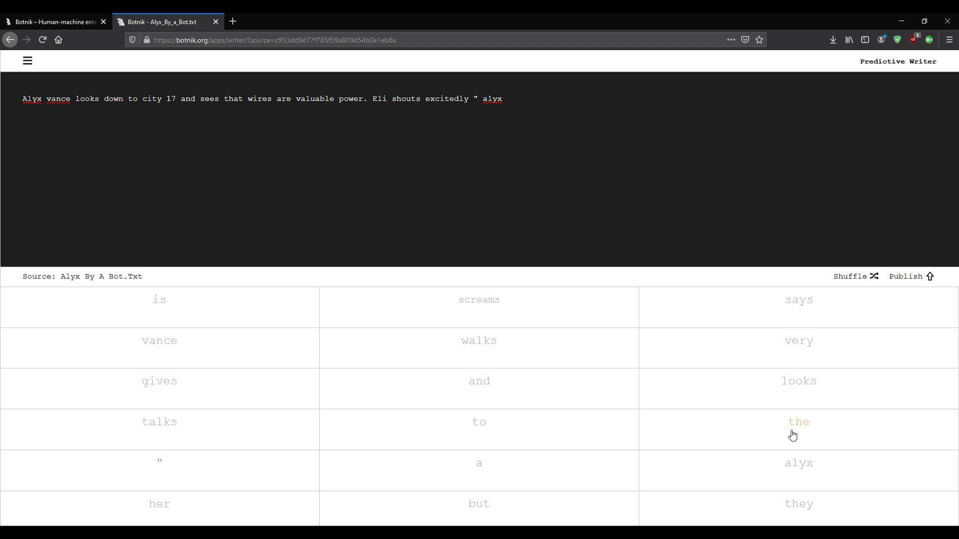
{"action": "mouse_move", "coordinate": [786, 448]}
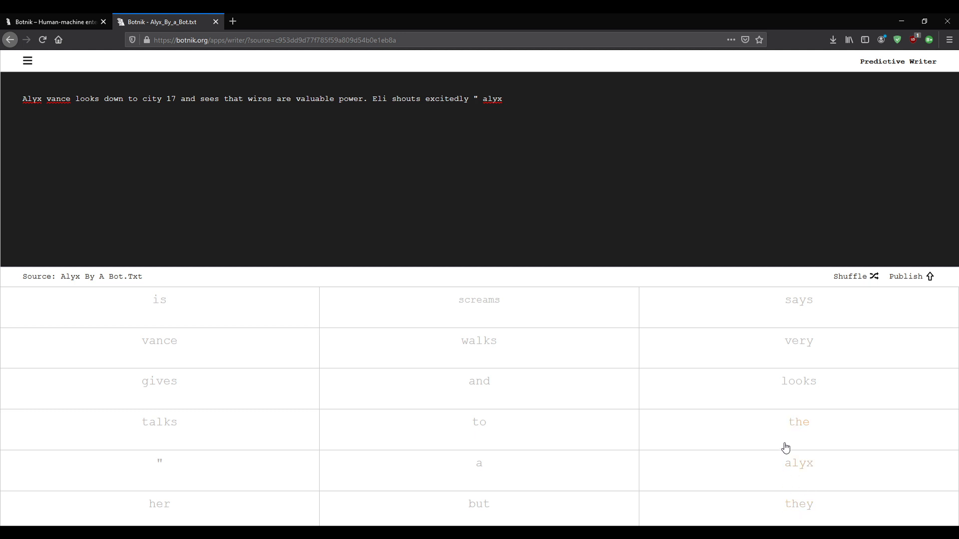
{"action": "left_click", "coordinate": [799, 504]}
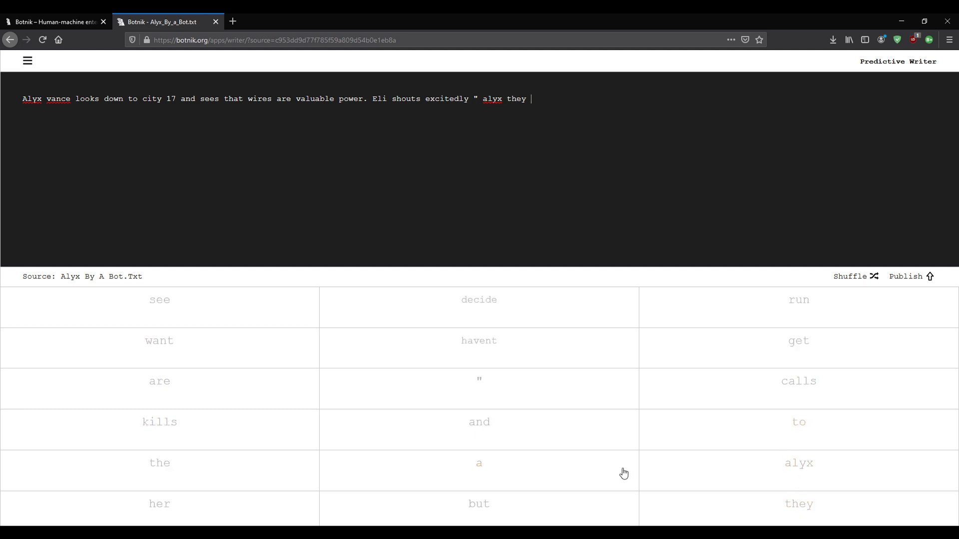
{"action": "left_click", "coordinate": [159, 380]}
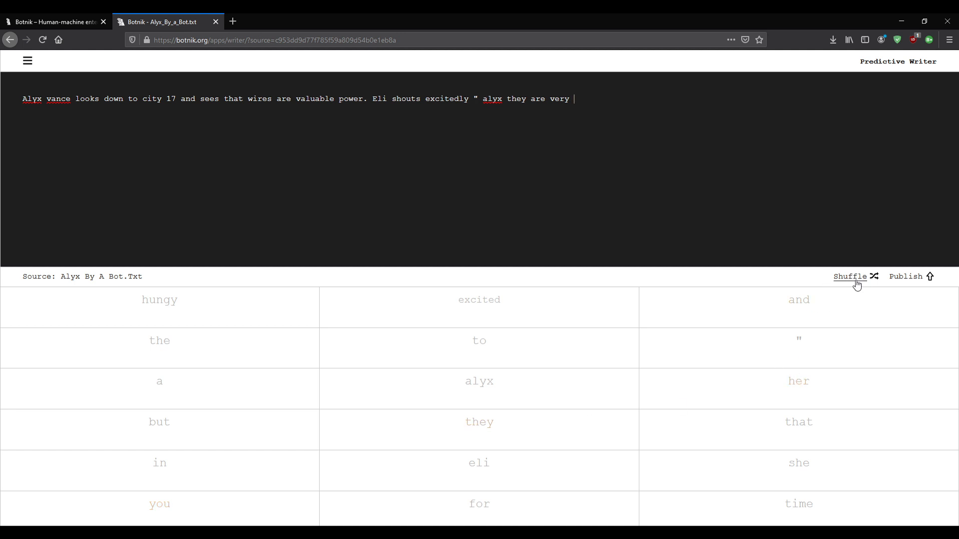
{"action": "mouse_move", "coordinate": [852, 284]}
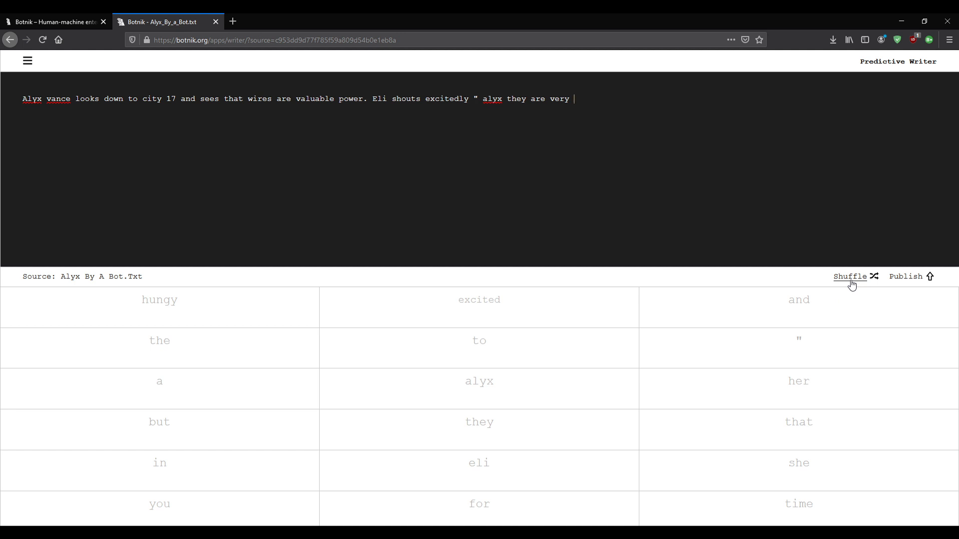
Shuffle the suggestions and add 'angry' after 'very'.
{"action": "left_click", "coordinate": [850, 277]}
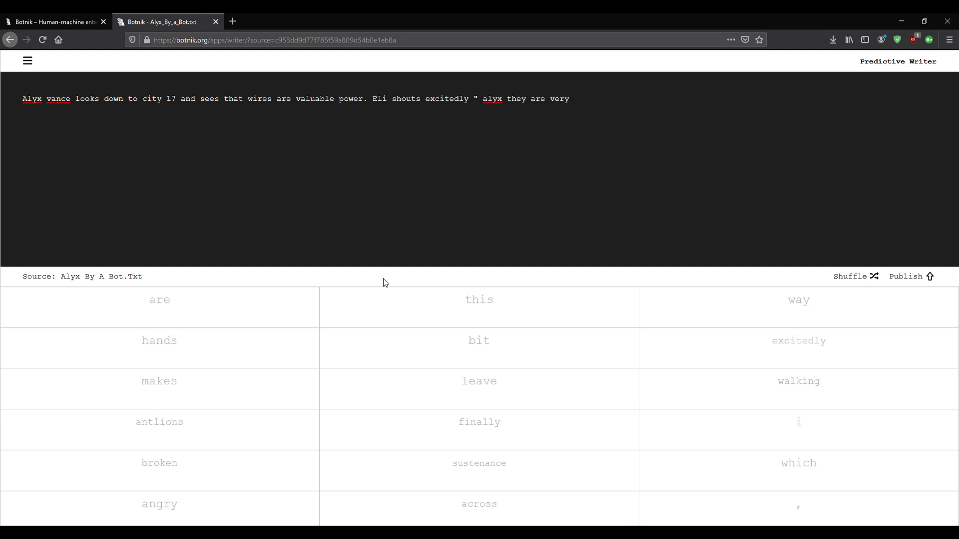
{"action": "left_click", "coordinate": [159, 503]}
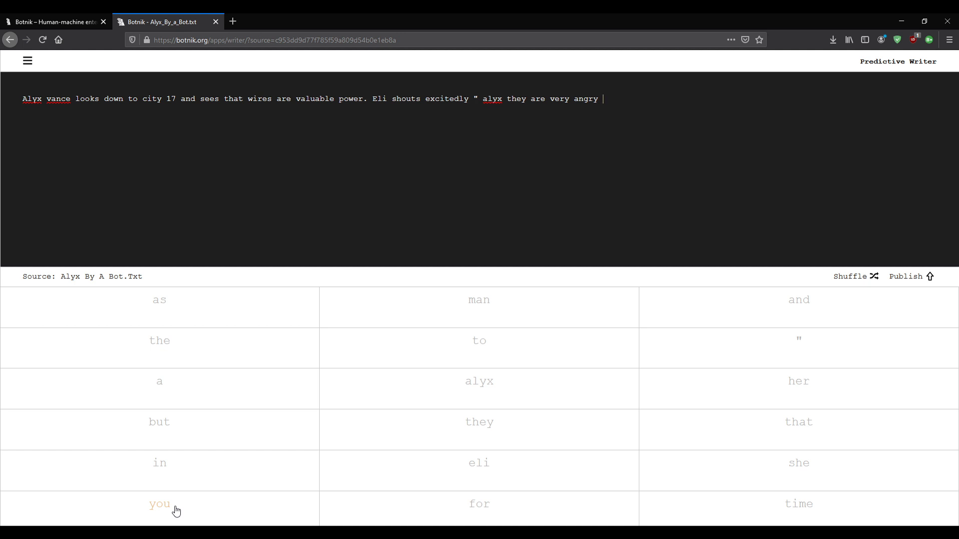
{"action": "mouse_move", "coordinate": [182, 508]}
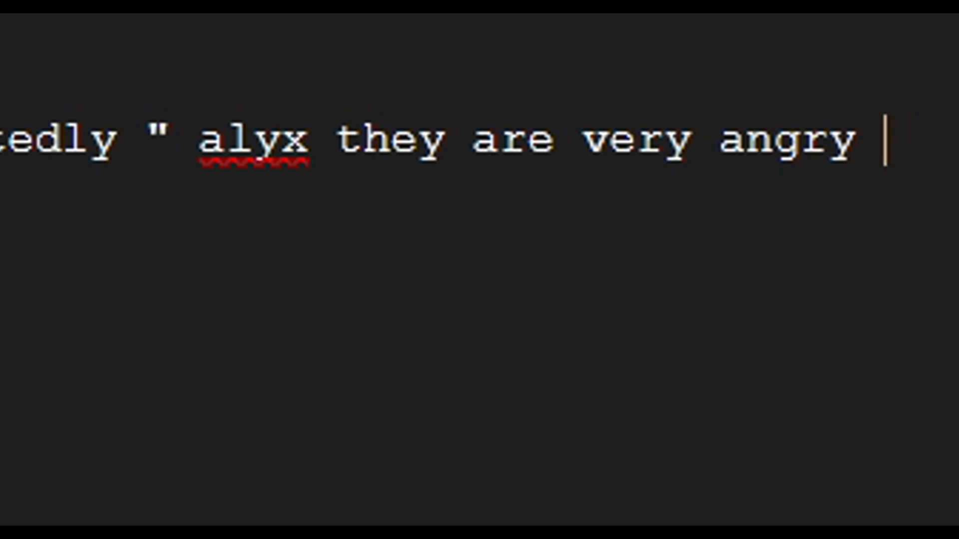
Erase the period and 'angry' by typing and backspacing, leaving the phrase at 'they are very'.
{"action": "type", "text": "."}
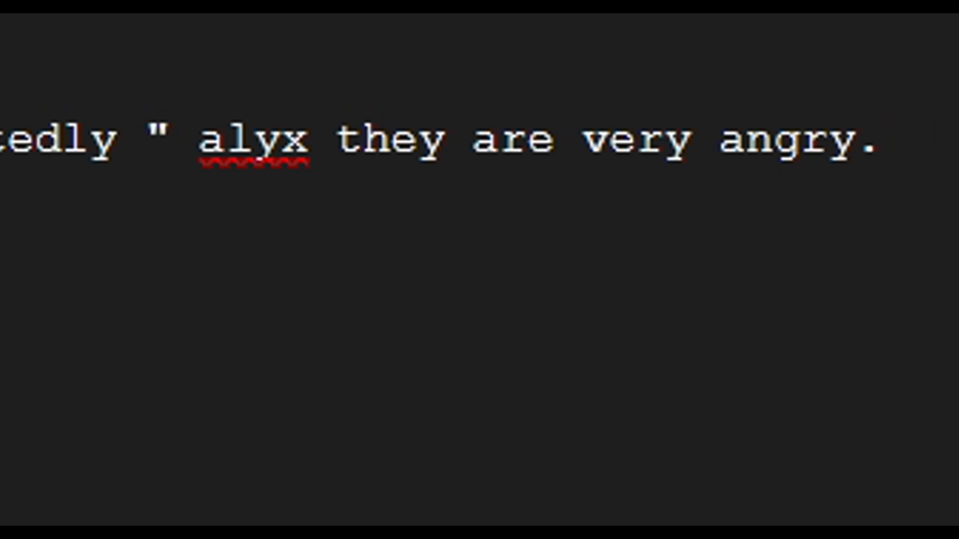
{"action": "key", "text": "Backspace"}
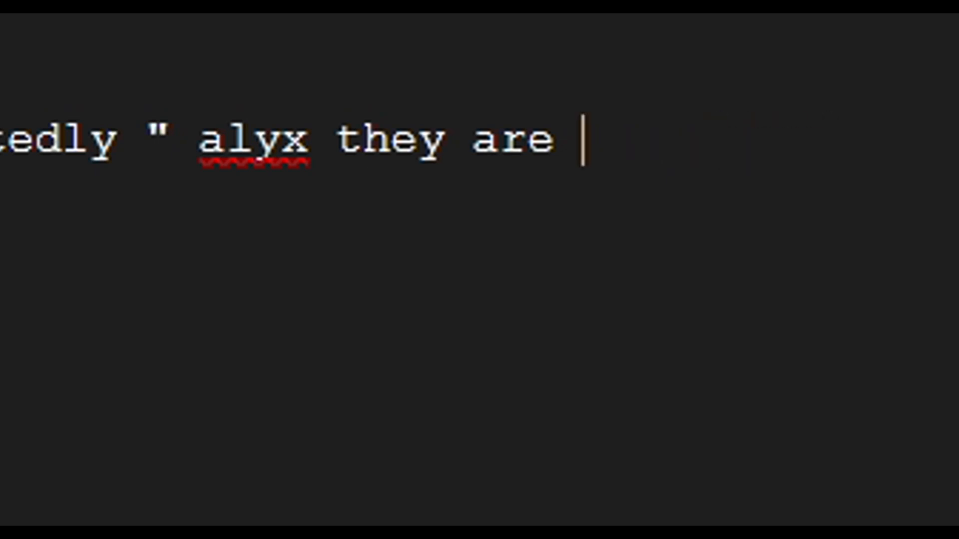
{"action": "type", "text": "vey"}
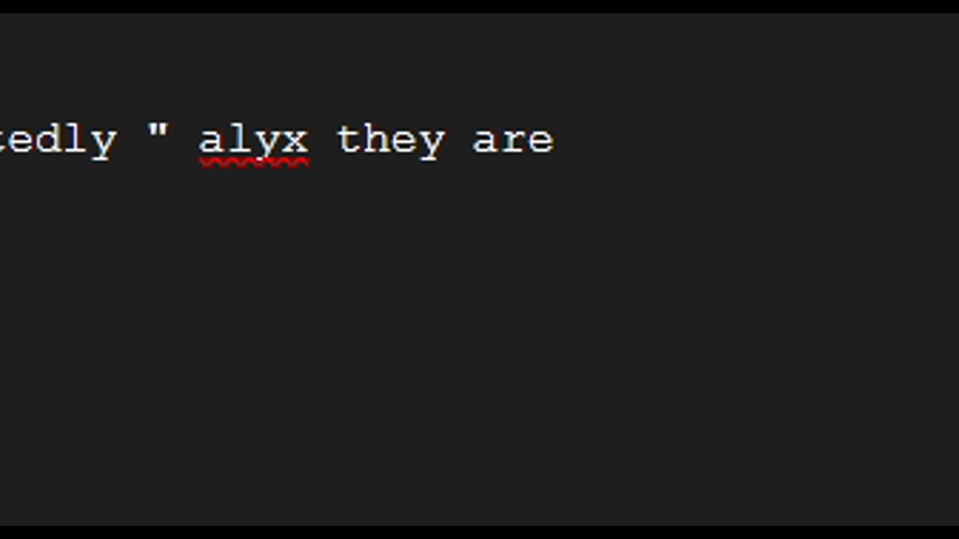
{"action": "type", "text": "very angry \". But"}
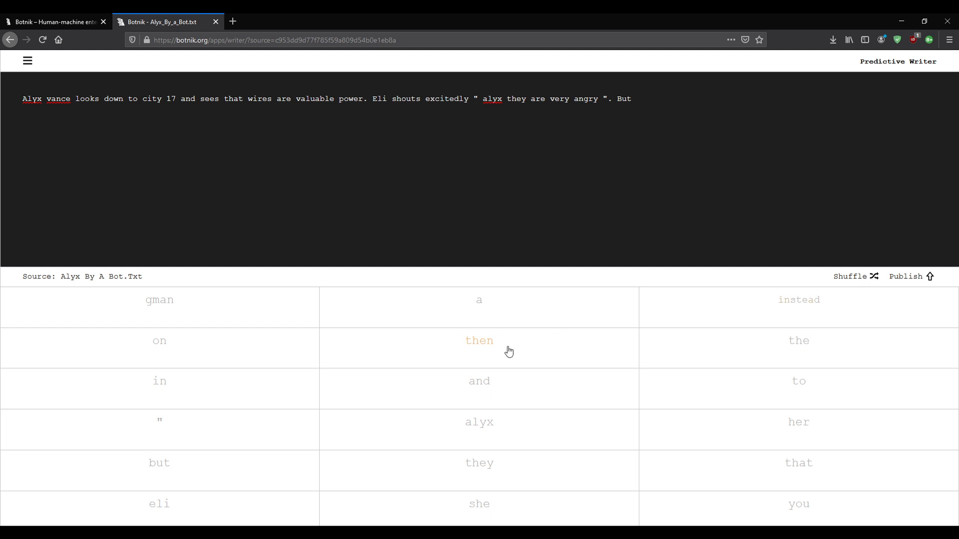
{"action": "mouse_move", "coordinate": [478, 463]}
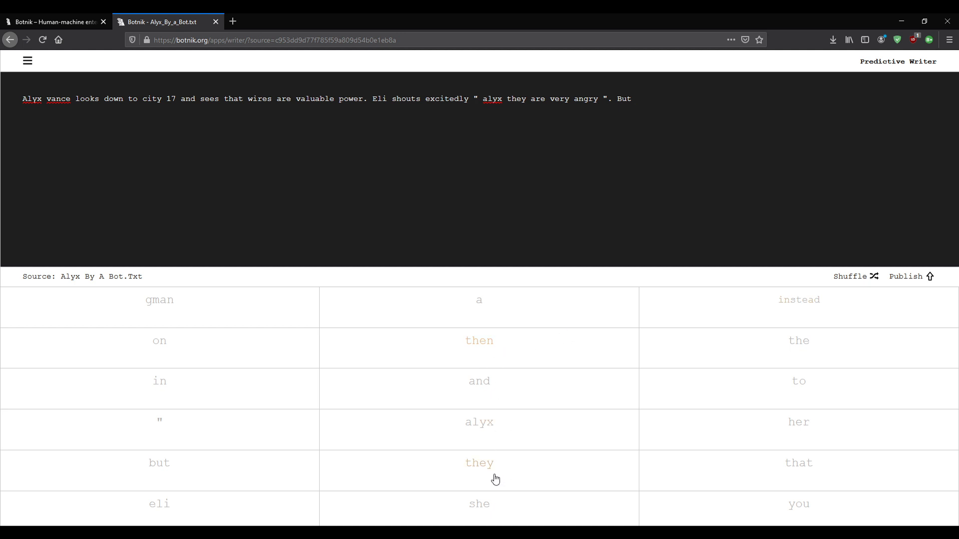
{"action": "mouse_move", "coordinate": [384, 458]}
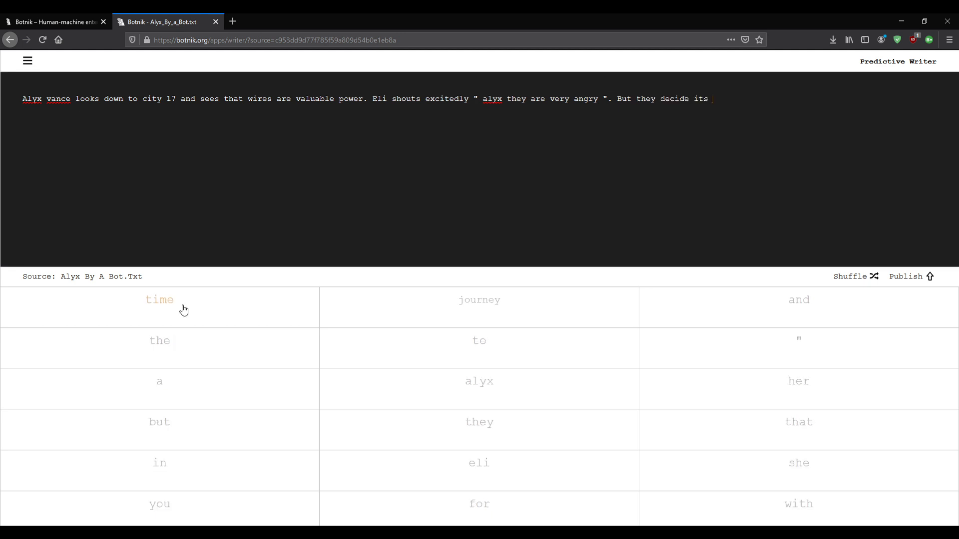
Extend the new sentence to 'But they decide its time to push eli'.
{"action": "left_click", "coordinate": [159, 300]}
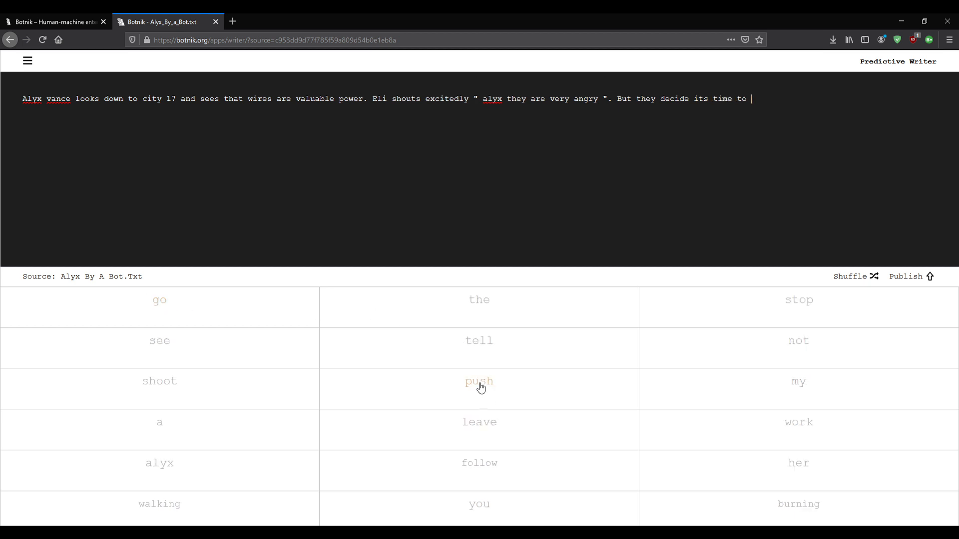
{"action": "mouse_move", "coordinate": [414, 469]}
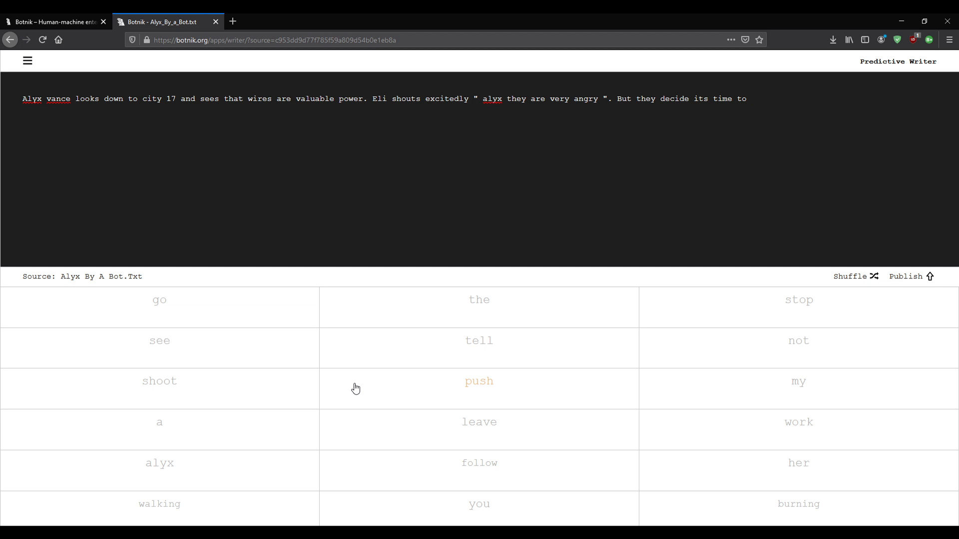
{"action": "left_click", "coordinate": [478, 381]}
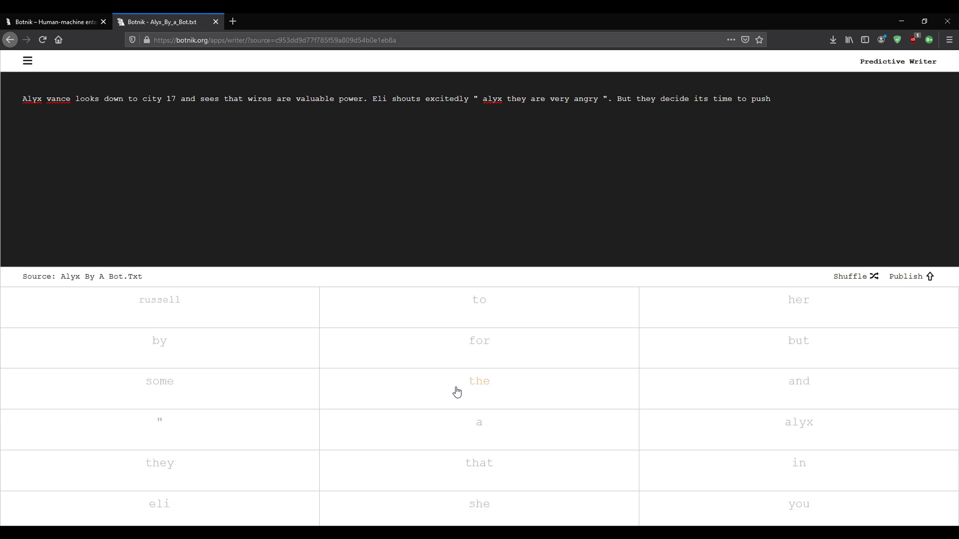
{"action": "left_click", "coordinate": [158, 503]}
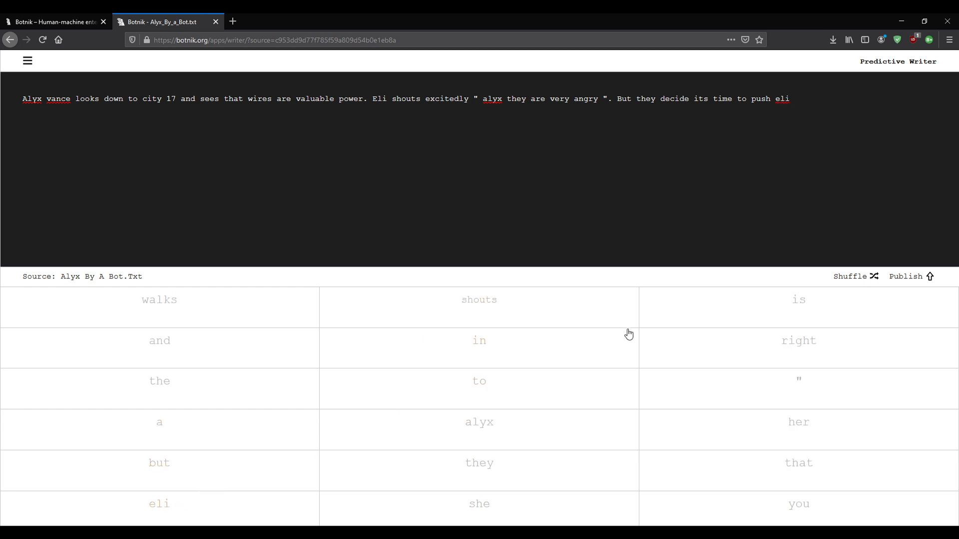
{"action": "mouse_move", "coordinate": [264, 376]}
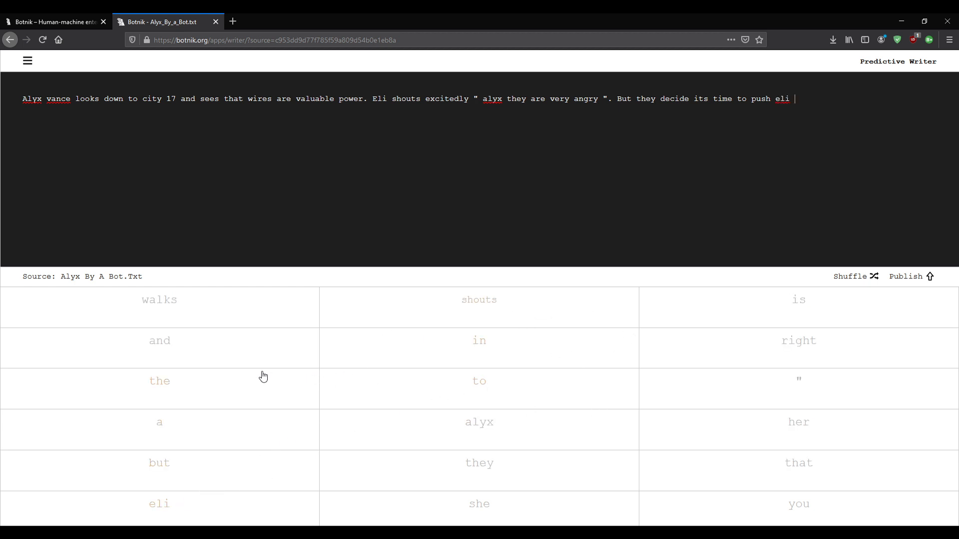
{"action": "mouse_move", "coordinate": [427, 392]}
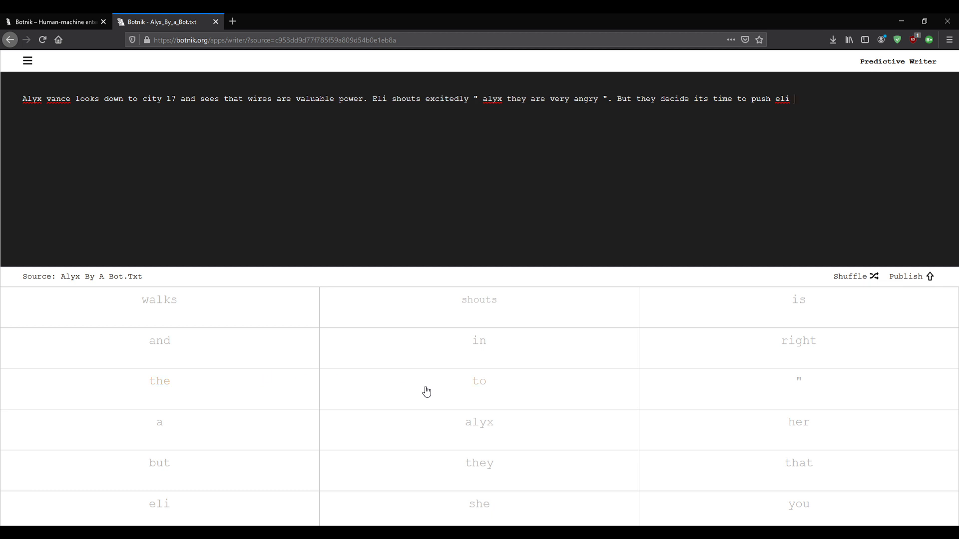
{"action": "mouse_move", "coordinate": [477, 394]}
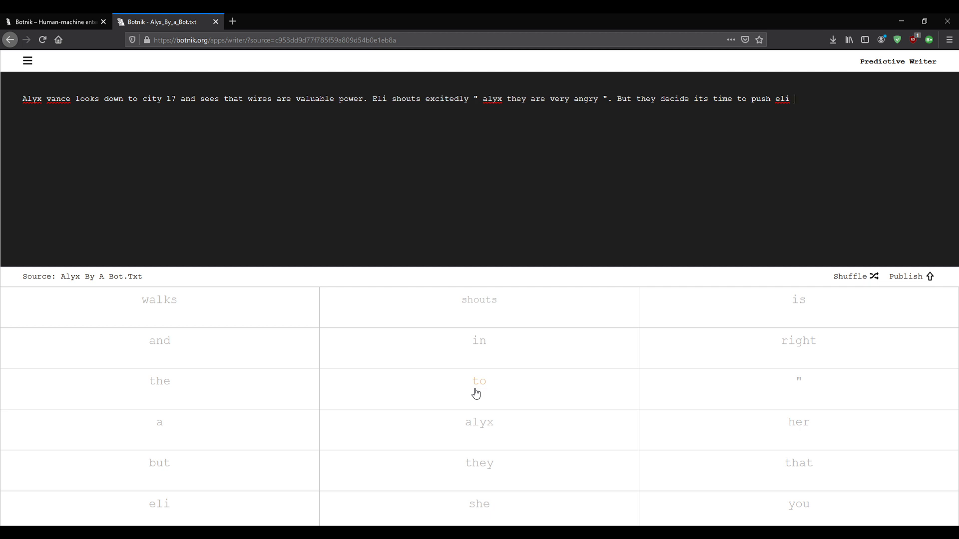
{"action": "mouse_move", "coordinate": [455, 396]}
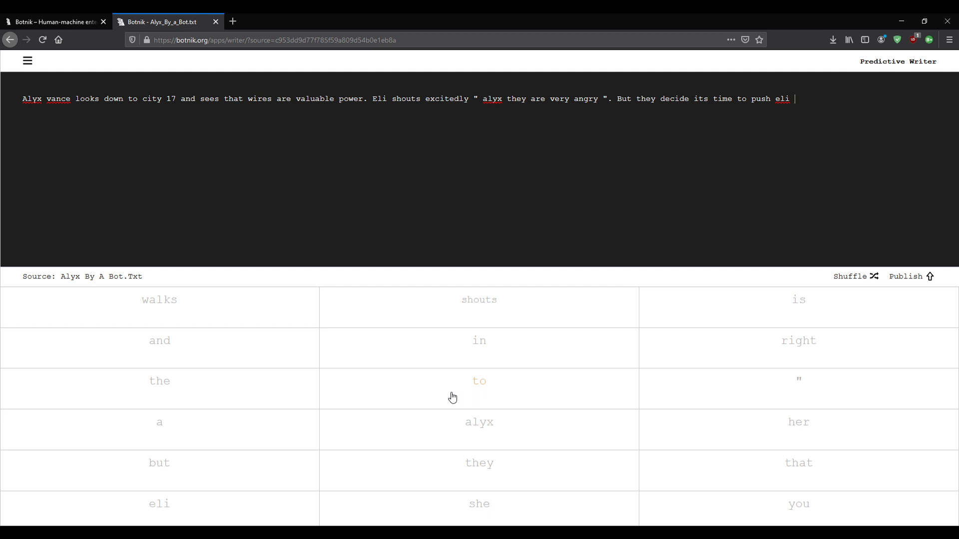
Continue the sentence with 'to the train'.
{"action": "left_click", "coordinate": [478, 381]}
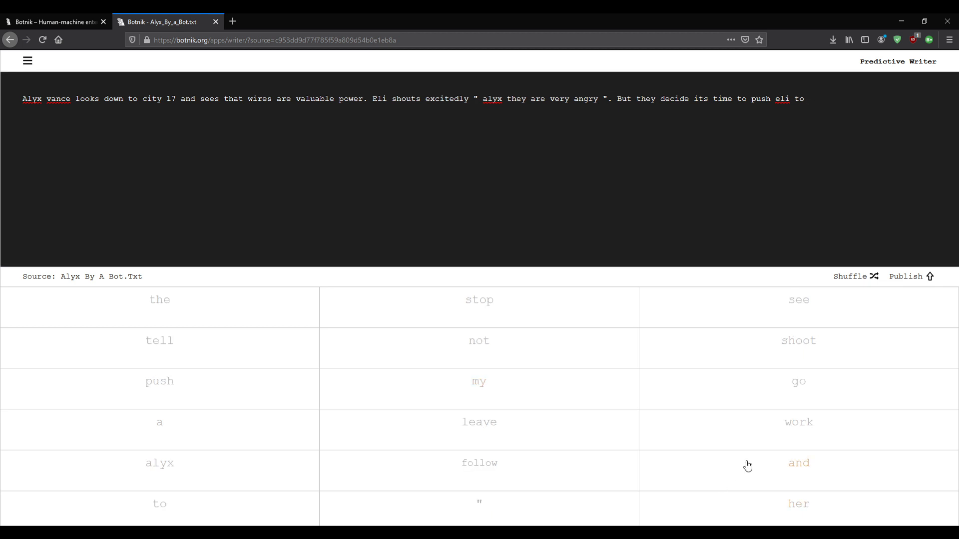
{"action": "mouse_move", "coordinate": [454, 463]}
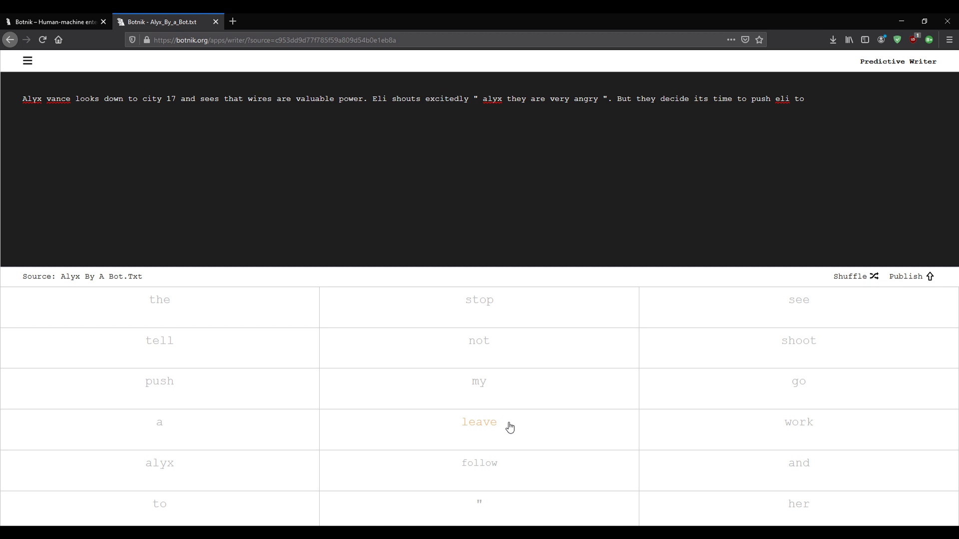
{"action": "mouse_move", "coordinate": [167, 303]}
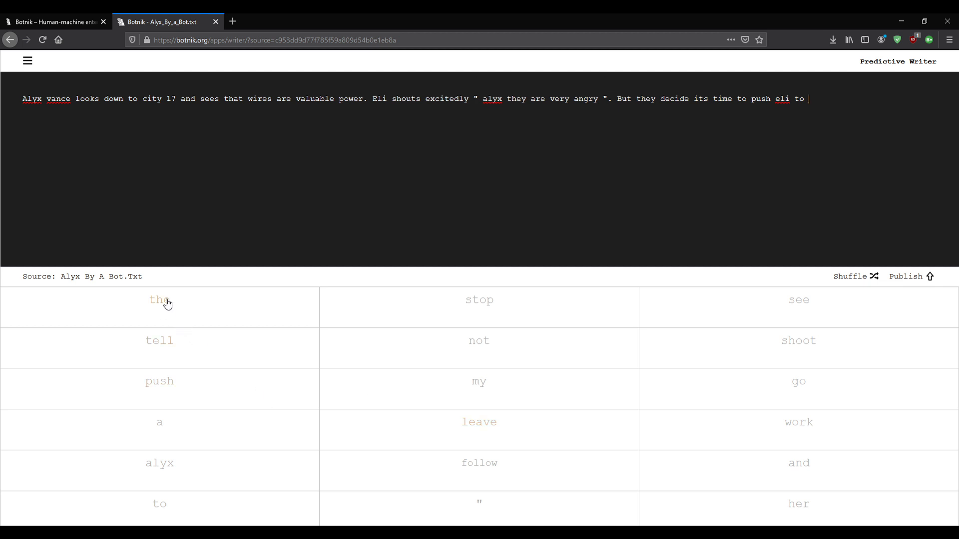
{"action": "left_click", "coordinate": [159, 299]}
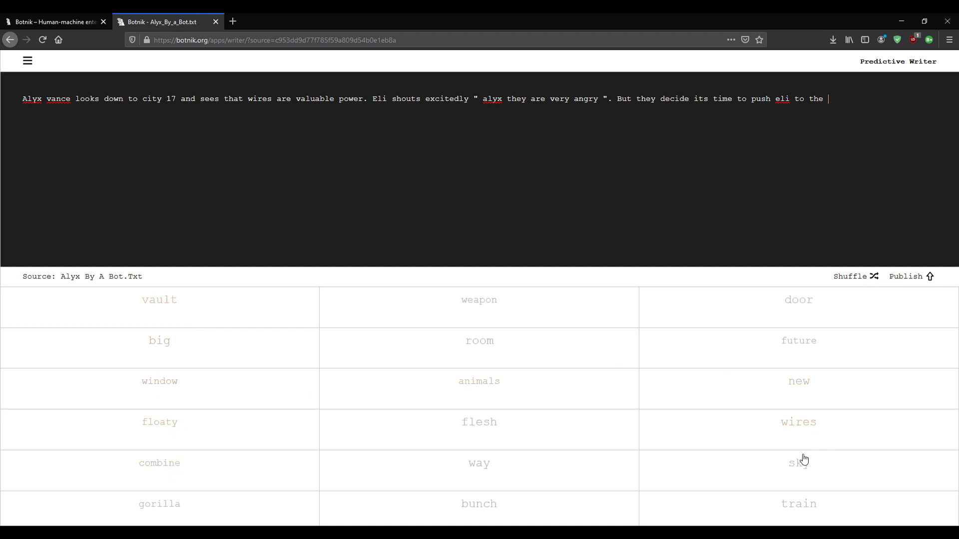
{"action": "mouse_move", "coordinate": [827, 347]}
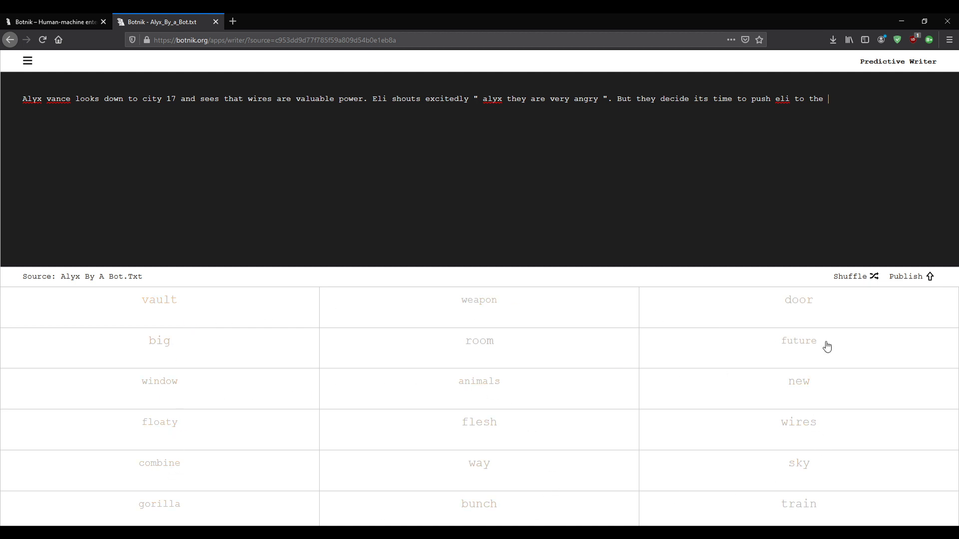
{"action": "left_click", "coordinate": [799, 503]}
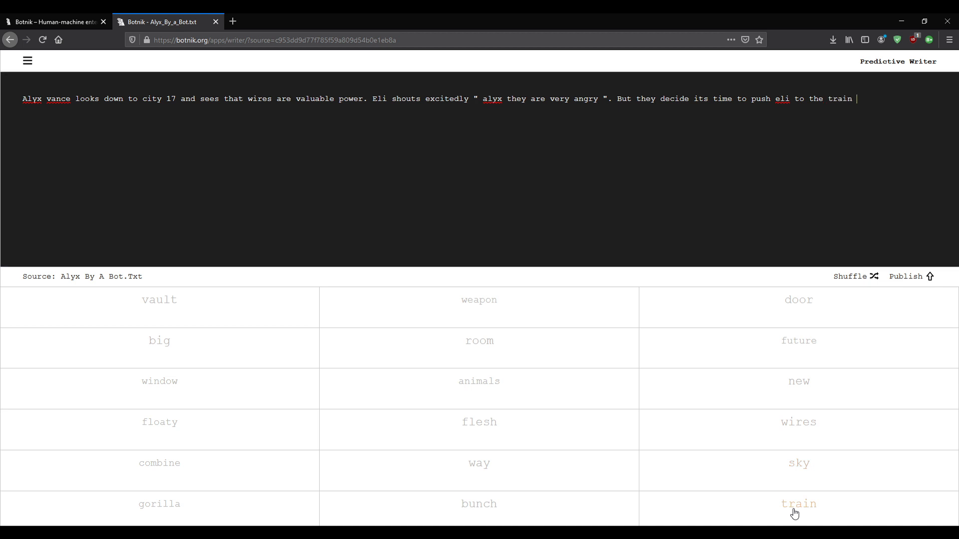
{"action": "left_click", "coordinate": [798, 504]}
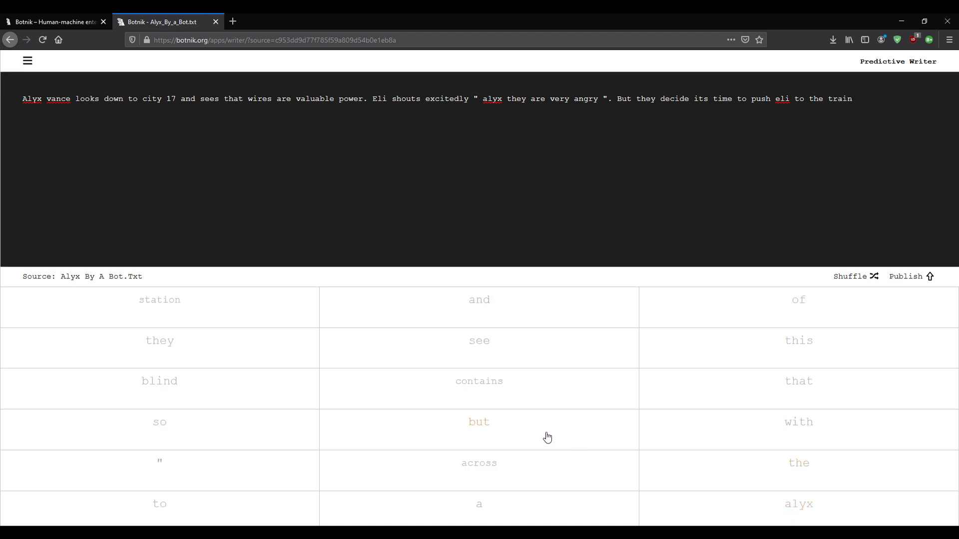
{"action": "mouse_move", "coordinate": [523, 423]}
{"action": "type", "text": "."}
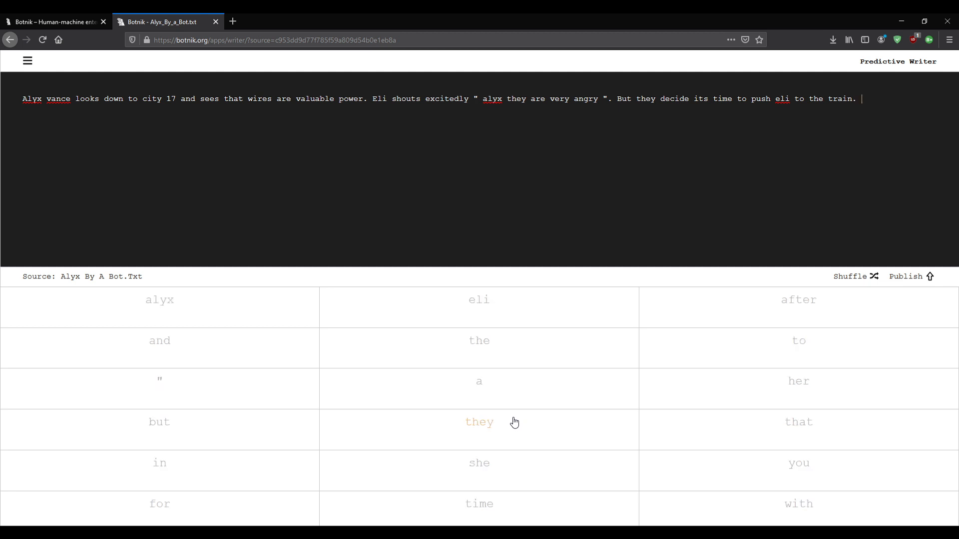
{"action": "mouse_move", "coordinate": [159, 300]}
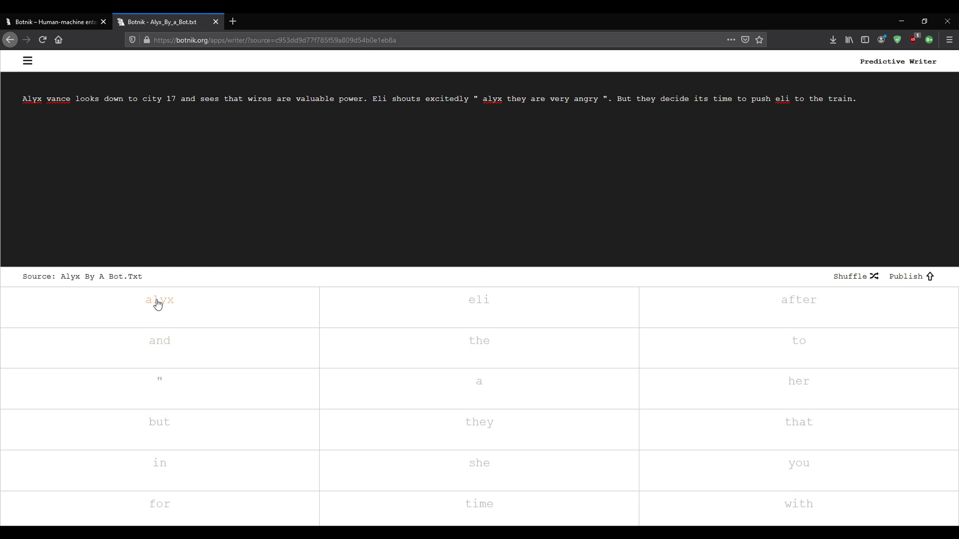
{"action": "mouse_move", "coordinate": [449, 329]}
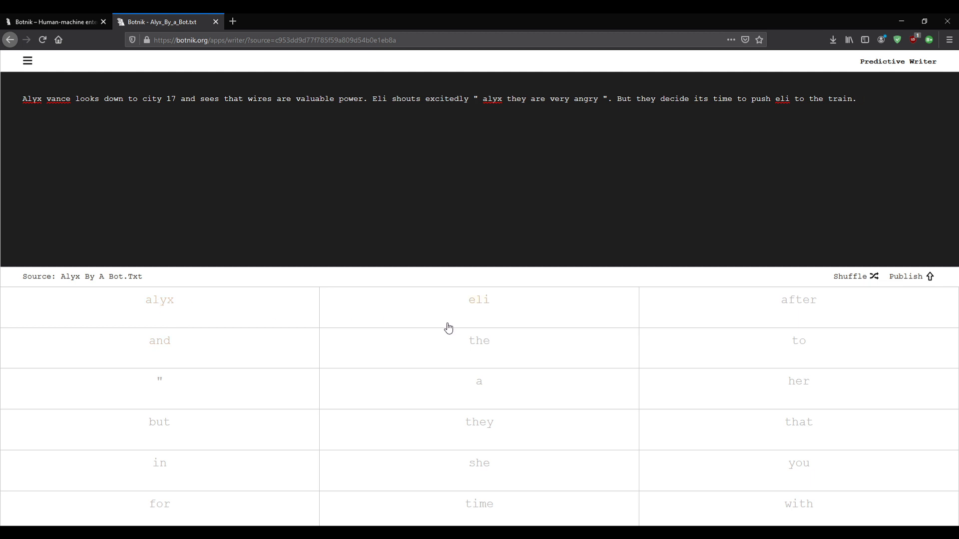
{"action": "mouse_move", "coordinate": [390, 326]}
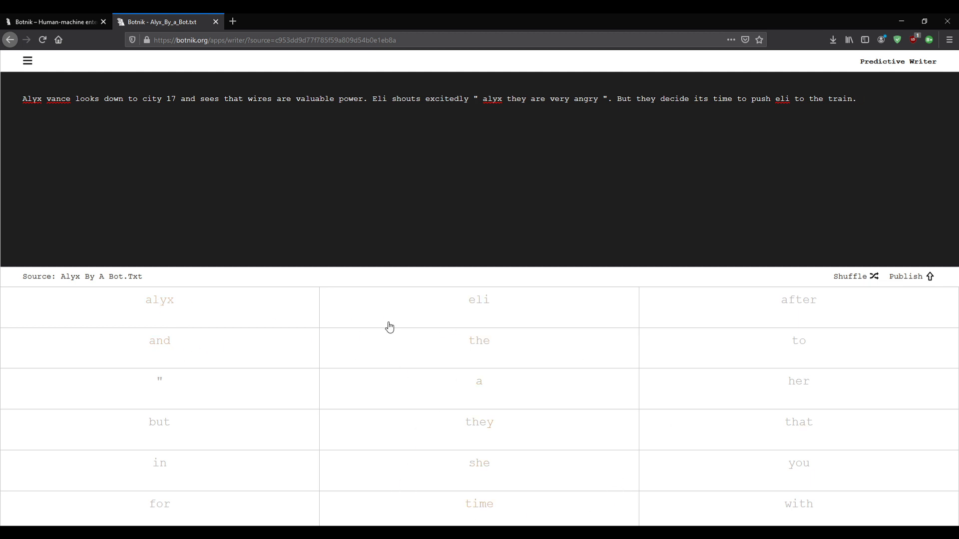
{"action": "mouse_move", "coordinate": [160, 299]}
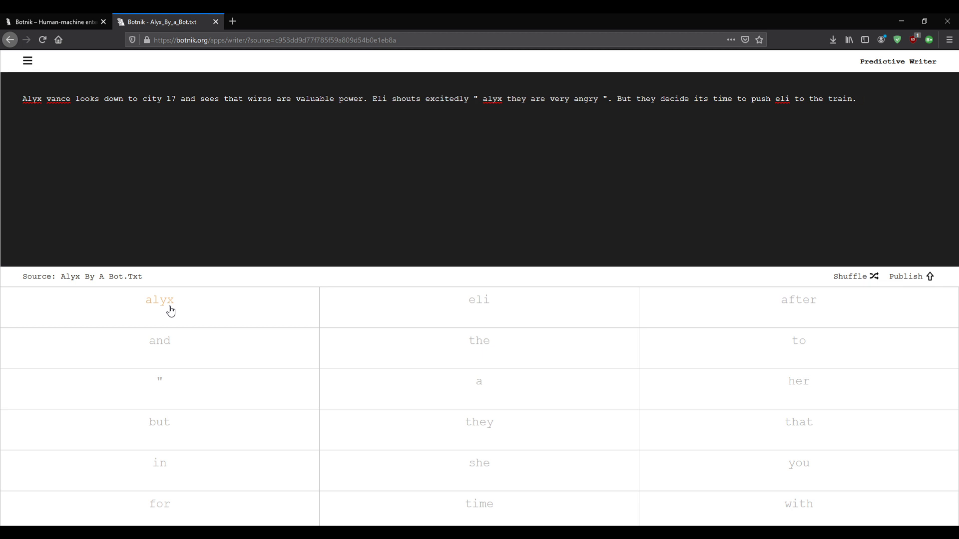
Start a new sentence 'Alyx screams for', undoing a stray 'vance'.
{"action": "left_click", "coordinate": [159, 299]}
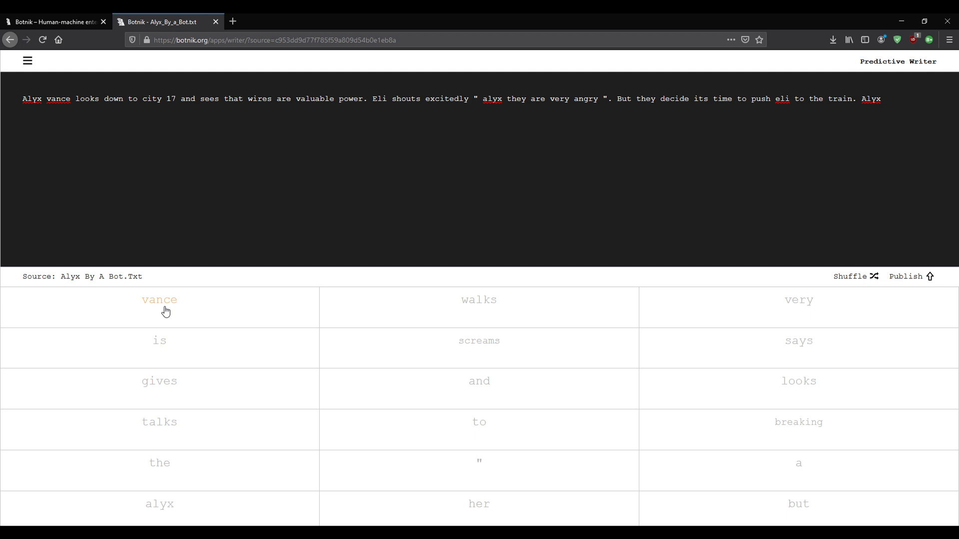
{"action": "mouse_move", "coordinate": [479, 341]}
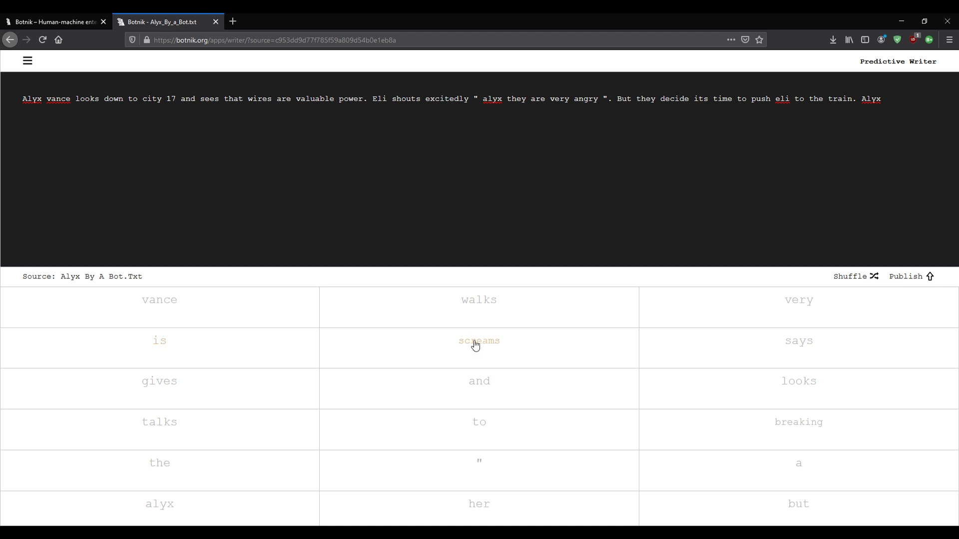
{"action": "mouse_move", "coordinate": [159, 300]}
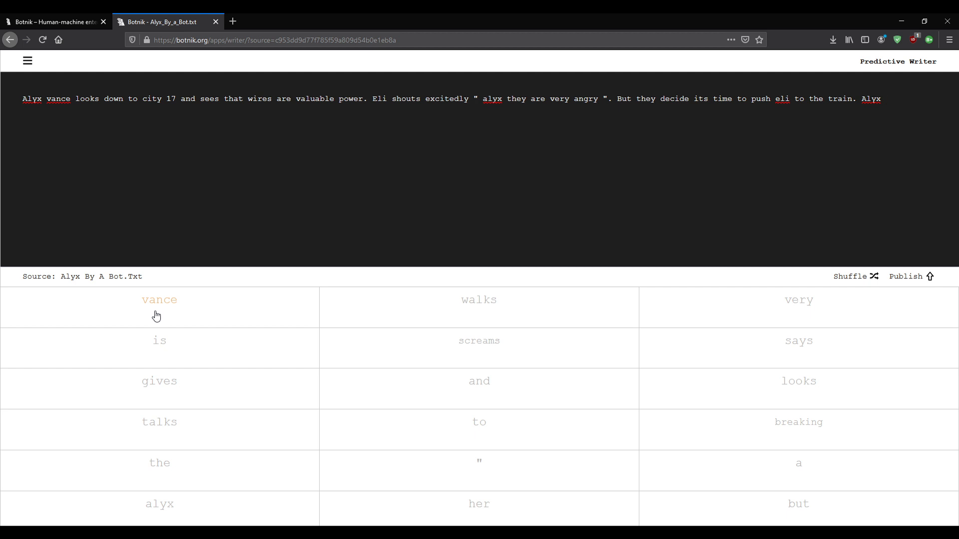
{"action": "mouse_move", "coordinate": [479, 340]}
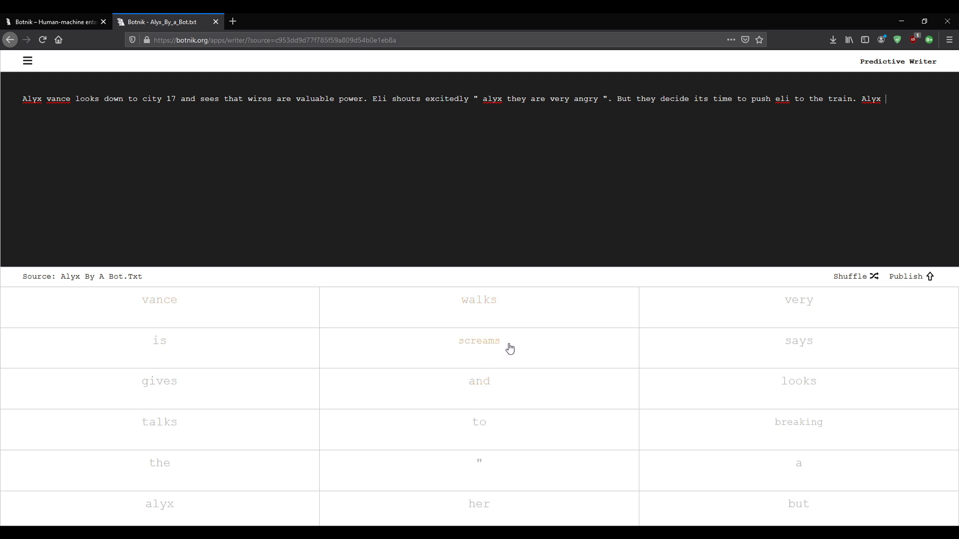
{"action": "left_click", "coordinate": [159, 299]}
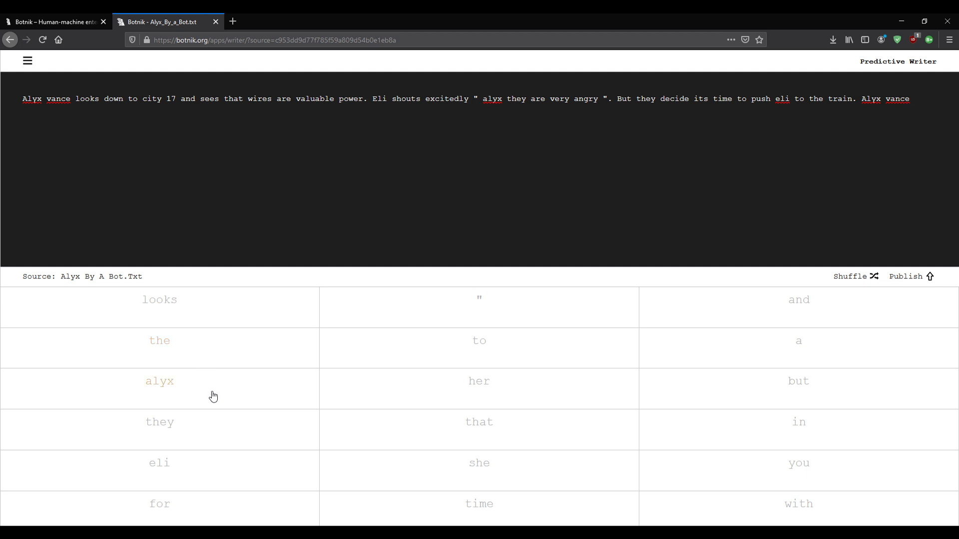
{"action": "left_click", "coordinate": [896, 99]}
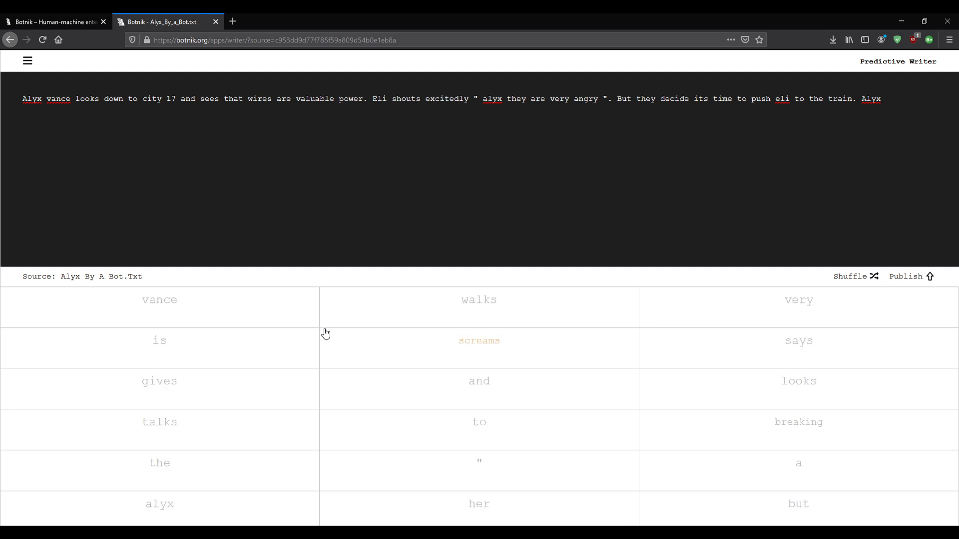
{"action": "left_click", "coordinate": [478, 341]}
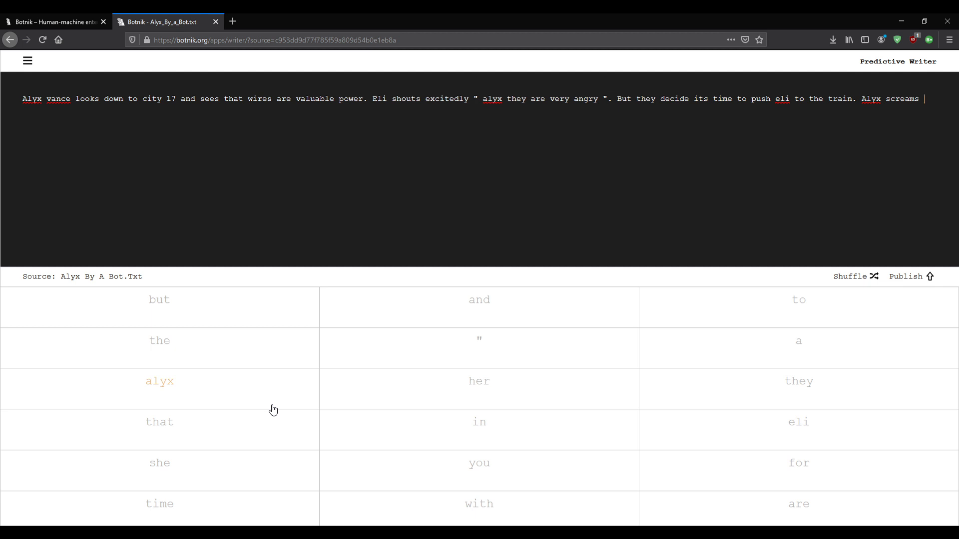
{"action": "mouse_move", "coordinate": [811, 476]}
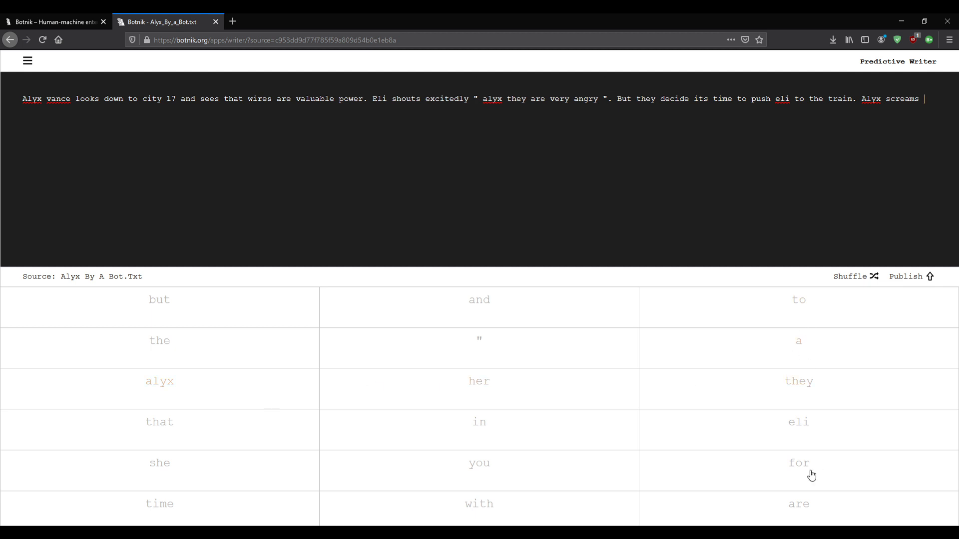
{"action": "left_click", "coordinate": [799, 462]}
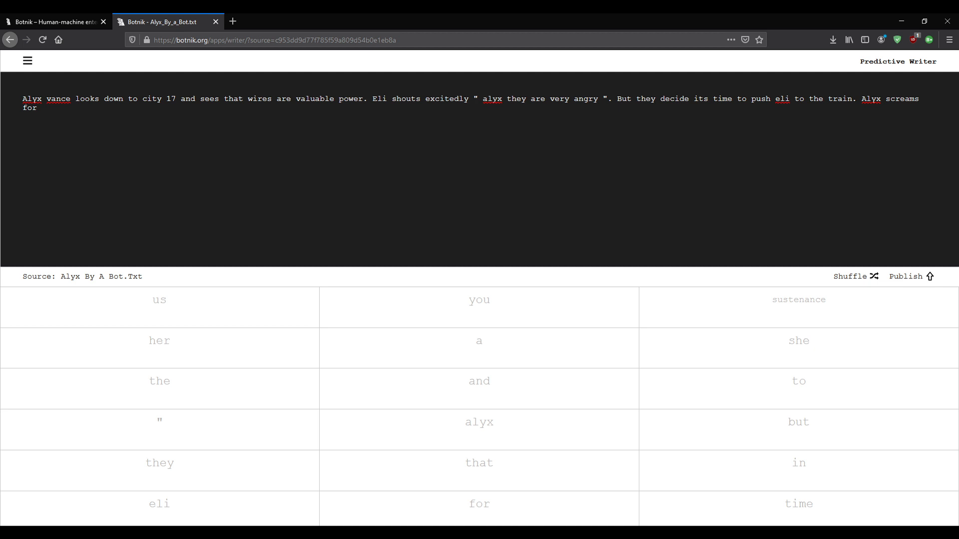
Extend the sentence to 'Alyx screams for eli and grabs fists'.
{"action": "left_click", "coordinate": [42, 107]}
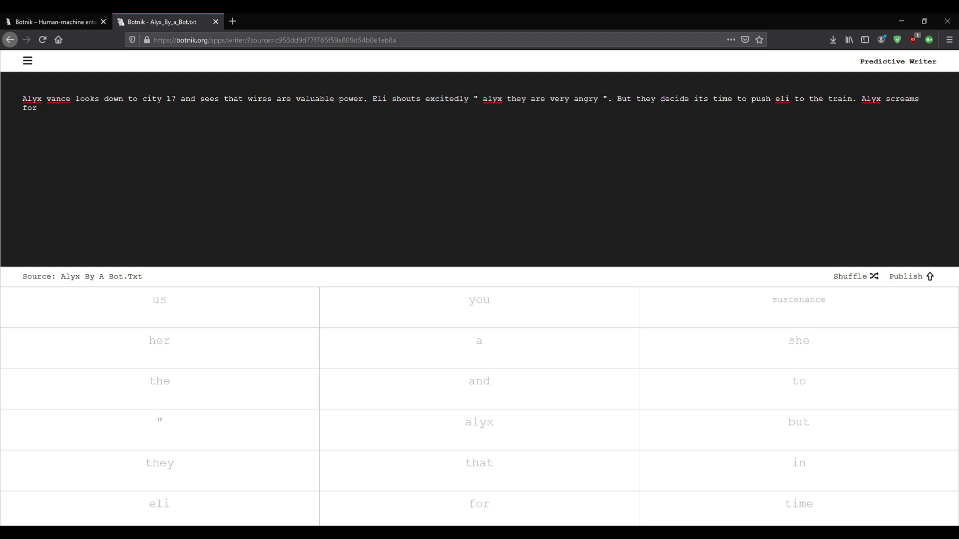
{"action": "left_click", "coordinate": [43, 108]}
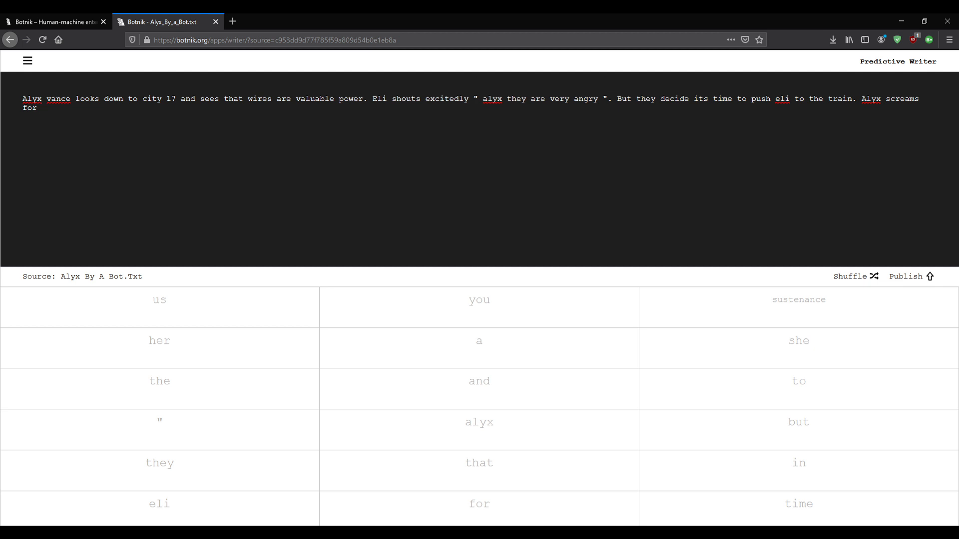
{"action": "left_click", "coordinate": [43, 108]}
{"action": "type", "text": " eli and grabs fists"}
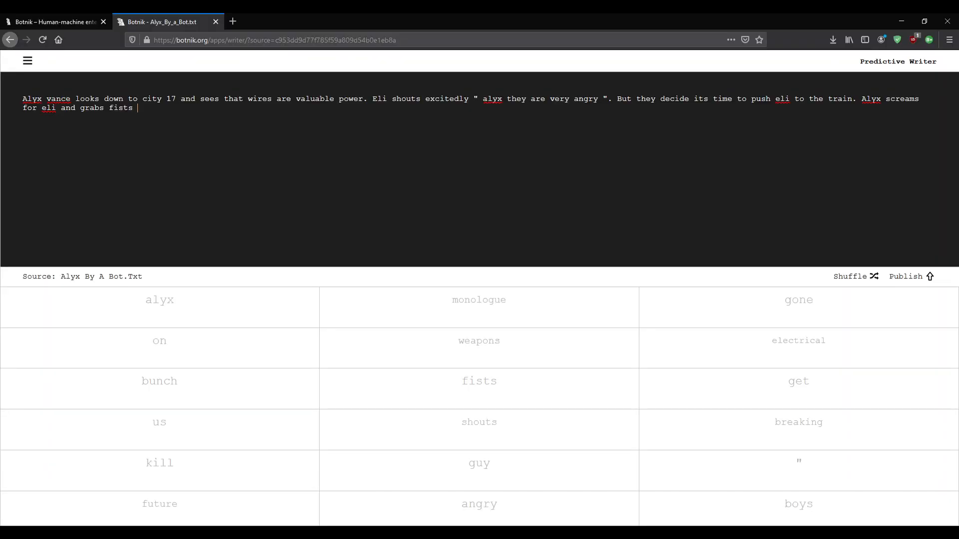
{"action": "mouse_move", "coordinate": [522, 484]}
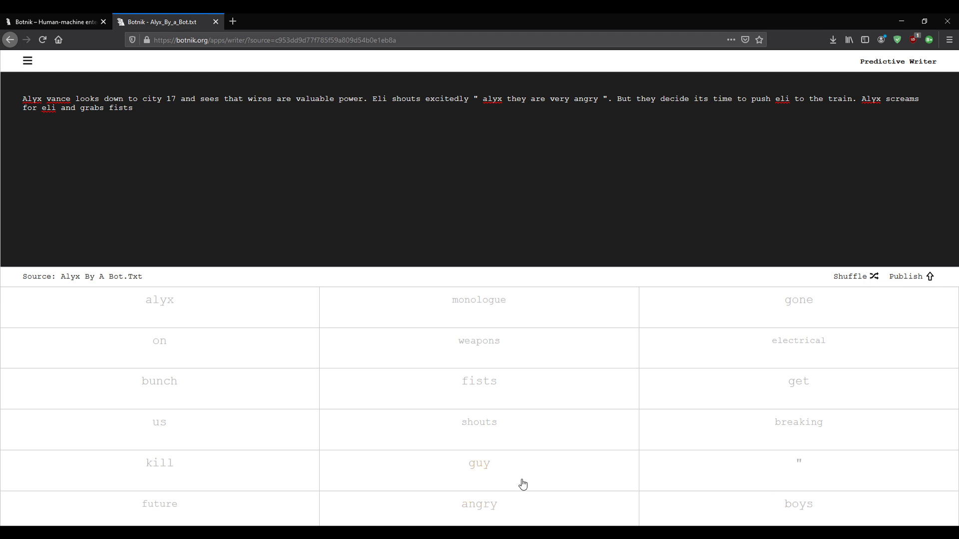
{"action": "mouse_move", "coordinate": [430, 490]}
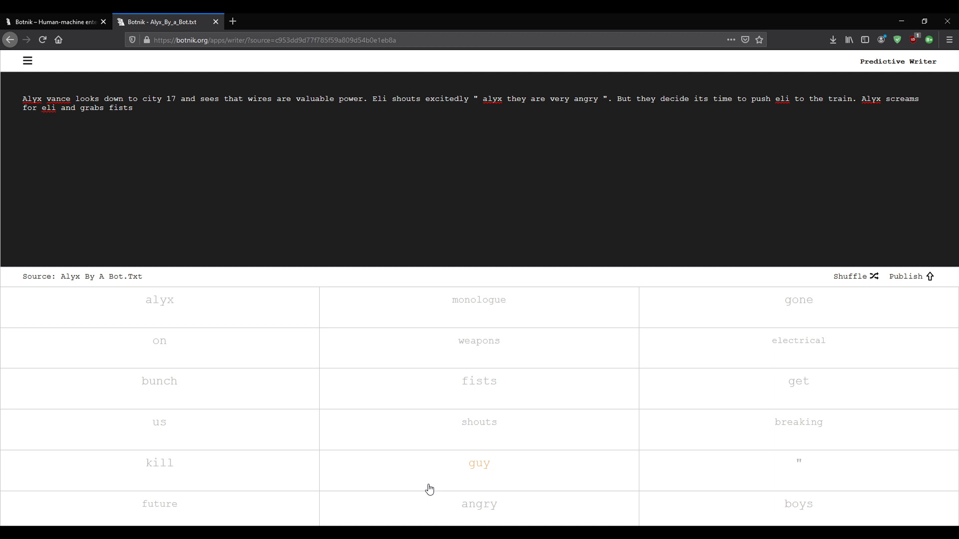
Add 'guy named' after 'fists' and shuffle for fresh suggestions.
{"action": "left_click", "coordinate": [478, 462]}
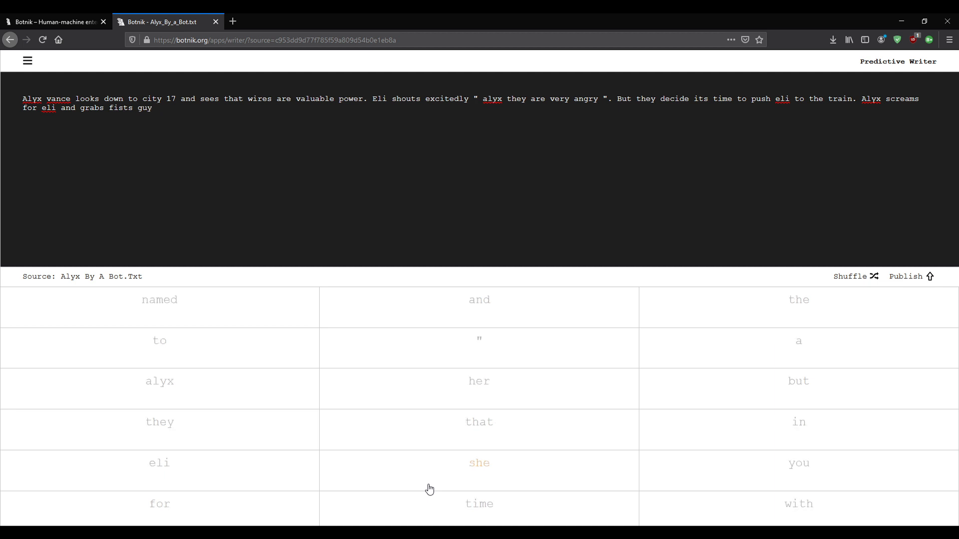
{"action": "mouse_move", "coordinate": [173, 310]}
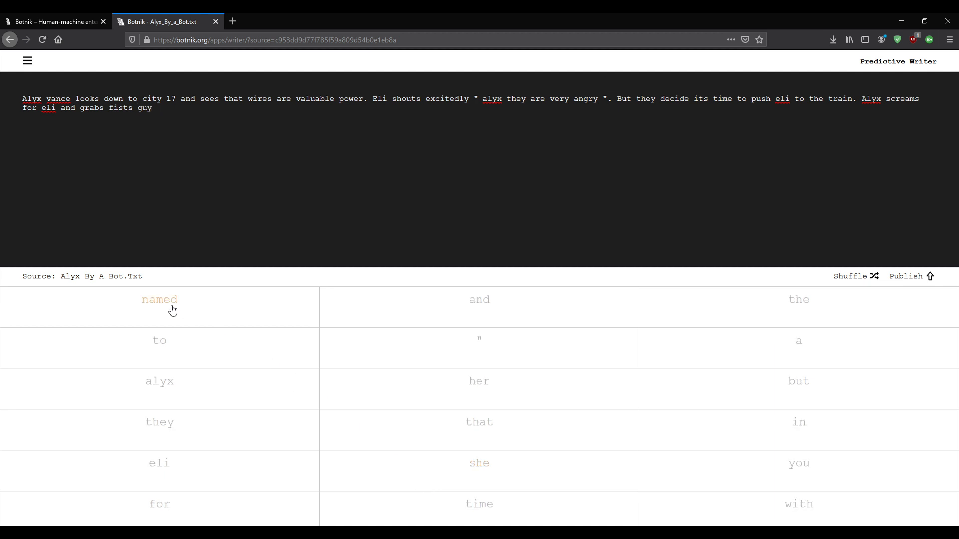
{"action": "left_click", "coordinate": [160, 300]}
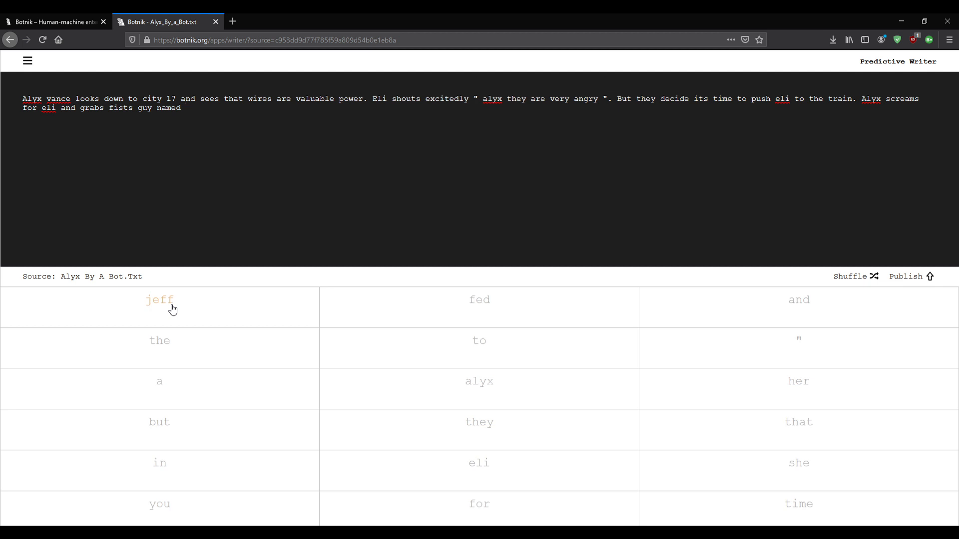
{"action": "mouse_move", "coordinate": [825, 466]}
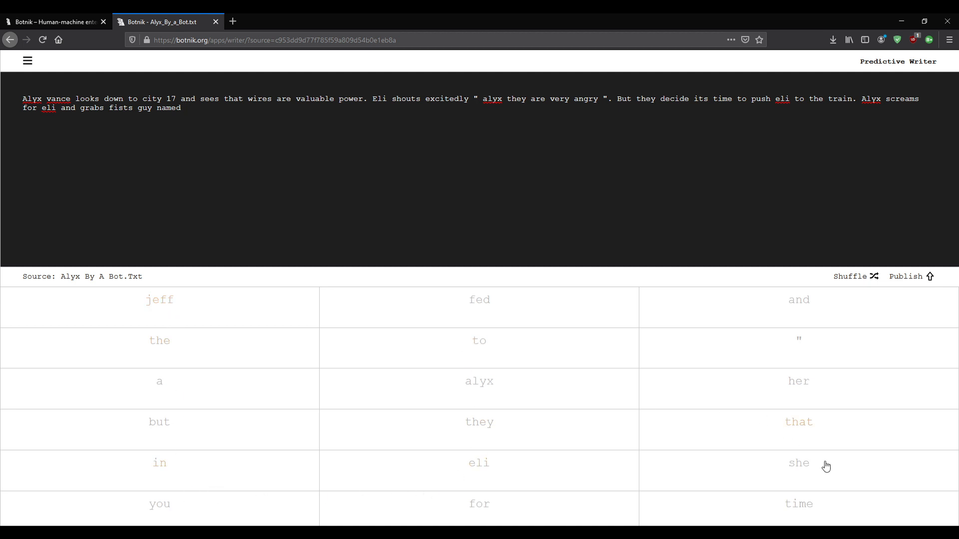
{"action": "mouse_move", "coordinate": [833, 363]}
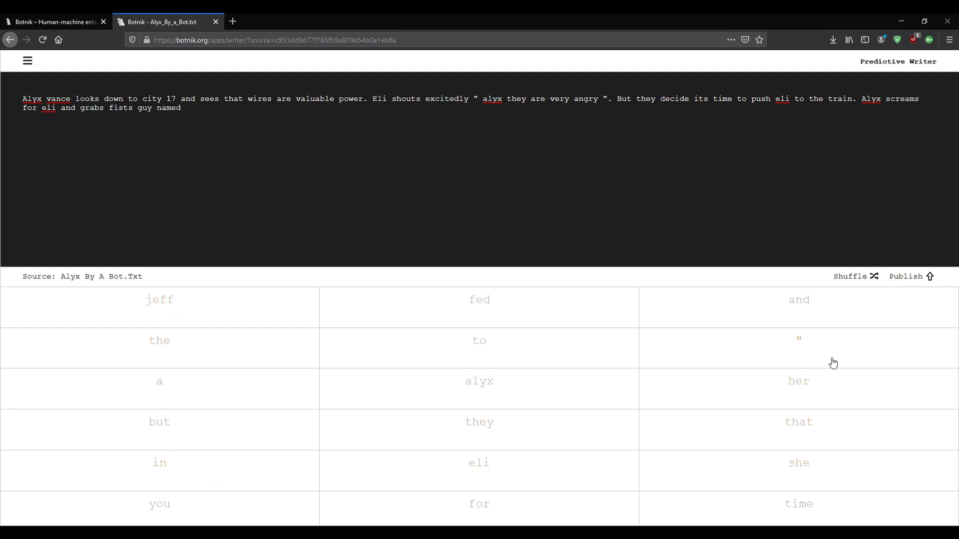
{"action": "left_click", "coordinate": [850, 277]}
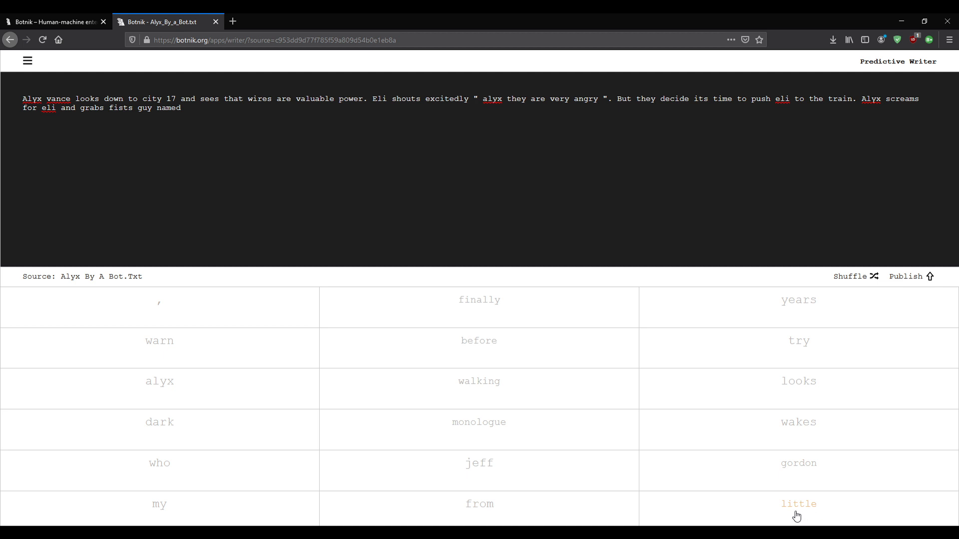
{"action": "mouse_move", "coordinate": [620, 402]}
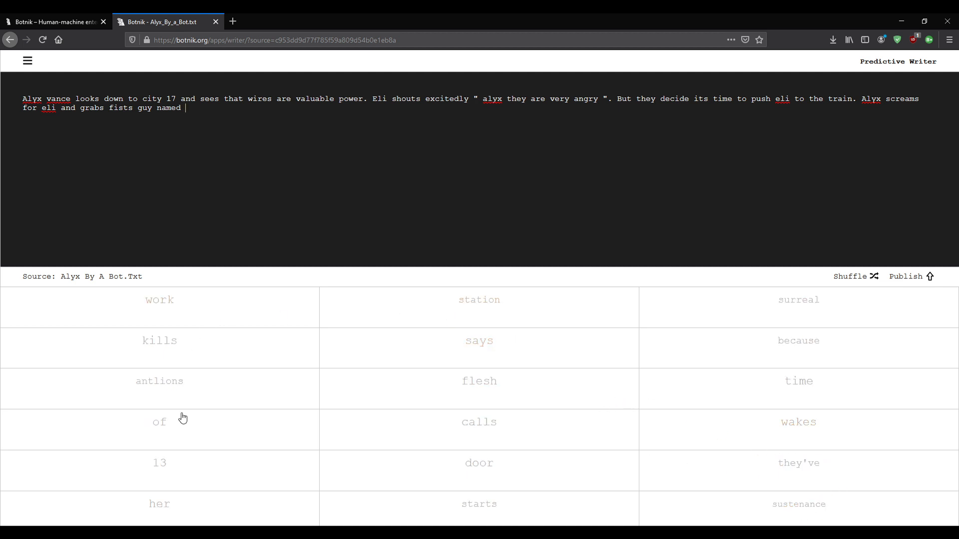
{"action": "mouse_move", "coordinate": [479, 380]}
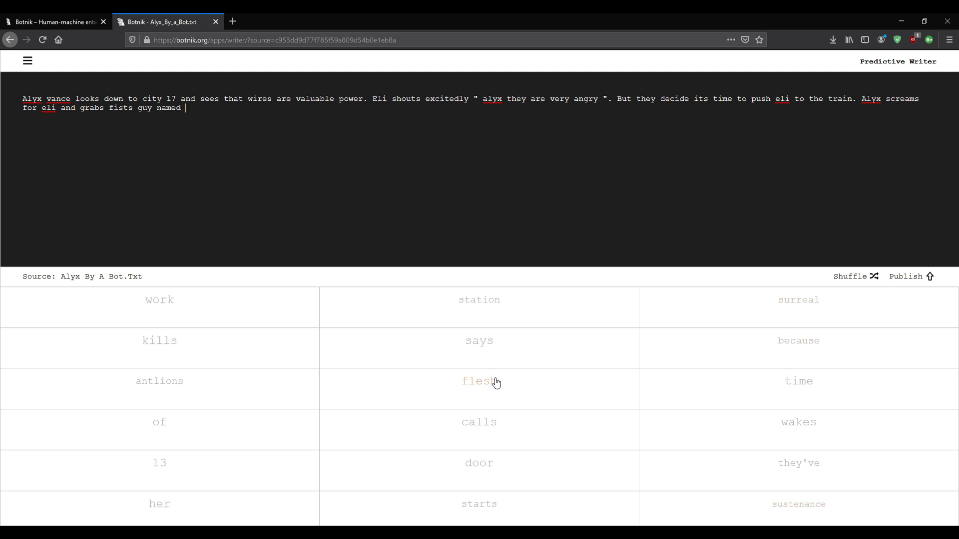
Shuffle the suggestions several times, then add 'russel' after 'guy named'.
{"action": "left_click", "coordinate": [850, 277]}
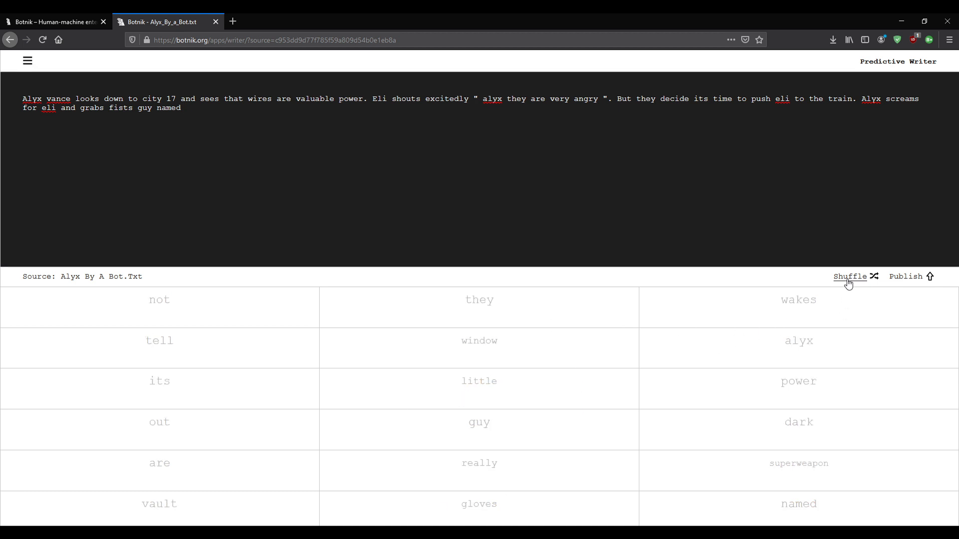
{"action": "left_click", "coordinate": [849, 277]}
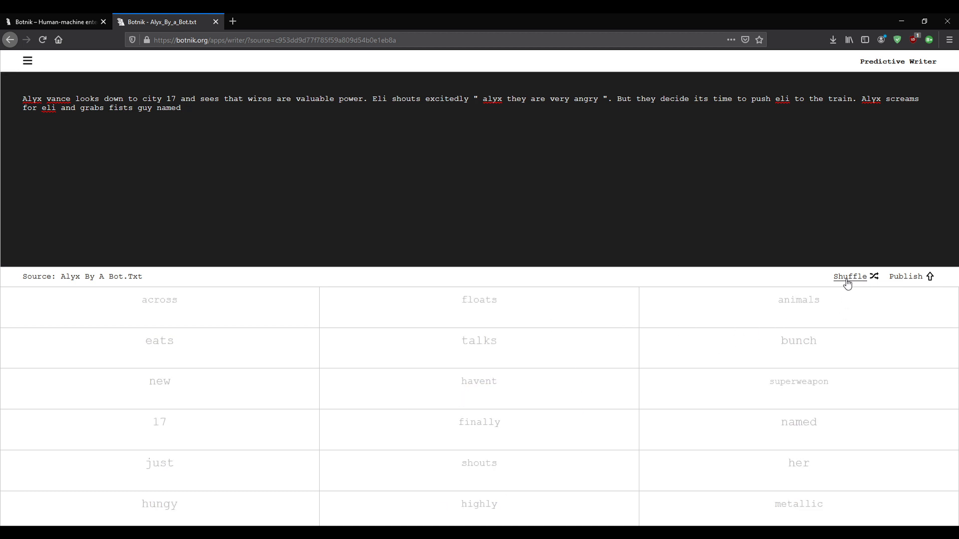
{"action": "left_click", "coordinate": [185, 108]}
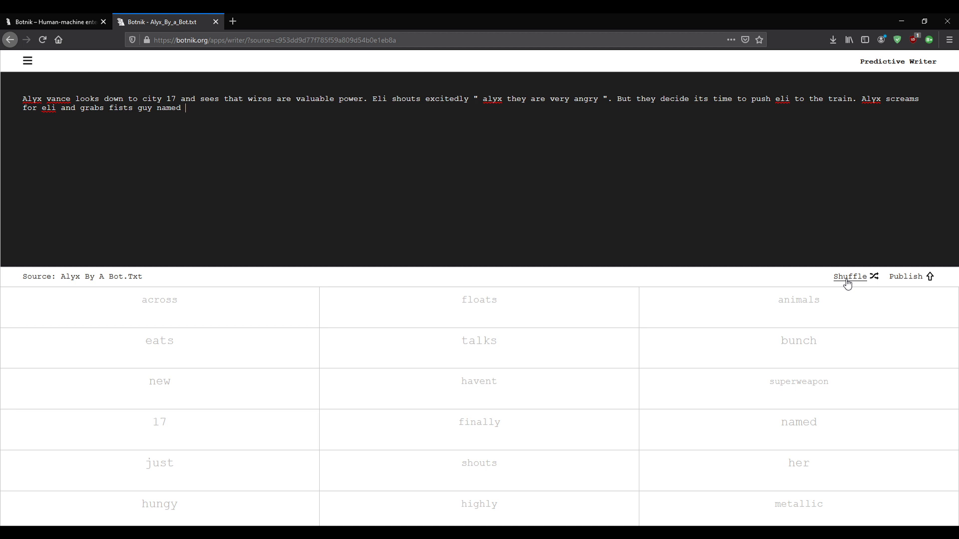
{"action": "mouse_move", "coordinate": [844, 274]}
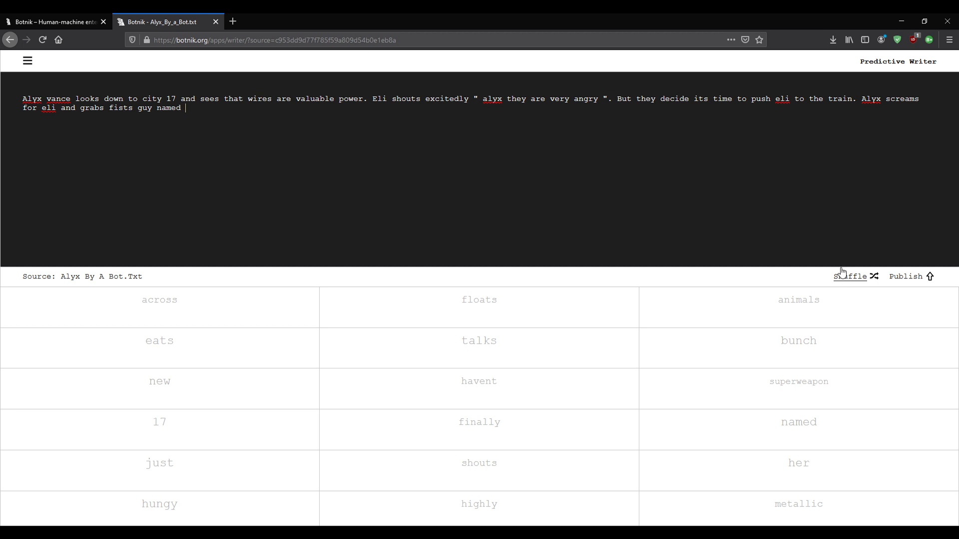
{"action": "left_click", "coordinate": [849, 276]}
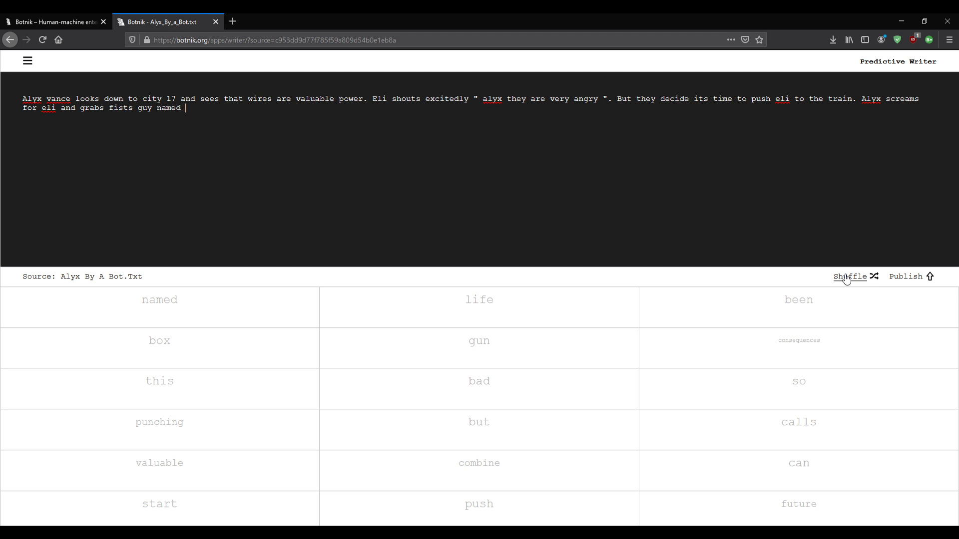
{"action": "left_click", "coordinate": [849, 277]}
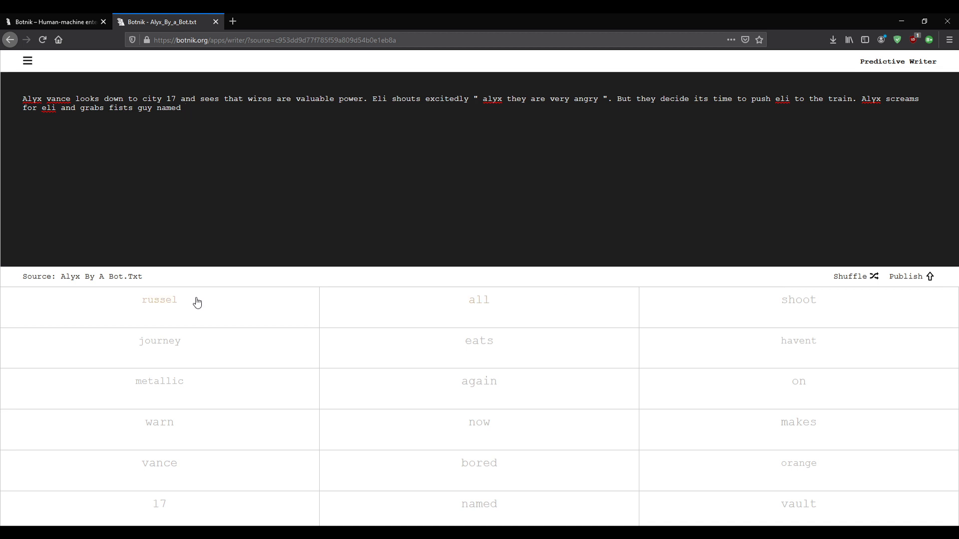
{"action": "left_click", "coordinate": [159, 299]}
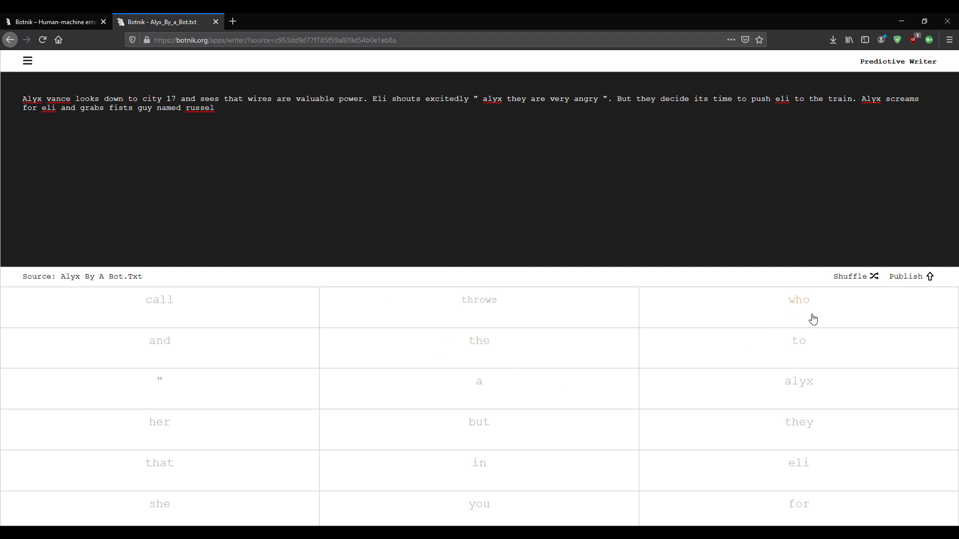
Add 'who wants her to shoot' after 'russel' from the suggestion grid.
{"action": "left_click", "coordinate": [798, 300]}
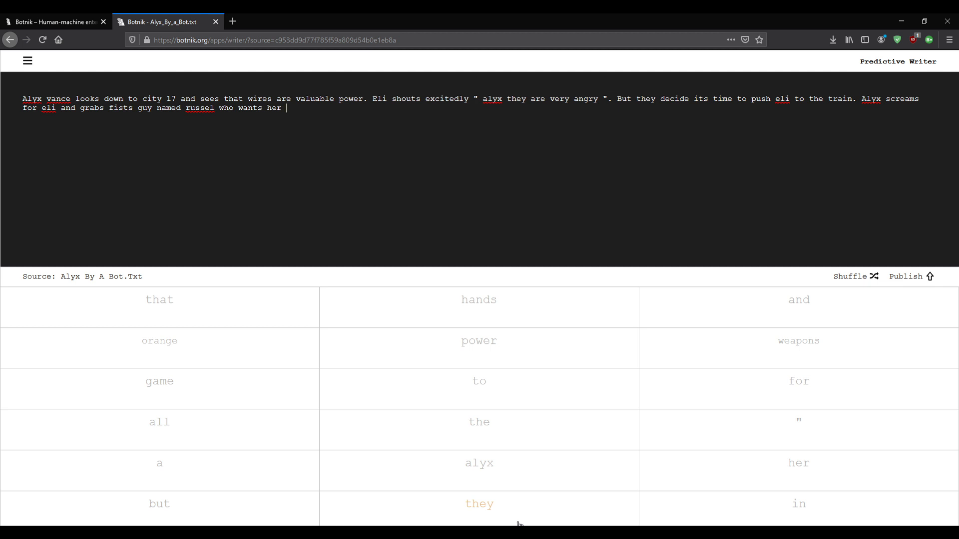
{"action": "mouse_move", "coordinate": [479, 340]}
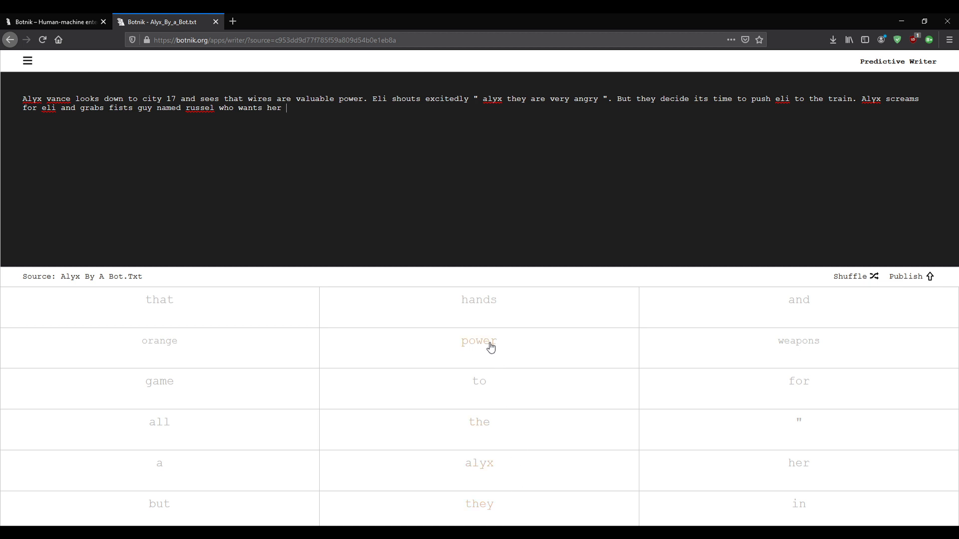
{"action": "mouse_move", "coordinate": [799, 341]}
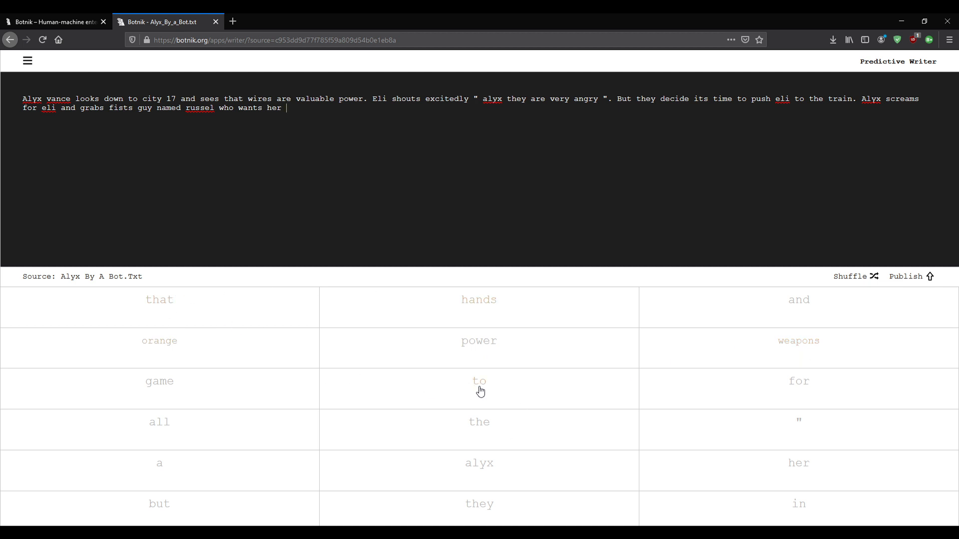
{"action": "left_click", "coordinate": [478, 381]}
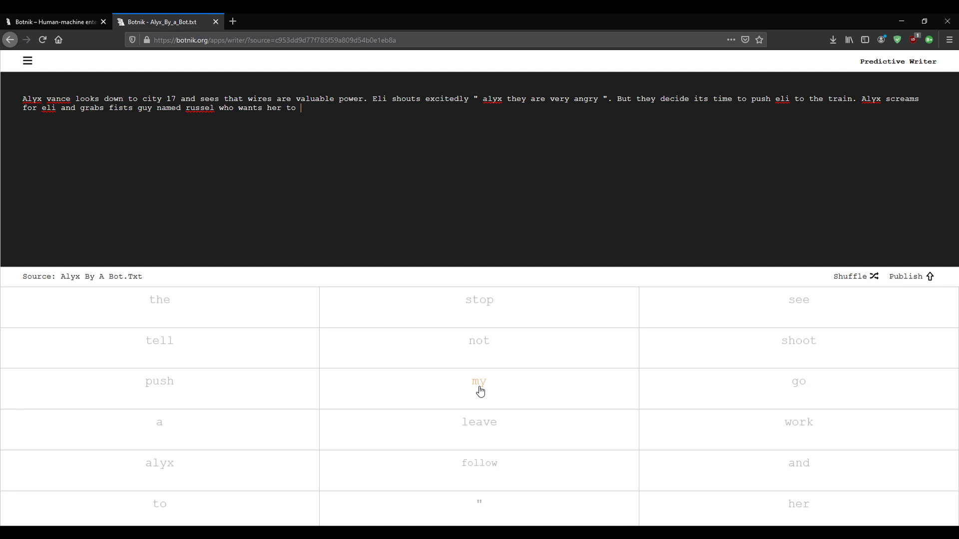
{"action": "mouse_move", "coordinate": [479, 470]}
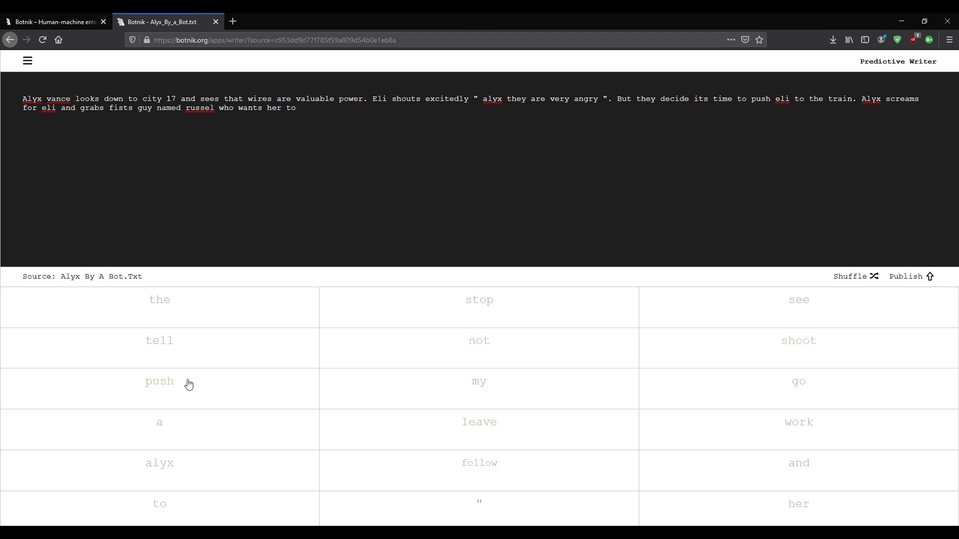
{"action": "mouse_move", "coordinate": [826, 406]}
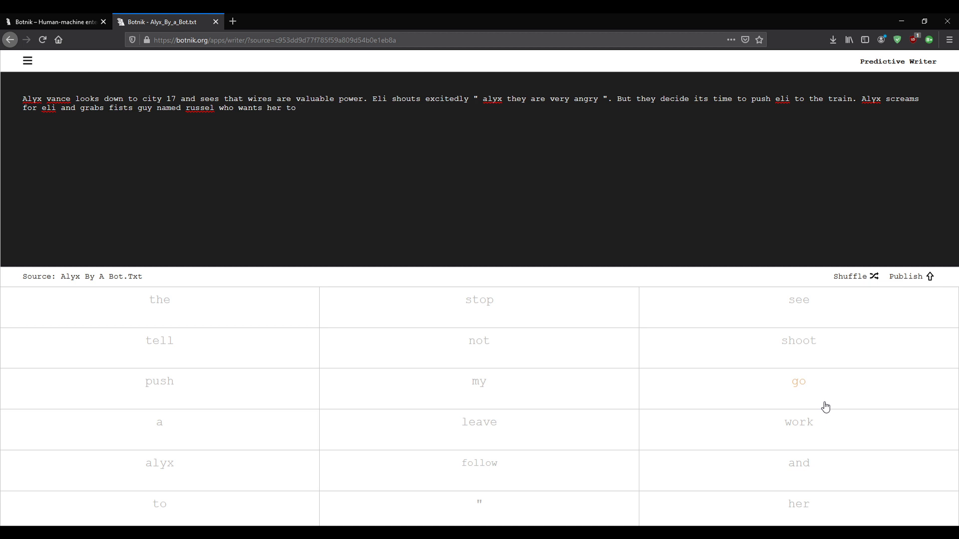
{"action": "left_click", "coordinate": [798, 340]}
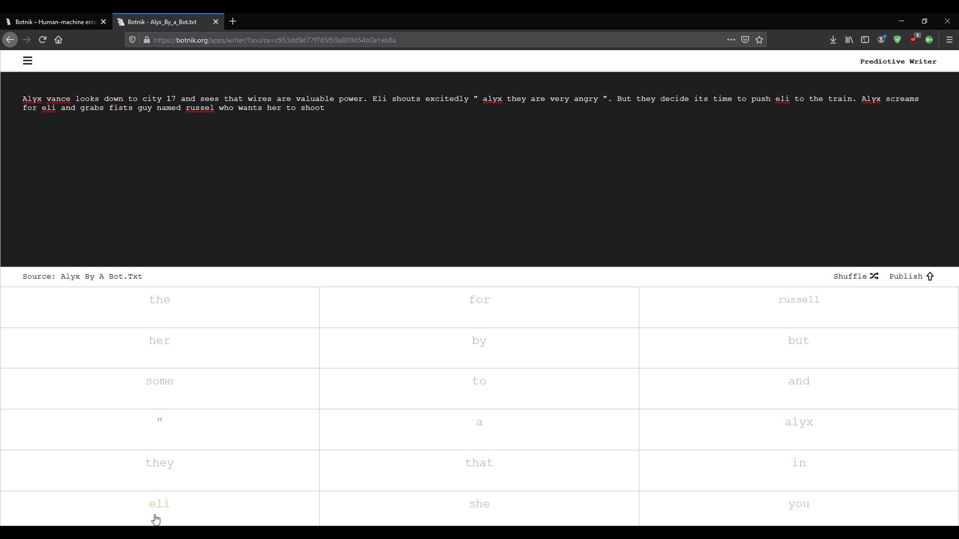
Extend the sentence with 'some' and 'combine' and the closing words after 'shoot'.
{"action": "left_click", "coordinate": [328, 108]}
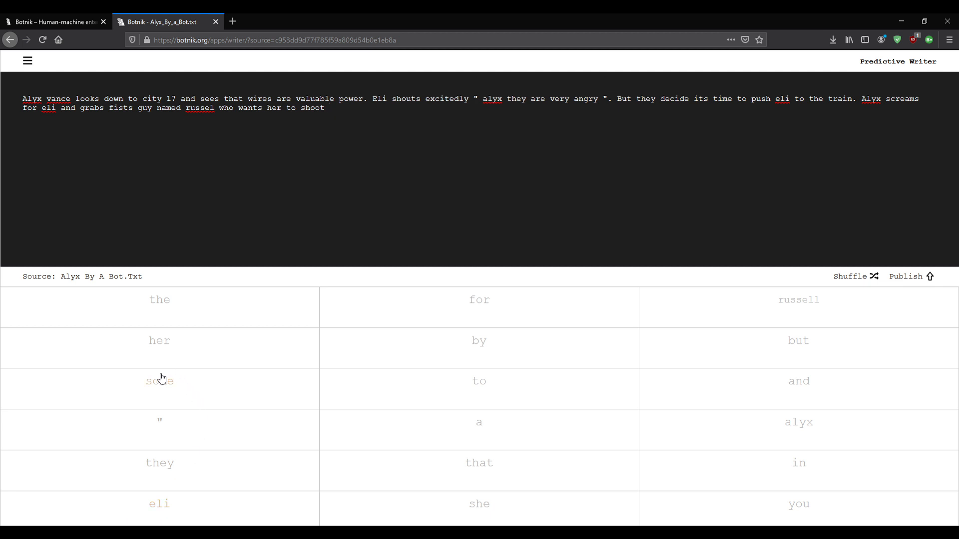
{"action": "mouse_move", "coordinate": [168, 398]}
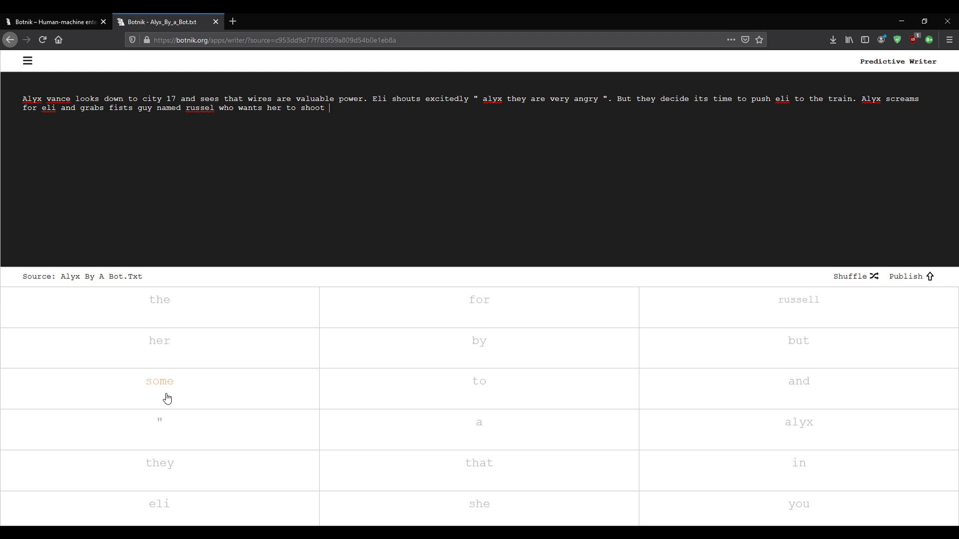
{"action": "mouse_move", "coordinate": [161, 397]}
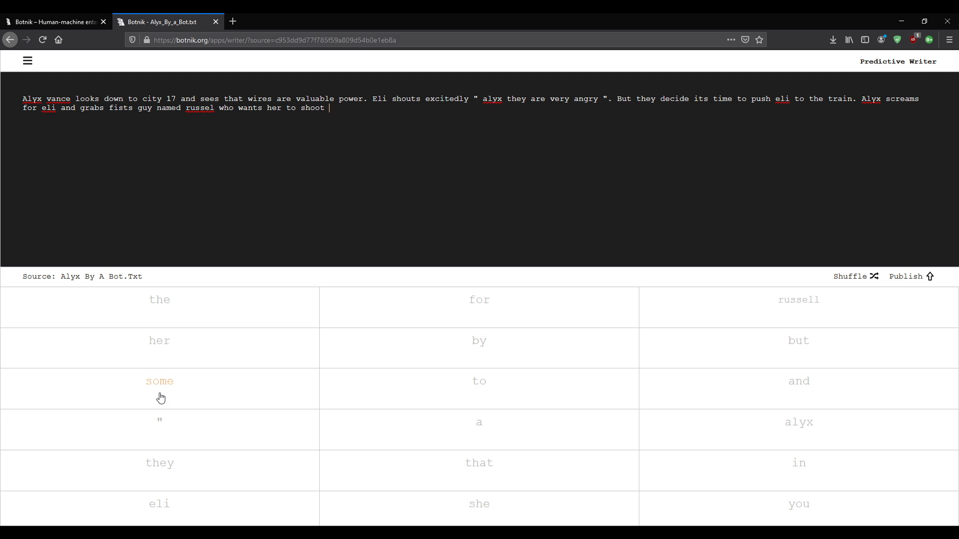
{"action": "left_click", "coordinate": [159, 380]}
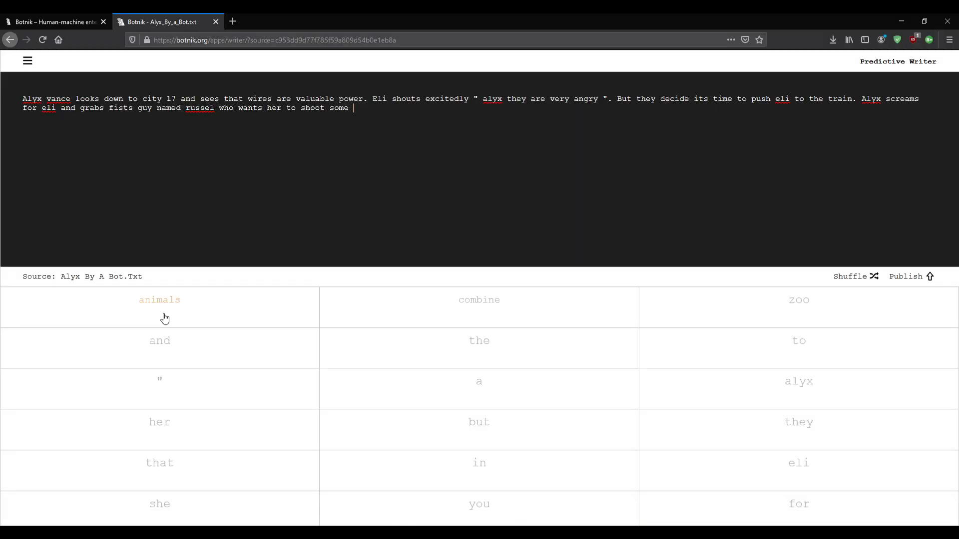
{"action": "mouse_move", "coordinate": [385, 272]}
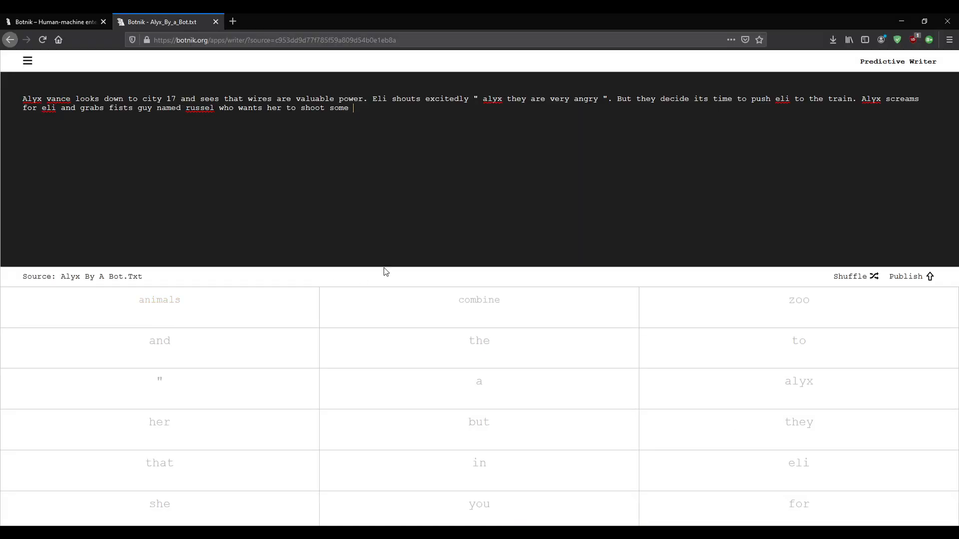
{"action": "mouse_move", "coordinate": [524, 317]}
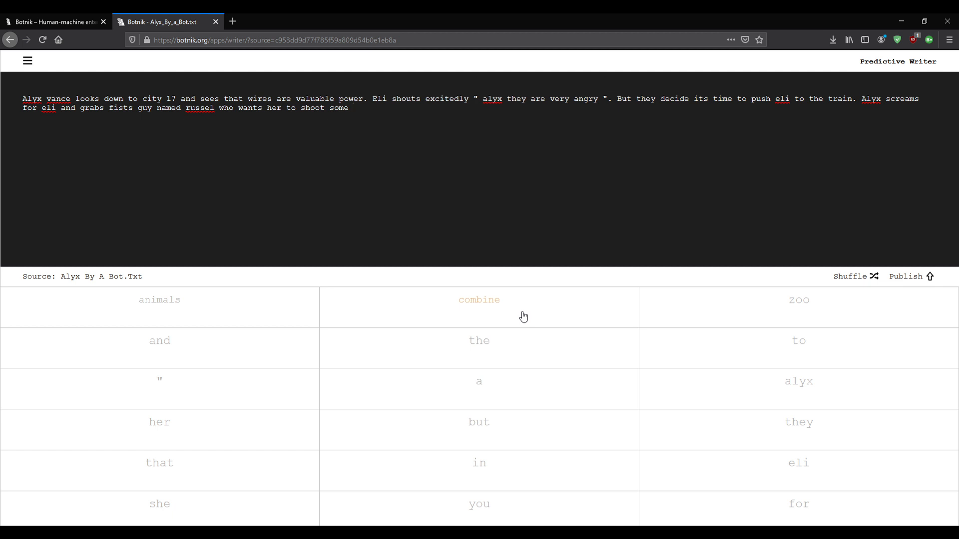
{"action": "mouse_move", "coordinate": [516, 316]}
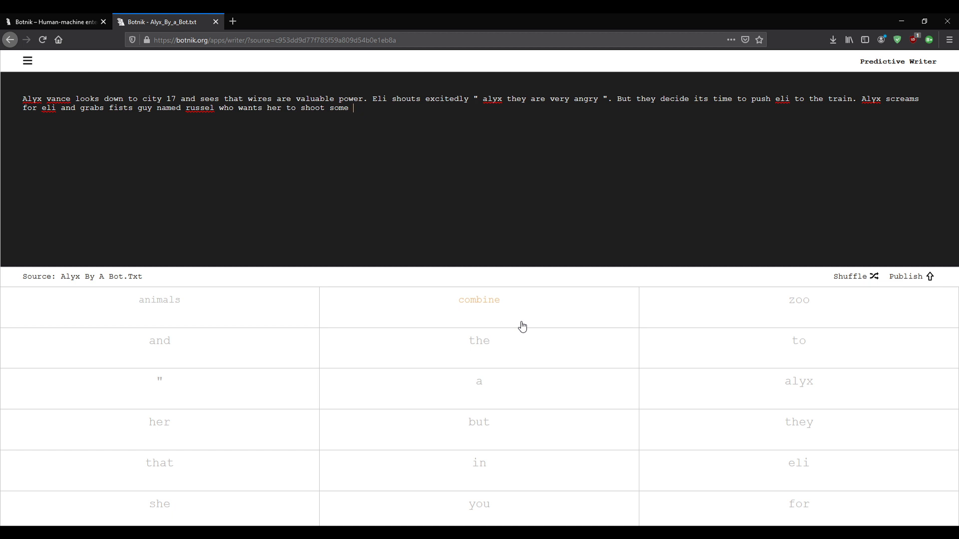
{"action": "left_click", "coordinate": [479, 299]}
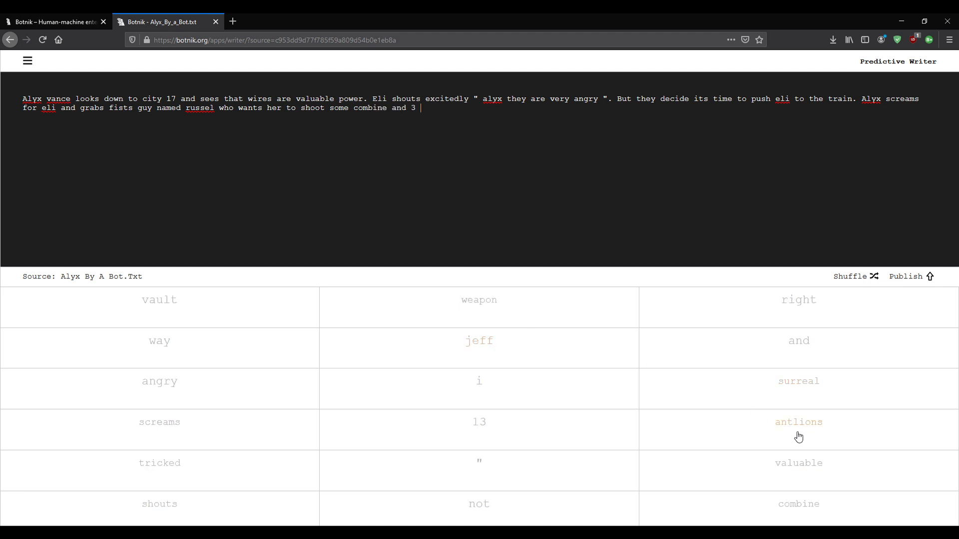
{"action": "mouse_move", "coordinate": [780, 428]}
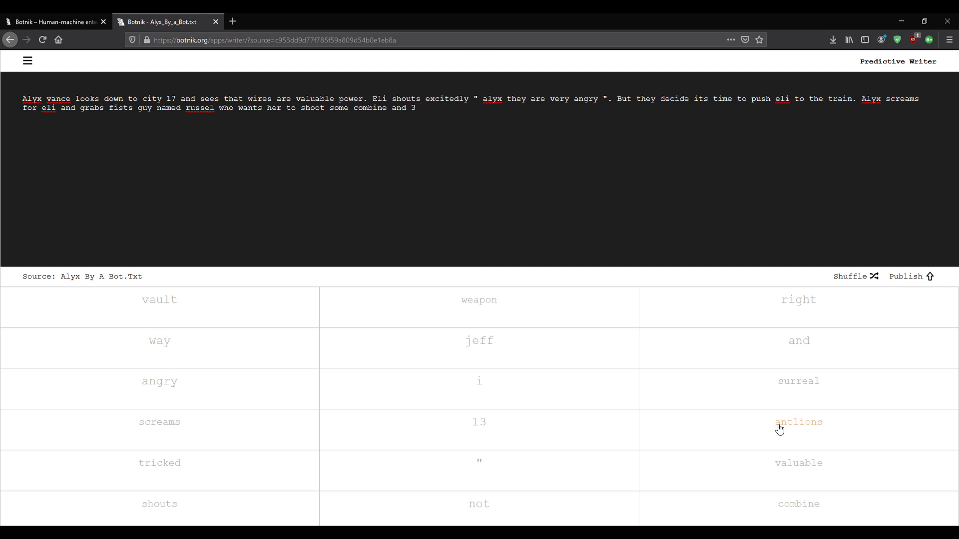
{"action": "left_click", "coordinate": [418, 108]}
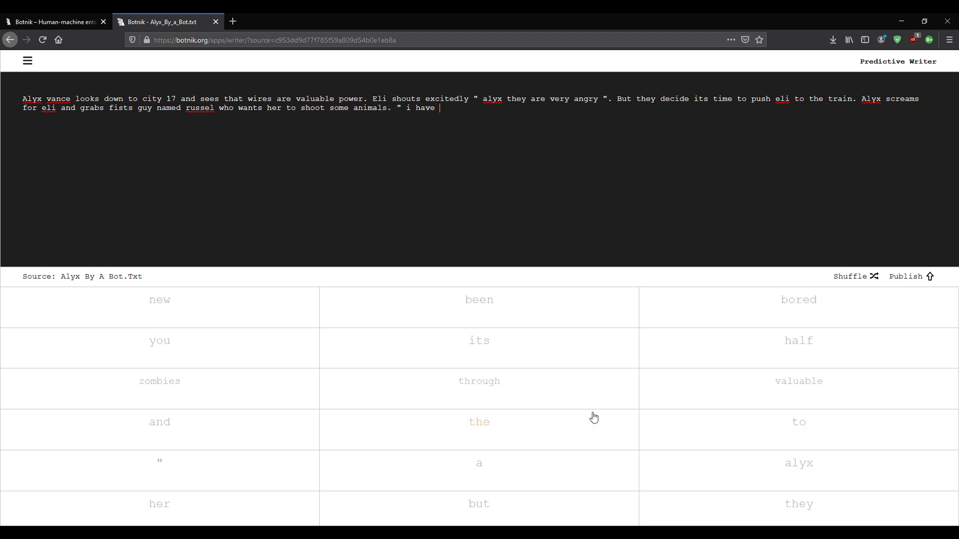
Grow the quote with 'new power named' after '" i have'.
{"action": "left_click", "coordinate": [159, 300]}
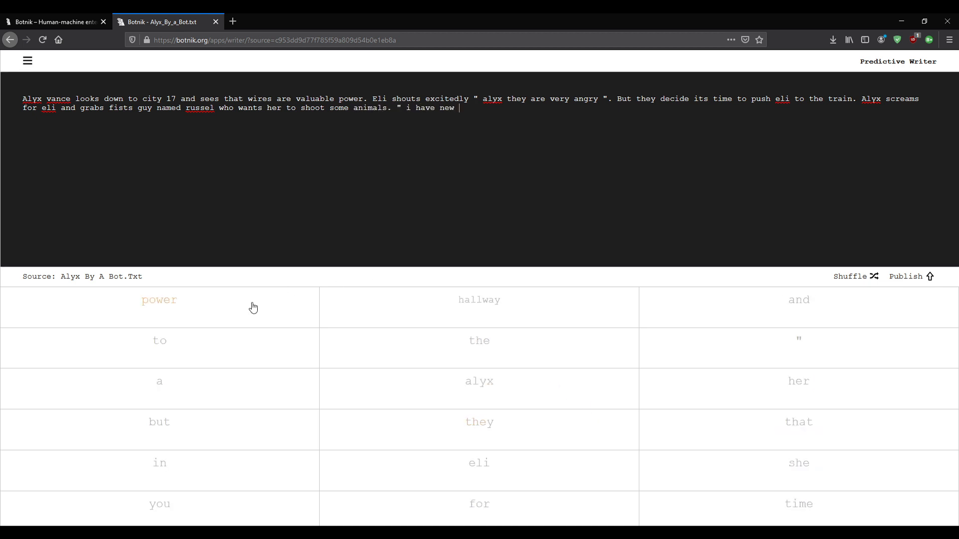
{"action": "mouse_move", "coordinate": [374, 301]}
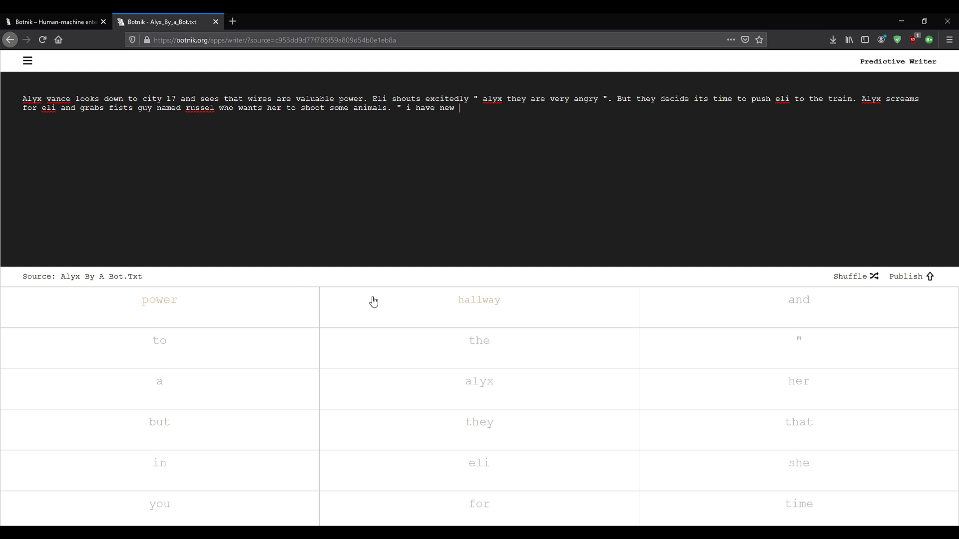
{"action": "mouse_move", "coordinate": [470, 337]}
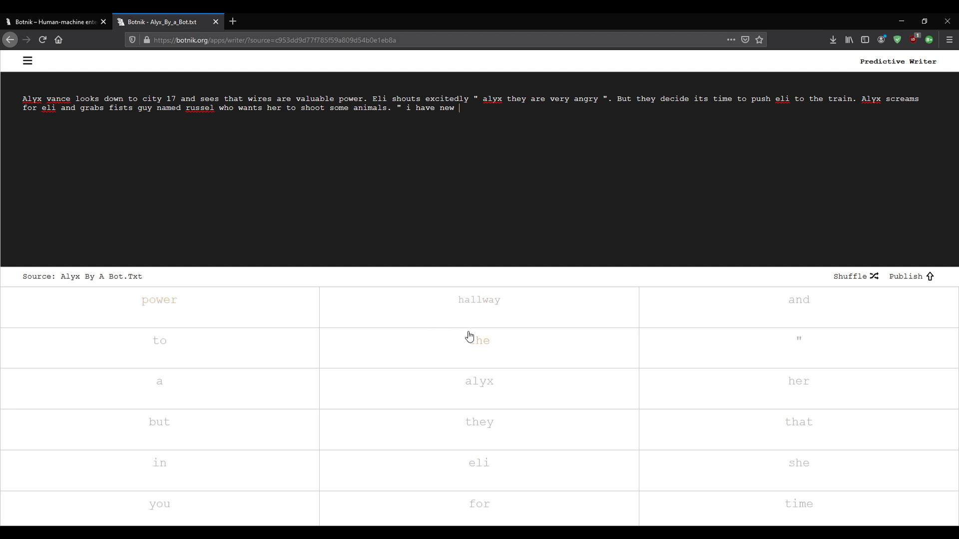
{"action": "mouse_move", "coordinate": [479, 300]}
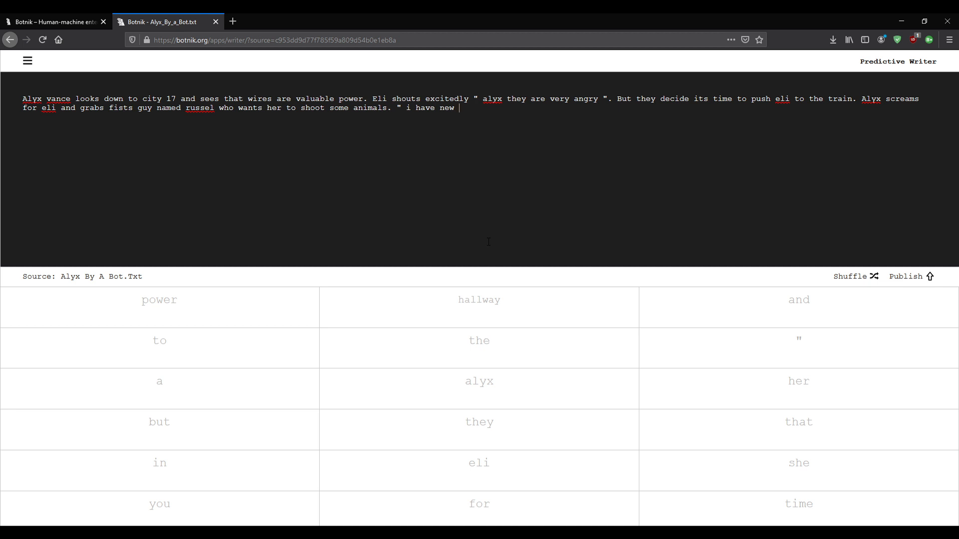
{"action": "left_click", "coordinate": [159, 300]}
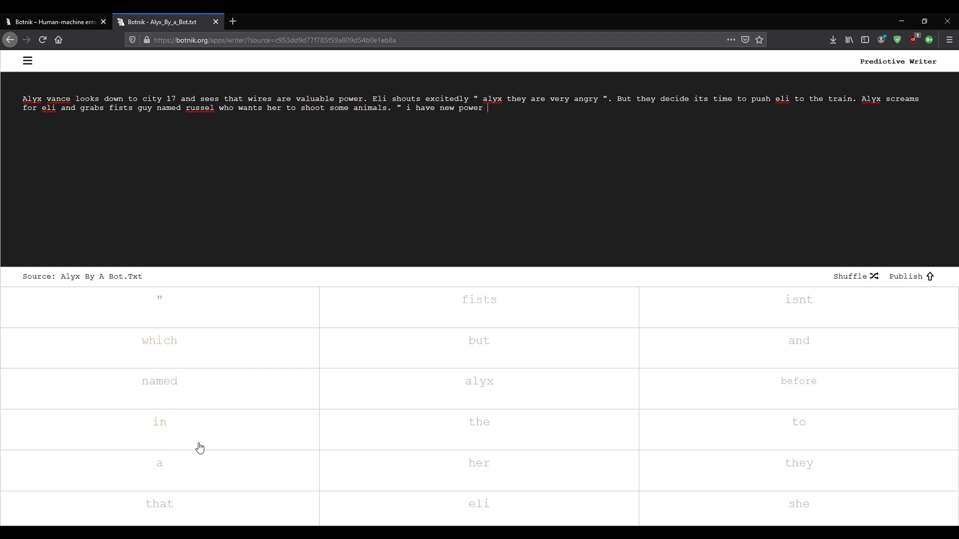
{"action": "mouse_move", "coordinate": [423, 429]}
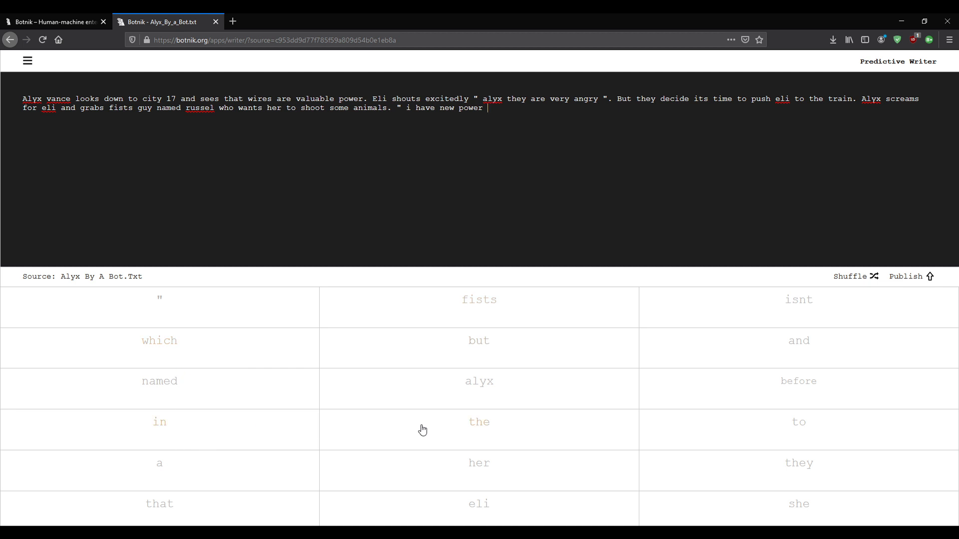
{"action": "mouse_move", "coordinate": [472, 432]}
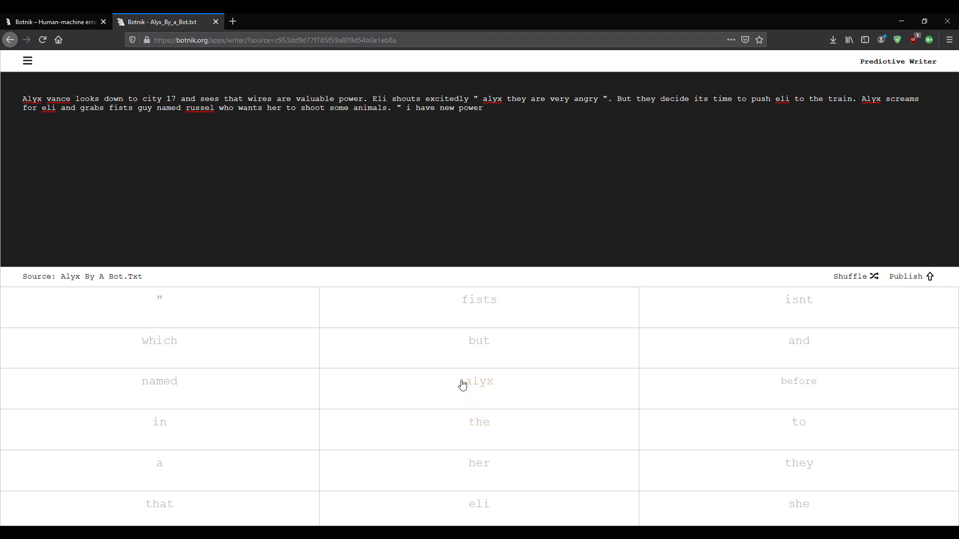
{"action": "left_click", "coordinate": [160, 380]}
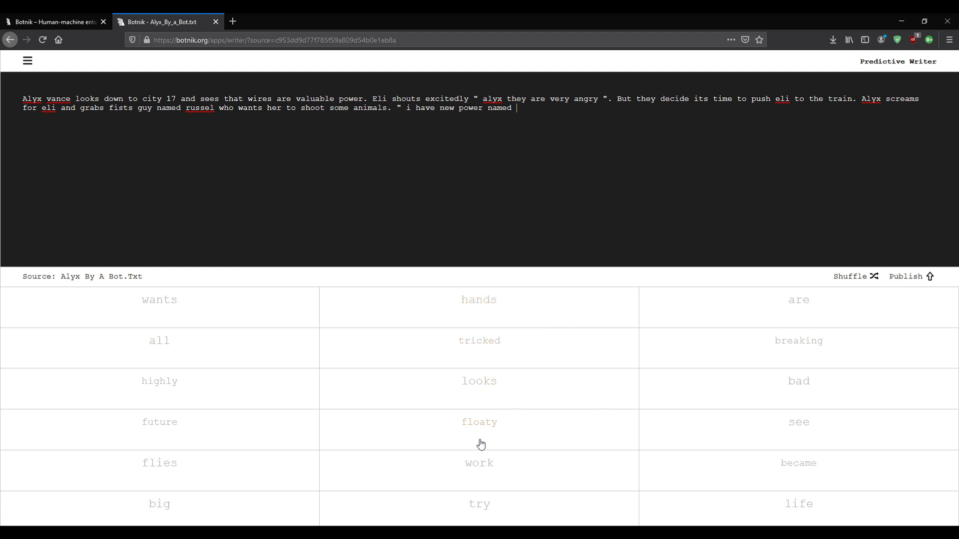
Complete the quote with 'floaty' and shuffle for a fresh set of suggestions.
{"action": "left_click", "coordinate": [478, 421]}
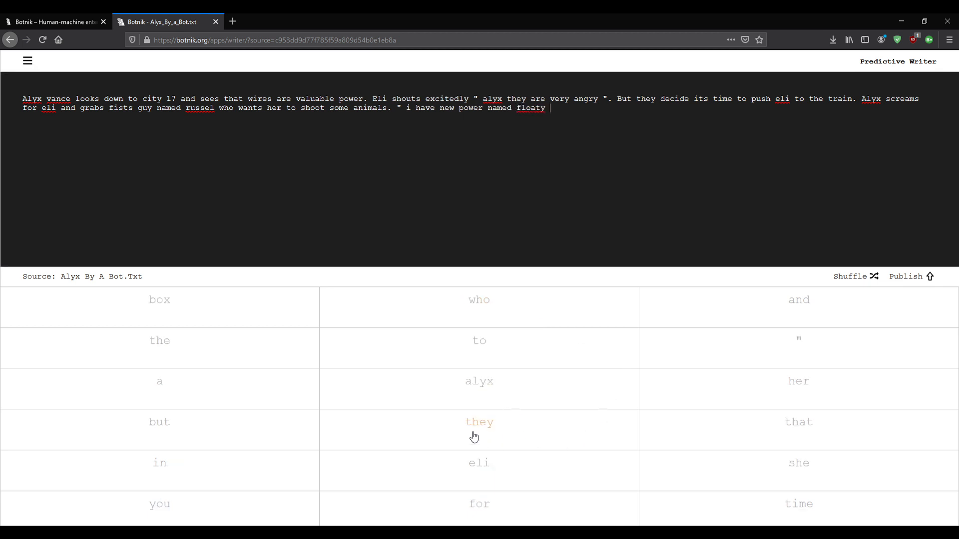
{"action": "mouse_move", "coordinate": [434, 326]}
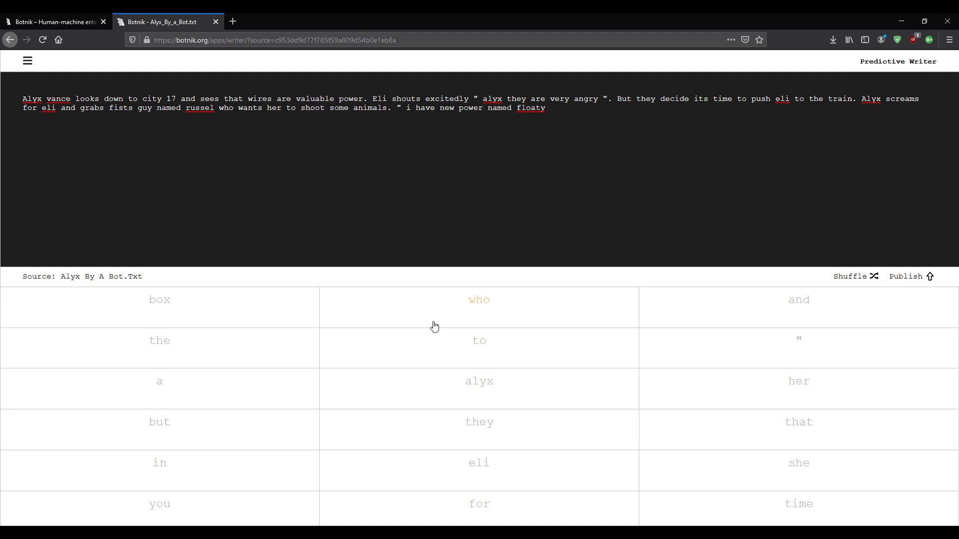
{"action": "left_click", "coordinate": [549, 108]}
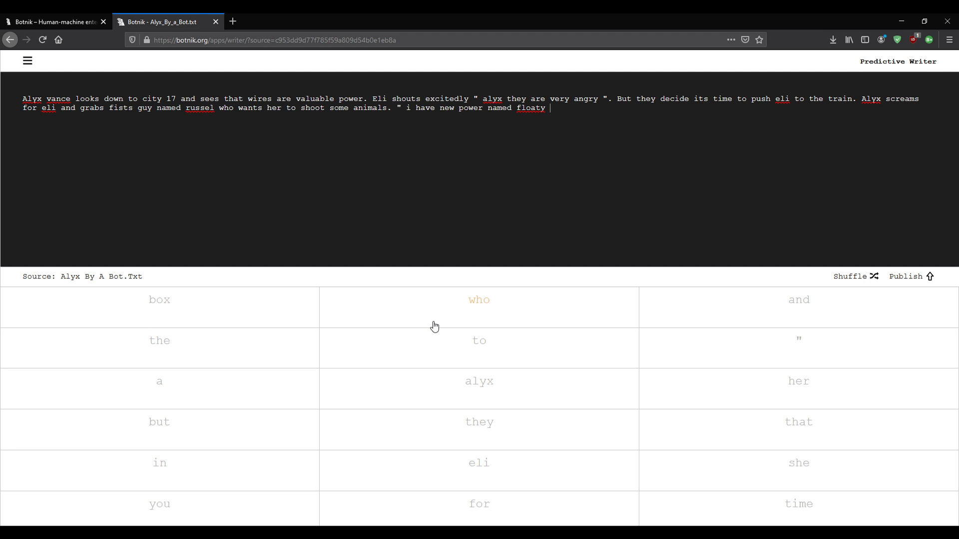
{"action": "left_click", "coordinate": [855, 276]}
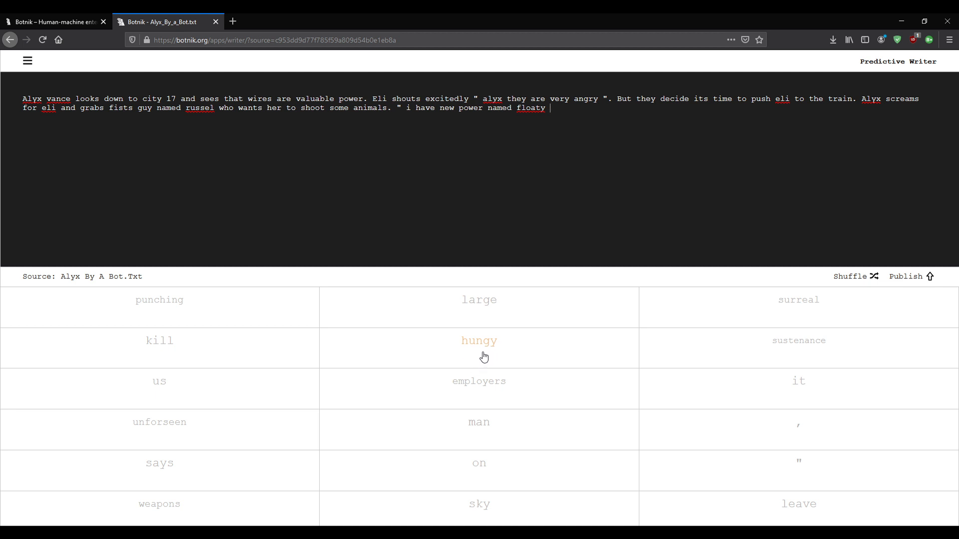
{"action": "mouse_move", "coordinate": [647, 323]}
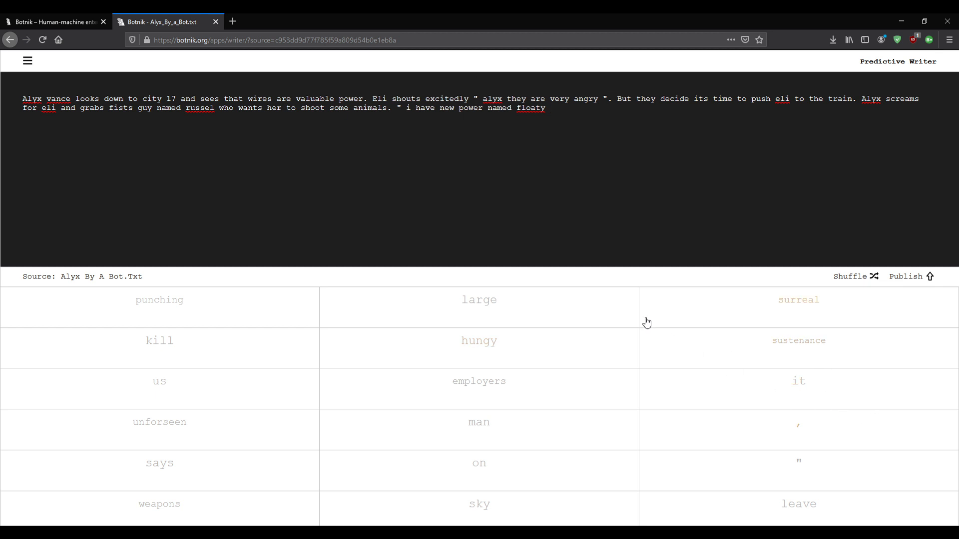
{"action": "mouse_move", "coordinate": [322, 322]}
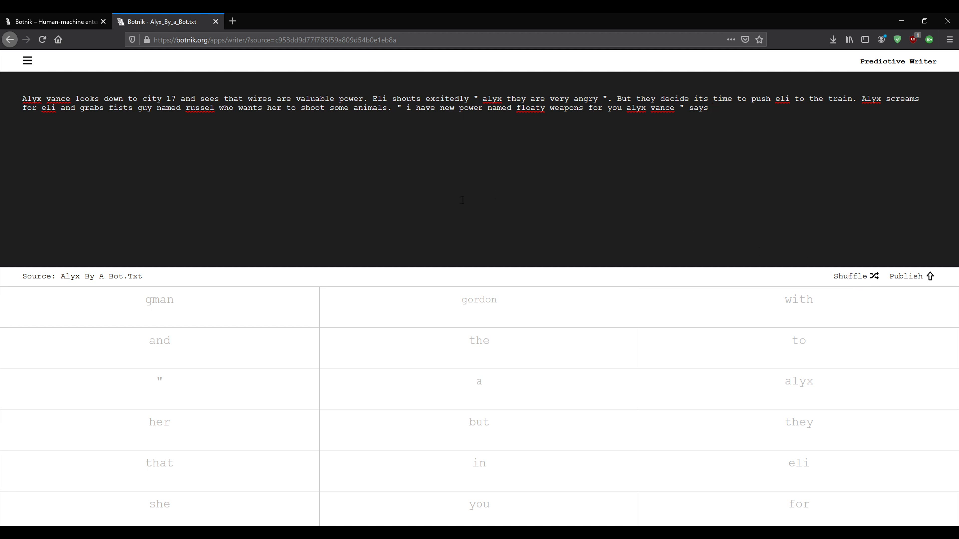
{"action": "mouse_move", "coordinate": [415, 437]}
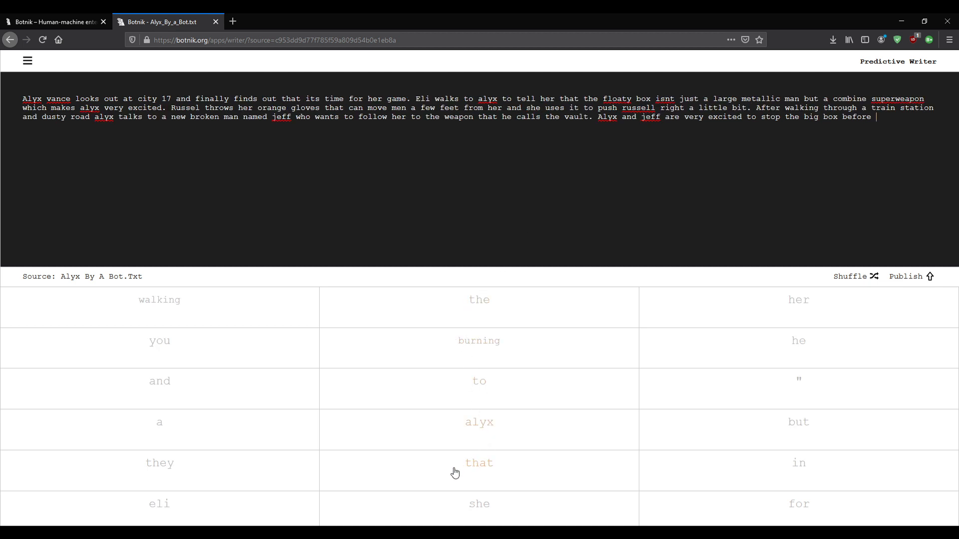
Add 'walking' after 'before' and the next suggested word to continue the scene.
{"action": "left_click", "coordinate": [159, 300]}
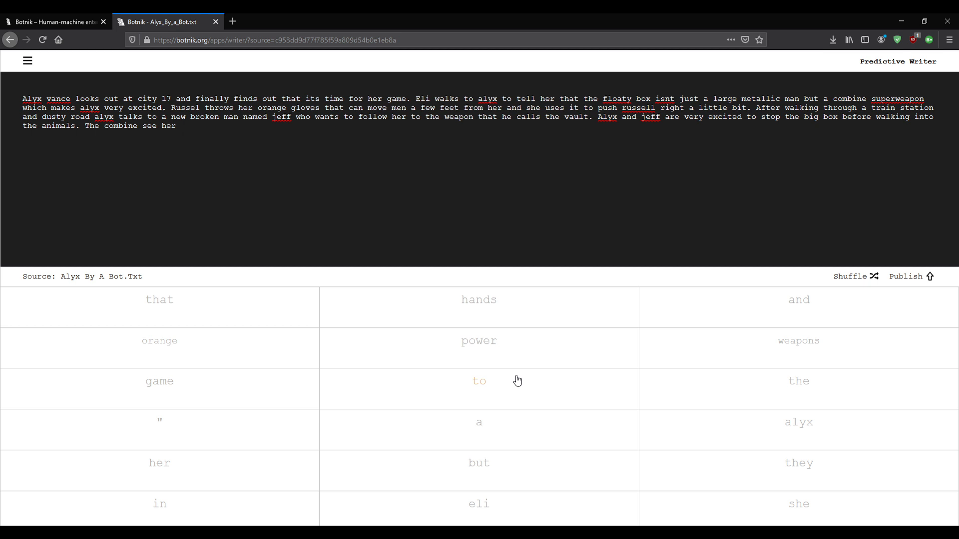
{"action": "left_click", "coordinate": [478, 380]}
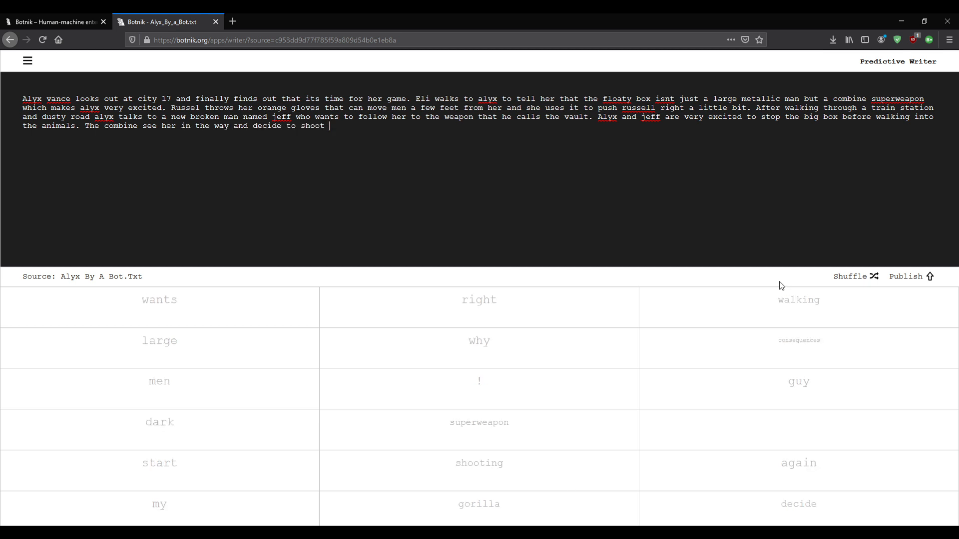
{"action": "mouse_move", "coordinate": [799, 381]}
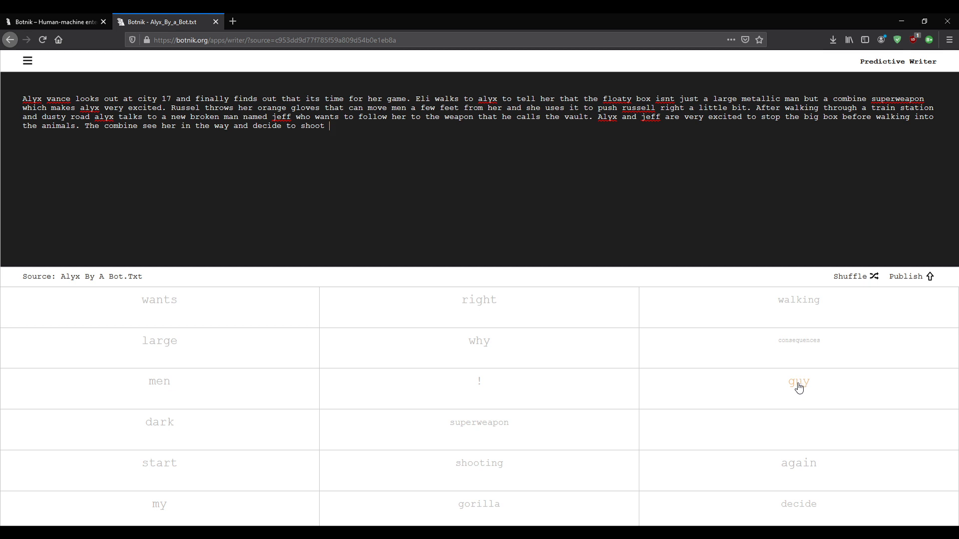
{"action": "mouse_move", "coordinate": [781, 395]}
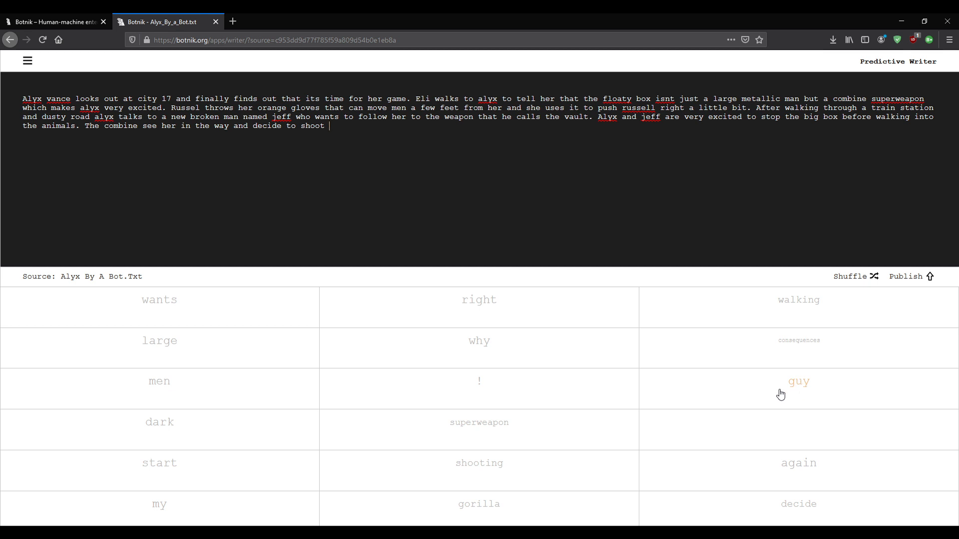
{"action": "mouse_move", "coordinate": [428, 408]}
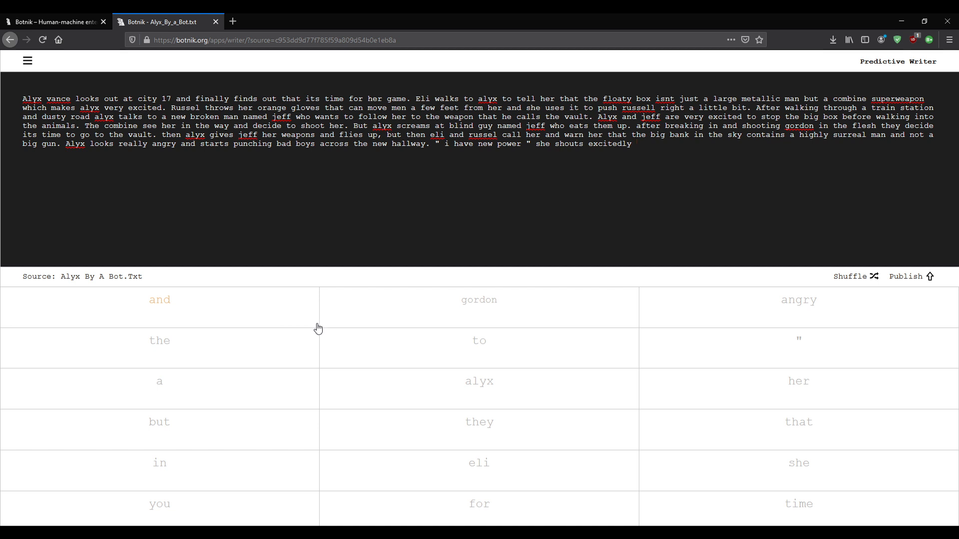
Extend the sentence with 'to the gorilla' after 'she shouts excitedly'.
{"action": "left_click", "coordinate": [478, 341]}
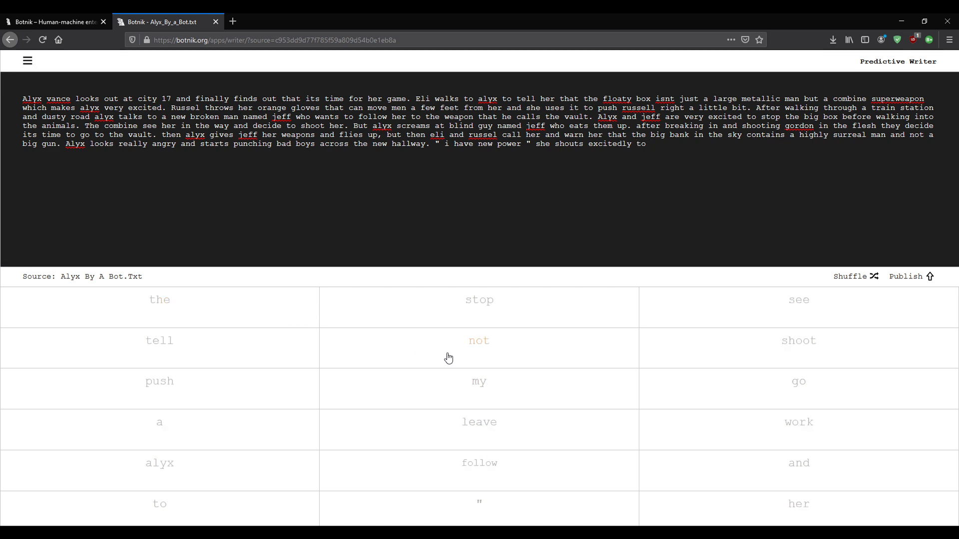
{"action": "left_click", "coordinate": [159, 300]}
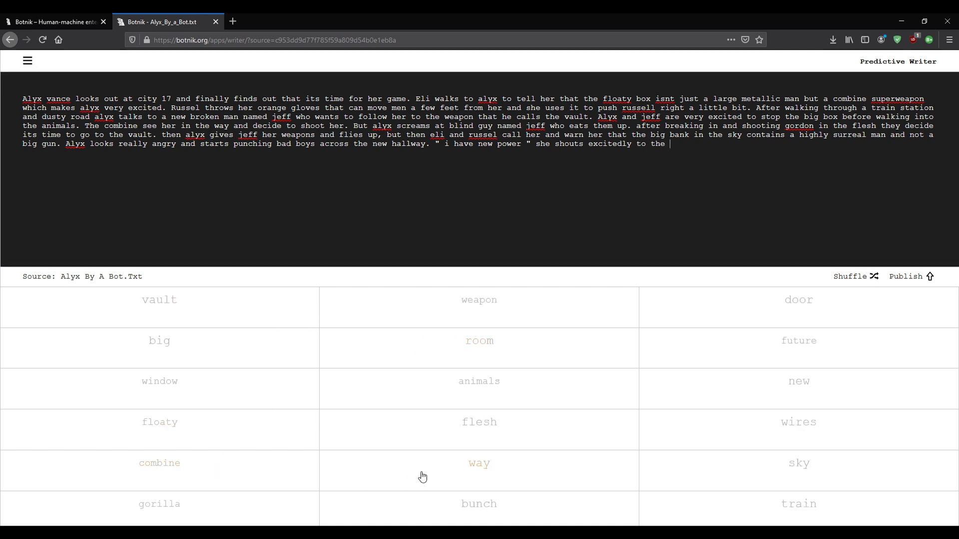
{"action": "mouse_move", "coordinate": [346, 485]}
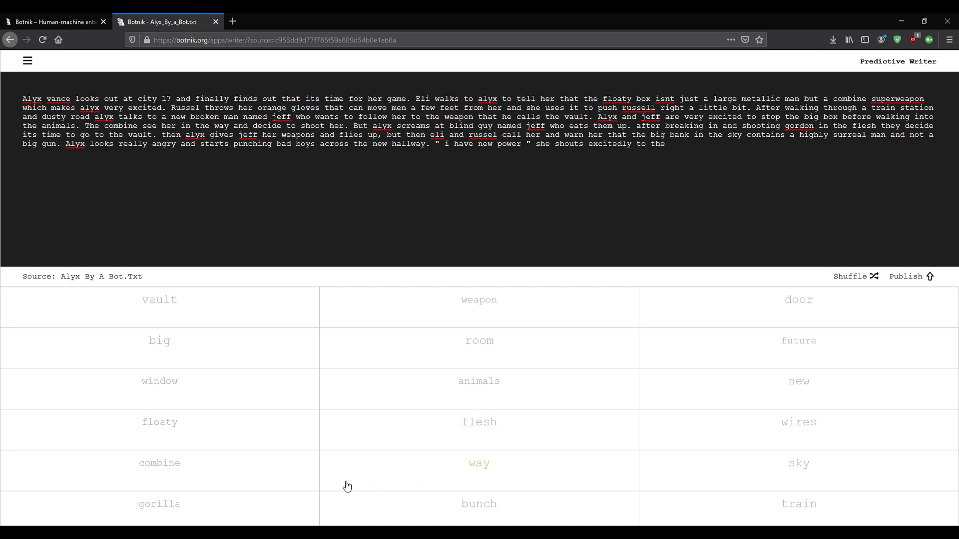
{"action": "left_click", "coordinate": [669, 144]}
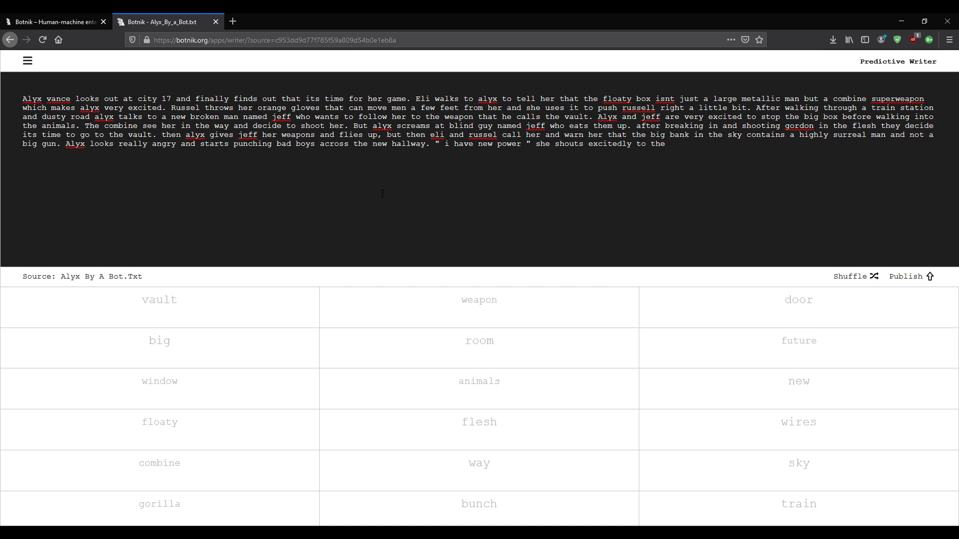
{"action": "left_click", "coordinate": [159, 503]}
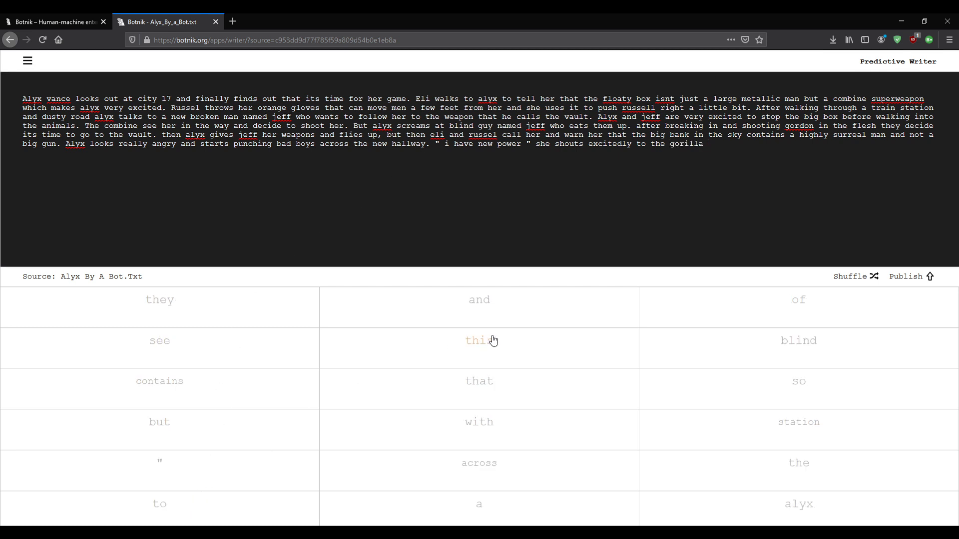
Continue past 'gorilla' through the gman scene, ending 'alyx screams but gman floats away'.
{"action": "left_click", "coordinate": [479, 340]}
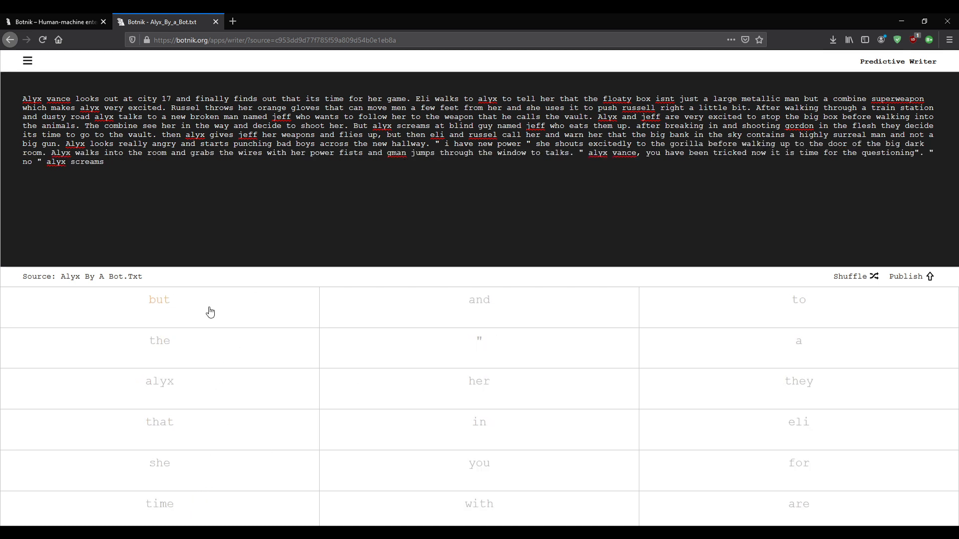
{"action": "left_click", "coordinate": [159, 298]}
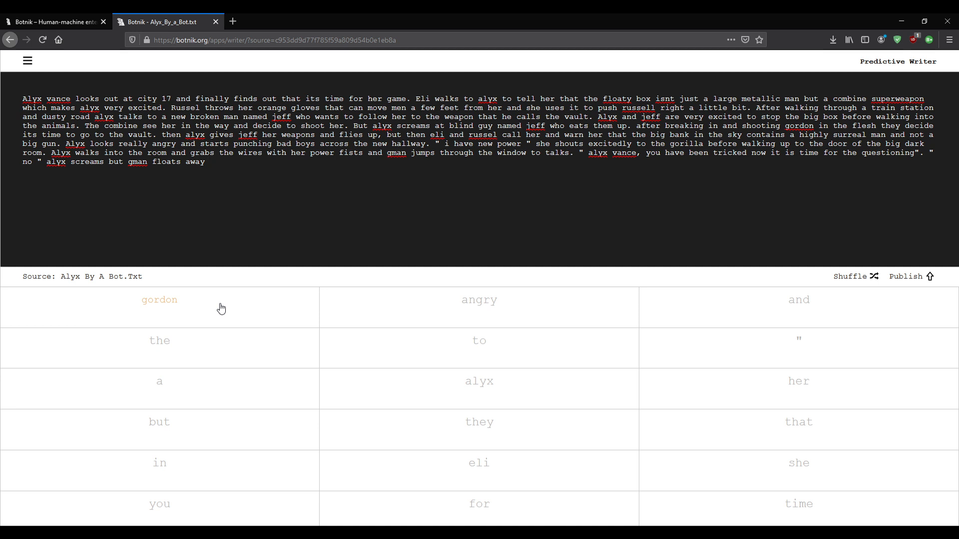
{"action": "left_click", "coordinate": [209, 162]}
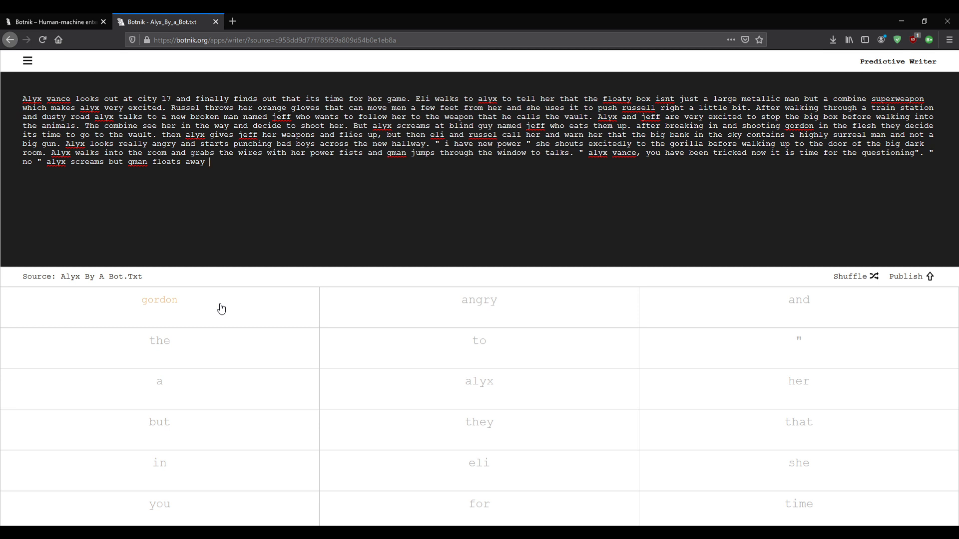